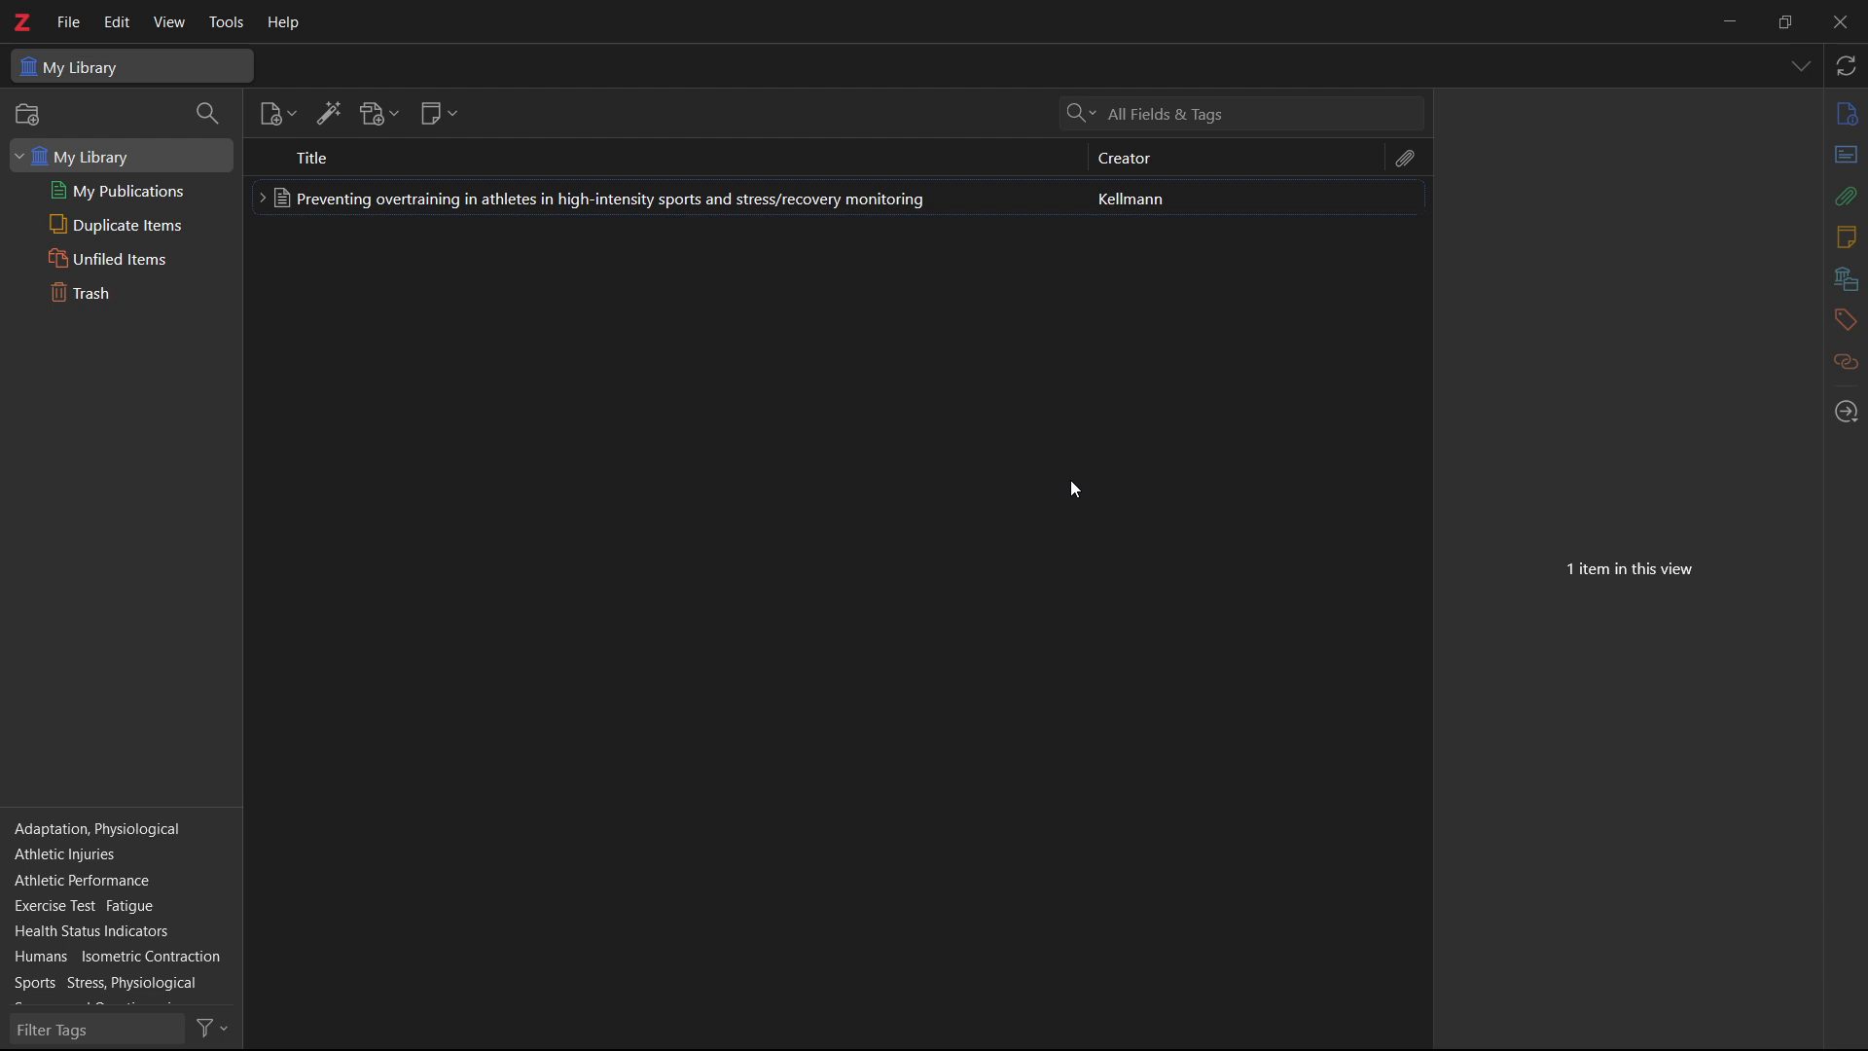
{"action": "mouse_move", "coordinate": [927, 10]}
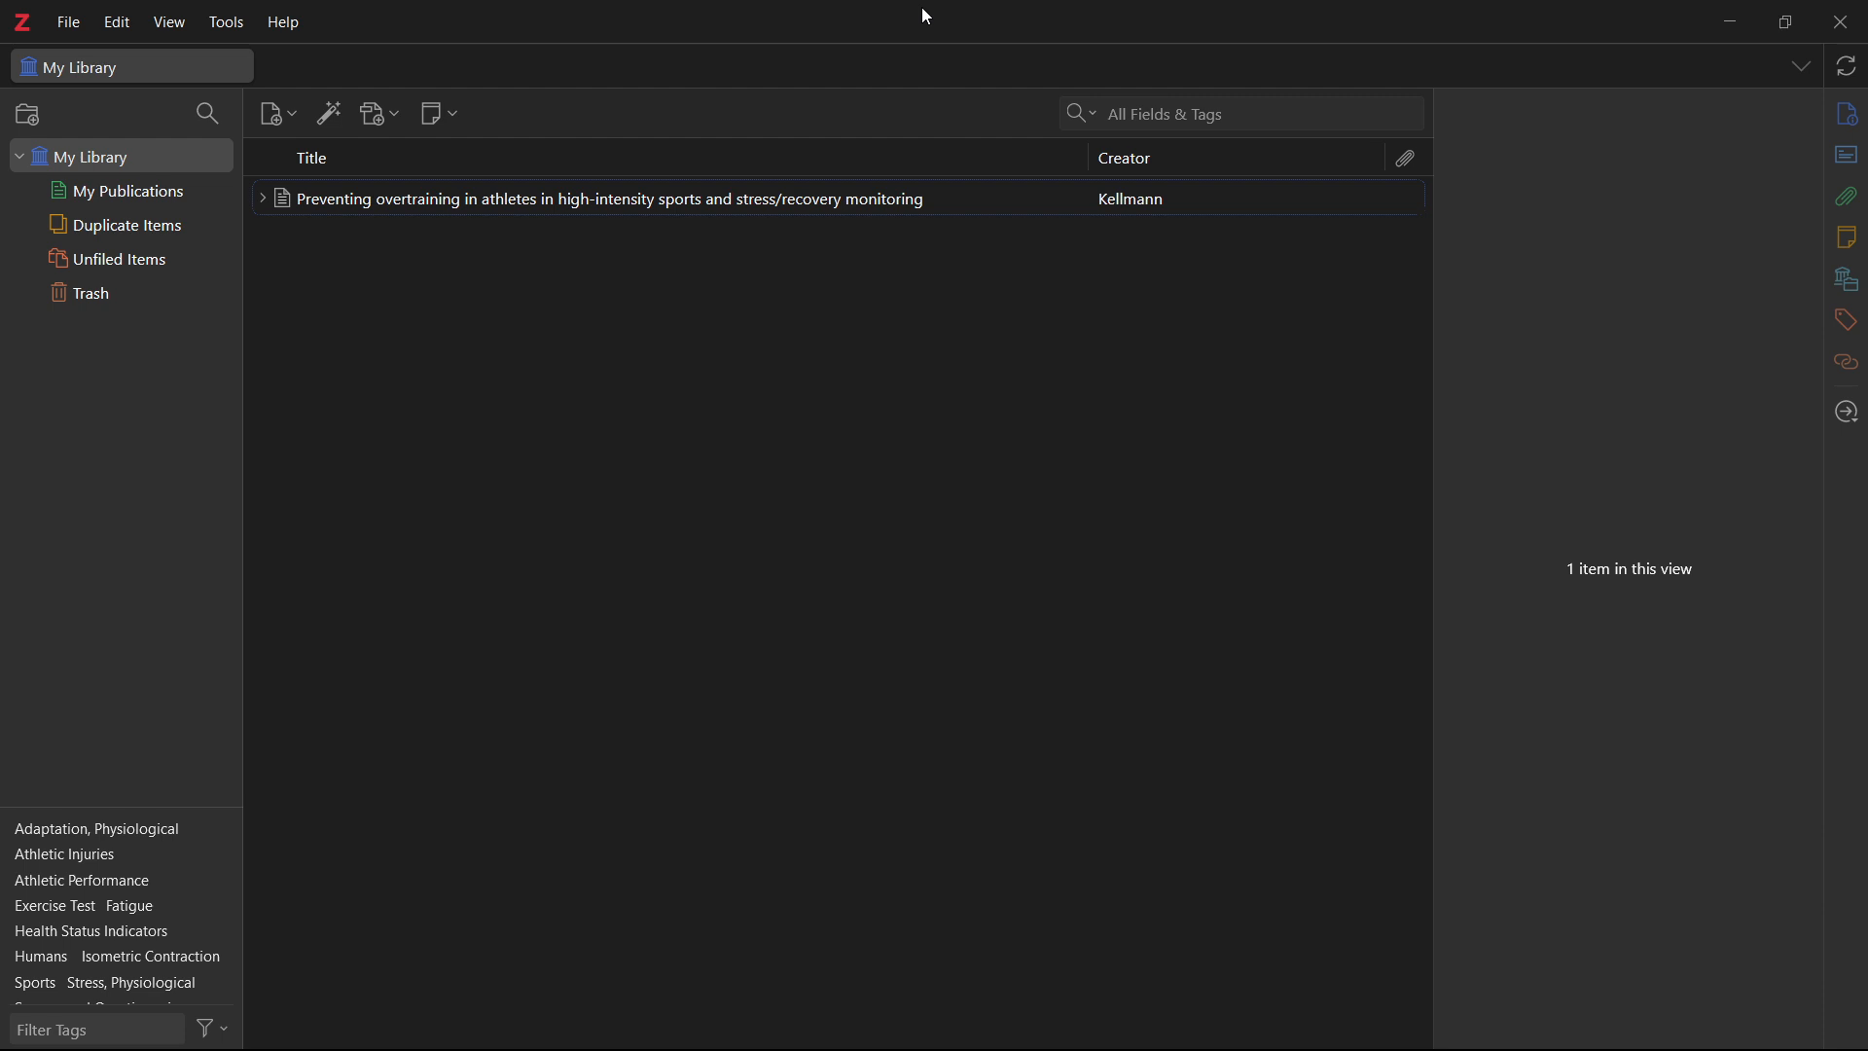
{"action": "mouse_move", "coordinate": [763, 421]}
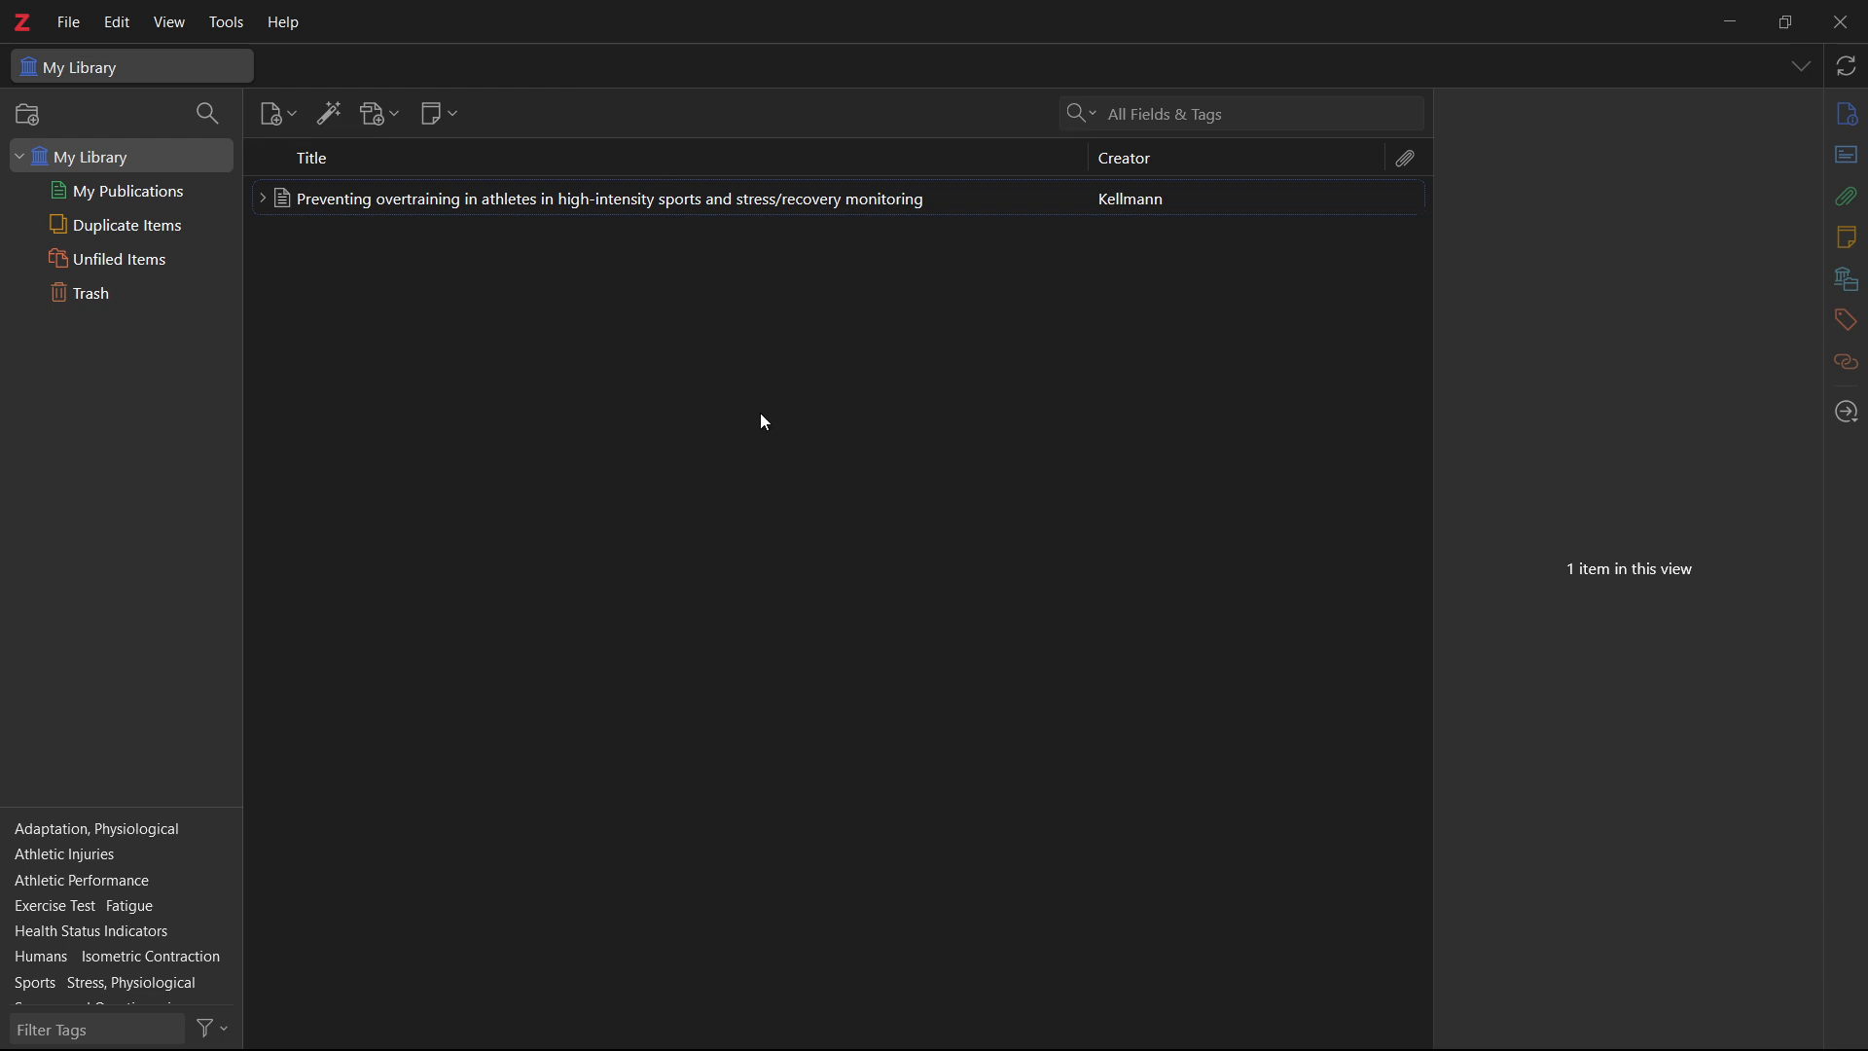
{"action": "mouse_move", "coordinate": [887, 418]}
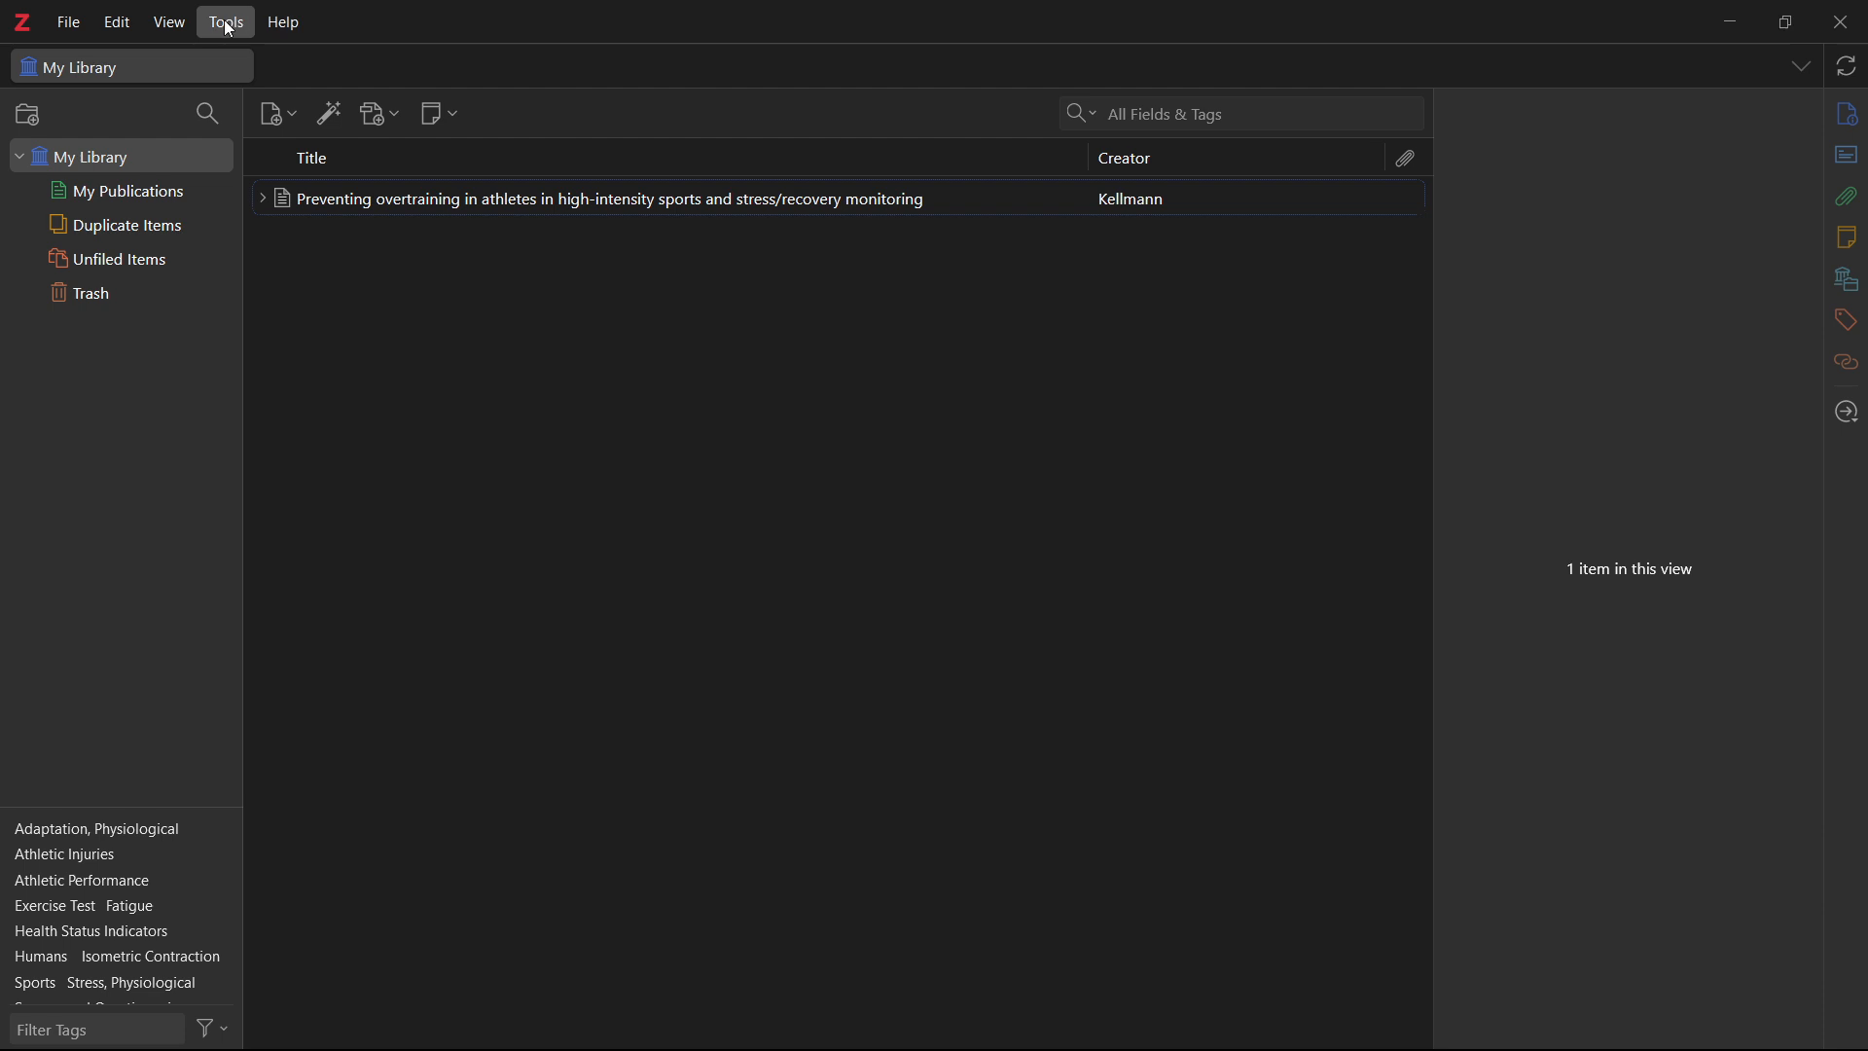
- Choose Install Browser Connector from Zotero's Tools menu to reach the connector download page
{"action": "left_click", "coordinate": [225, 21]}
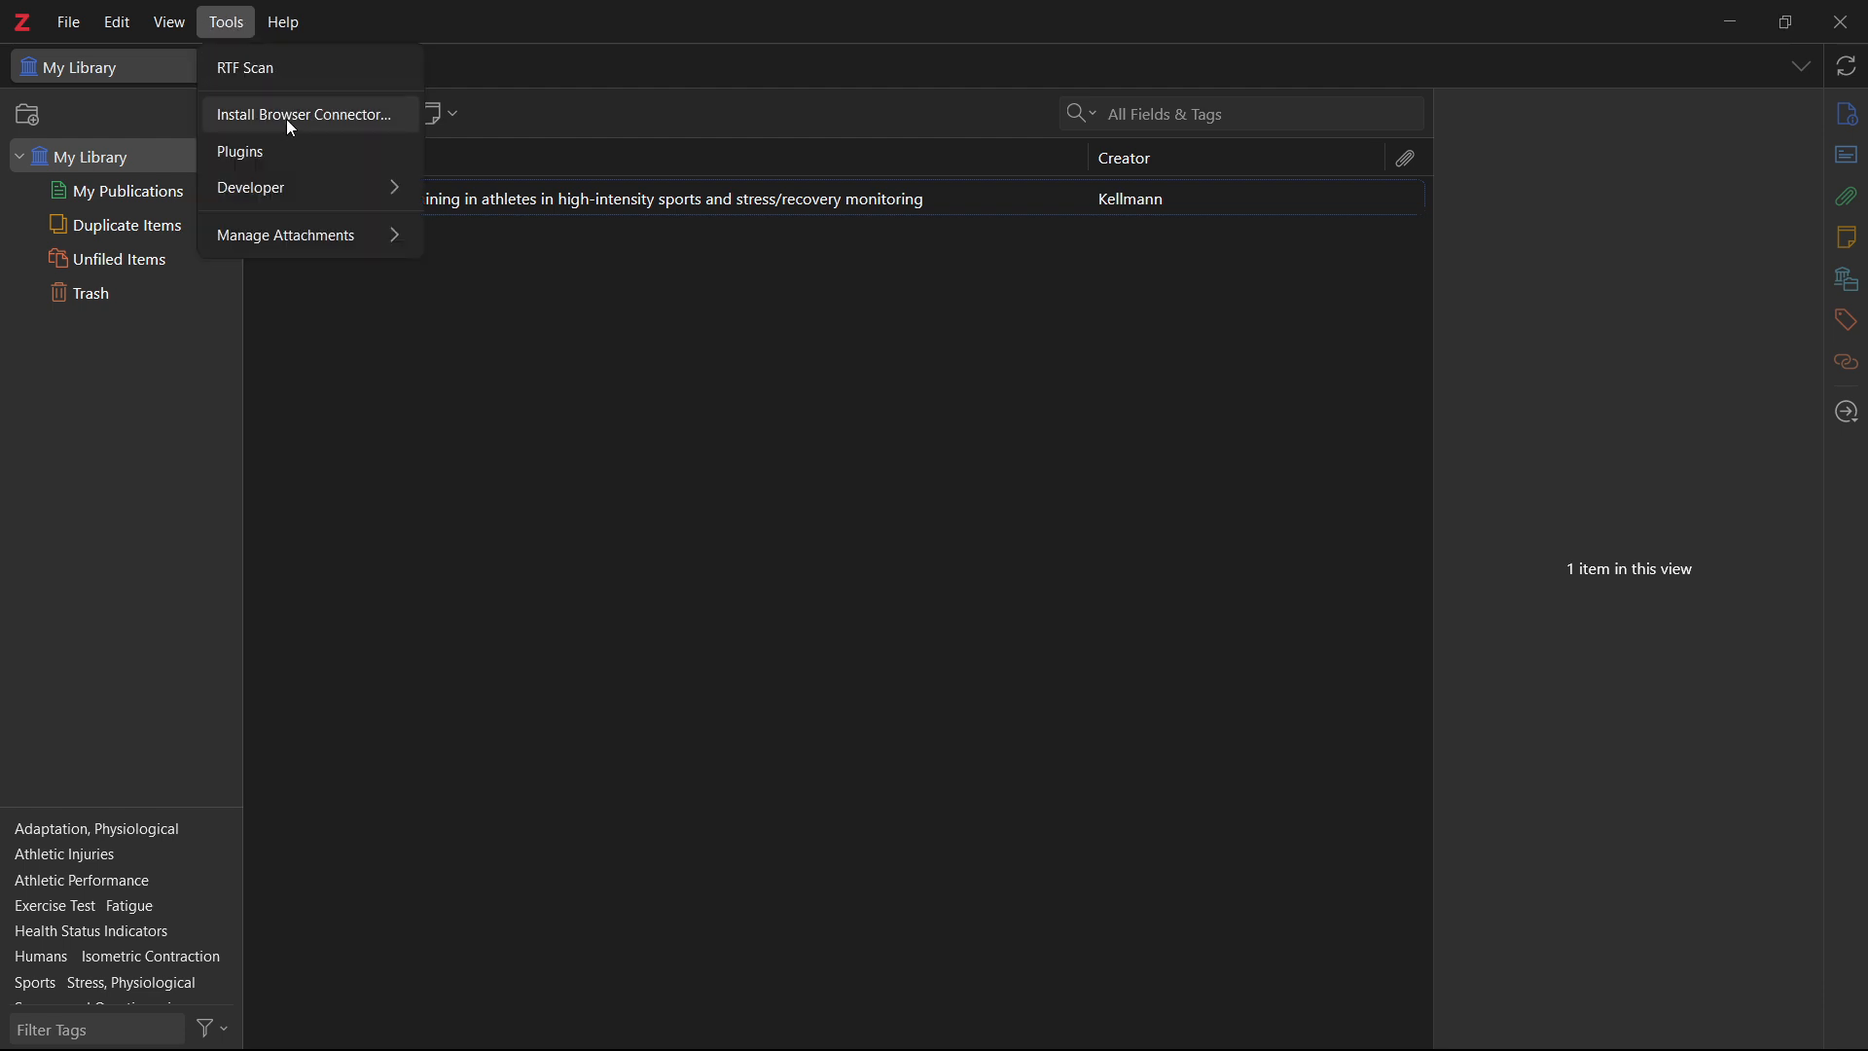
{"action": "left_click", "coordinate": [225, 22]}
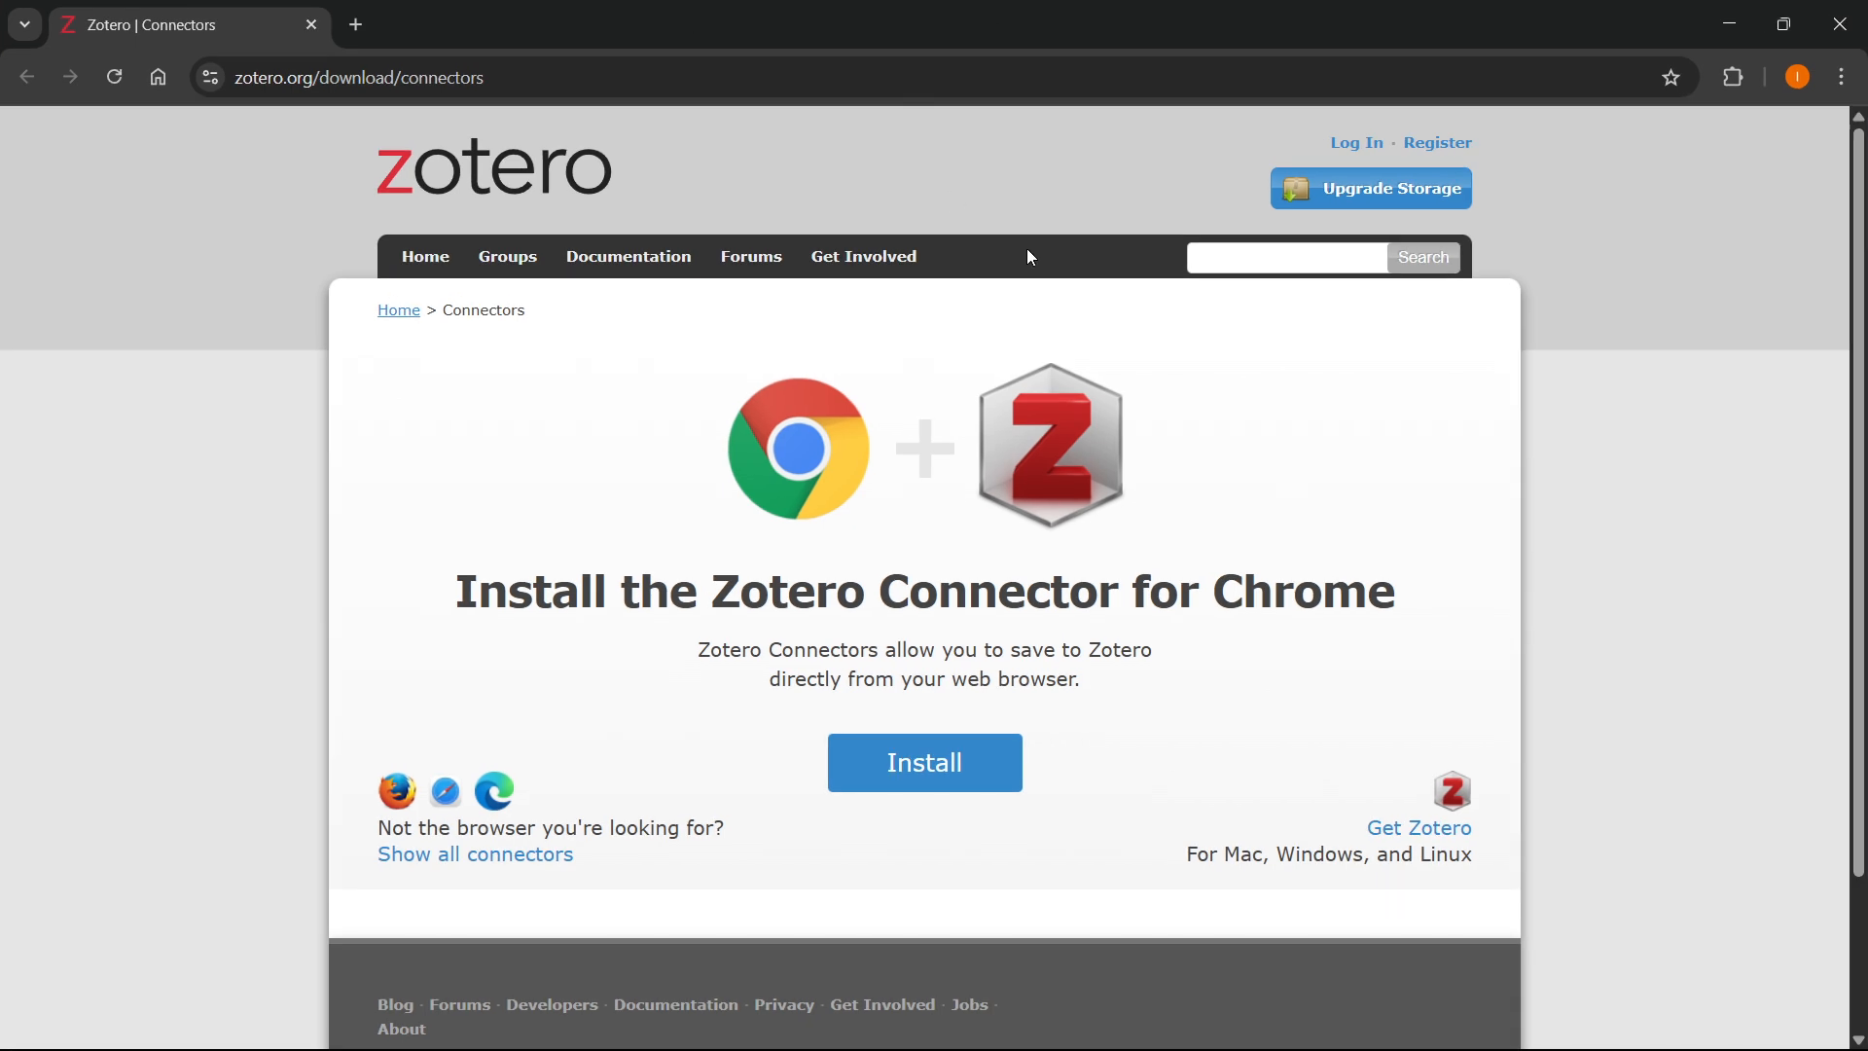
{"action": "mouse_move", "coordinate": [478, 805]}
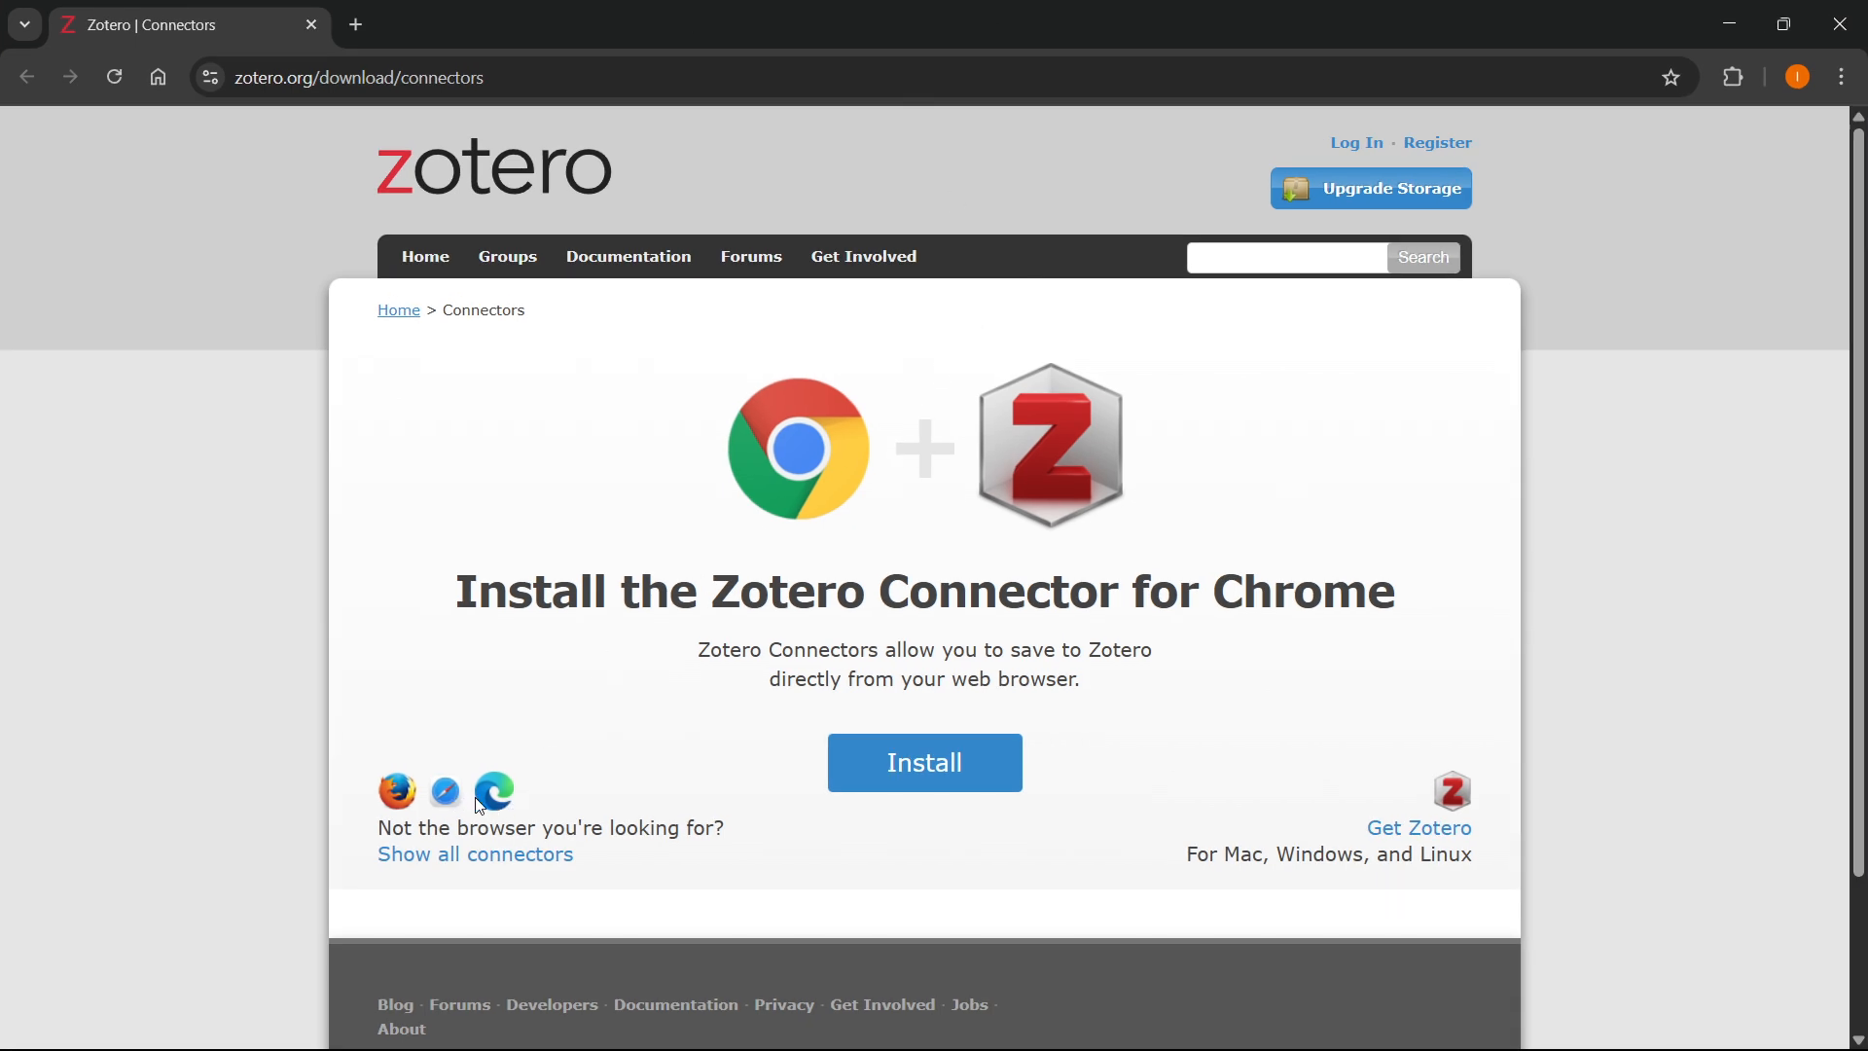
{"action": "mouse_move", "coordinate": [691, 713]}
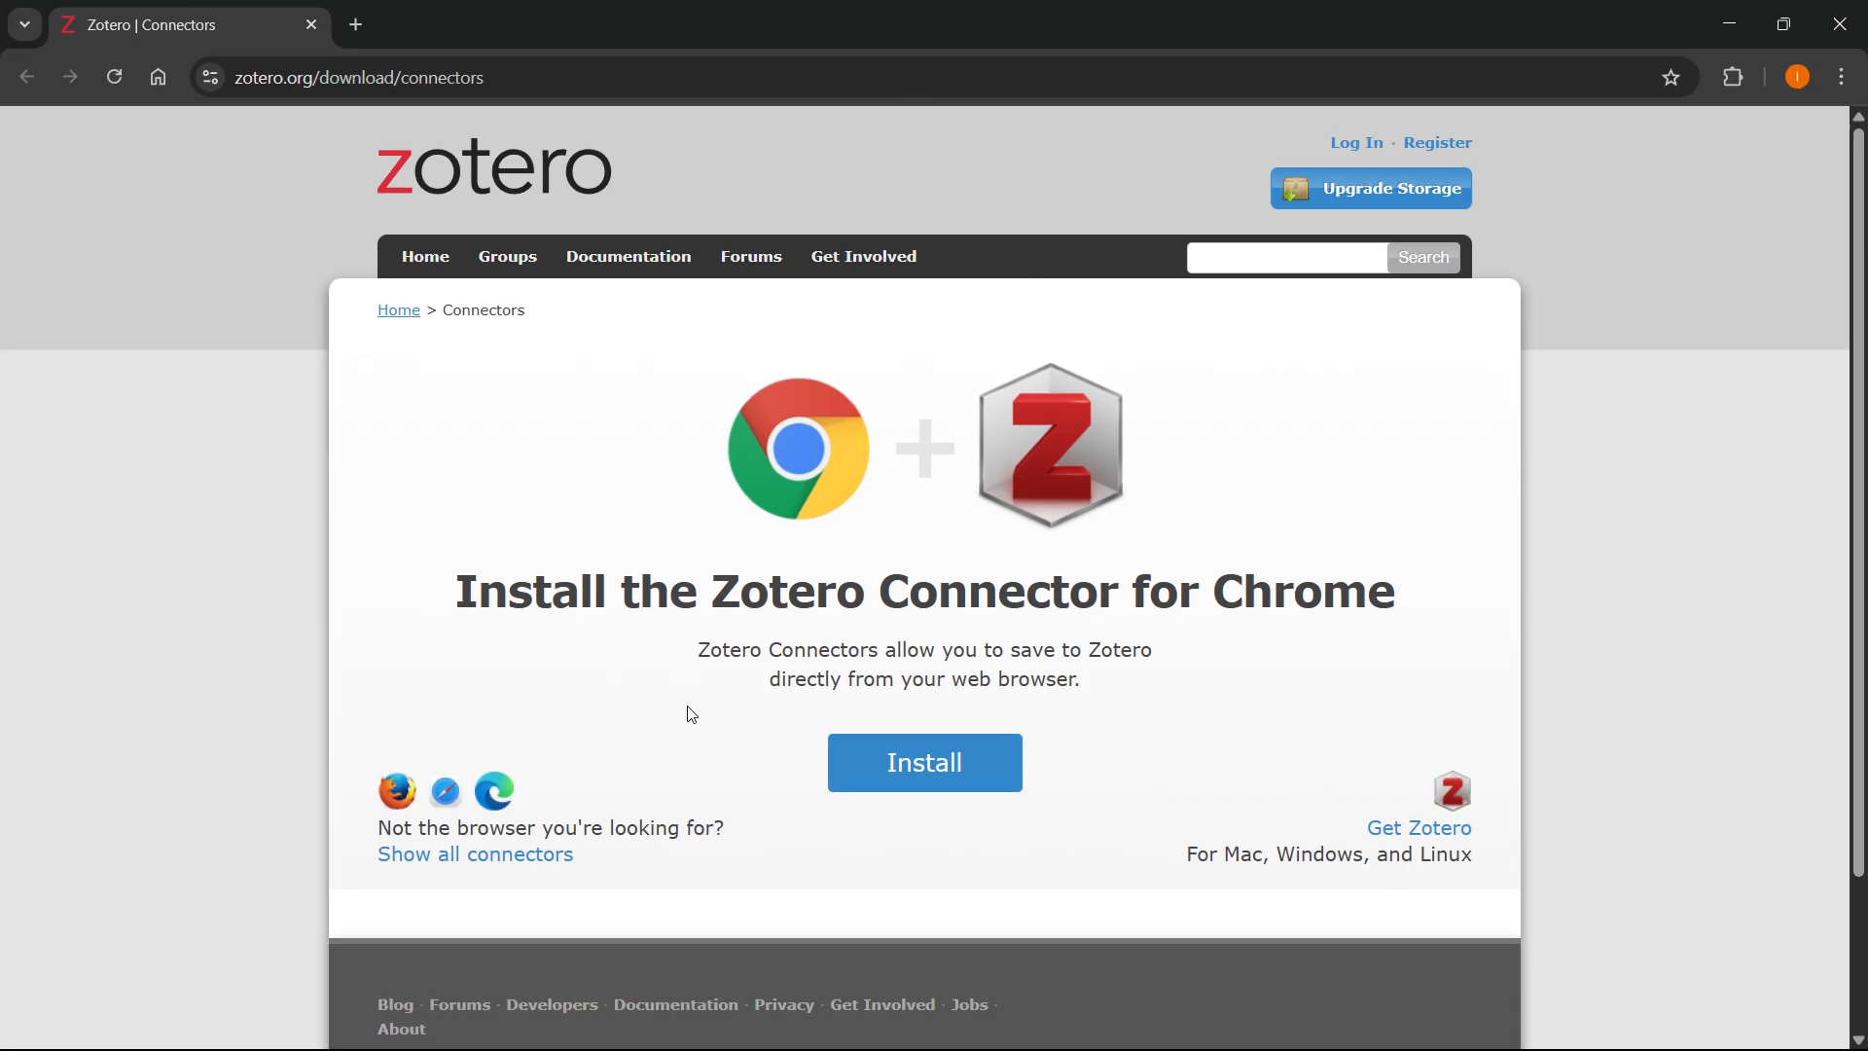
{"action": "mouse_move", "coordinate": [796, 643]}
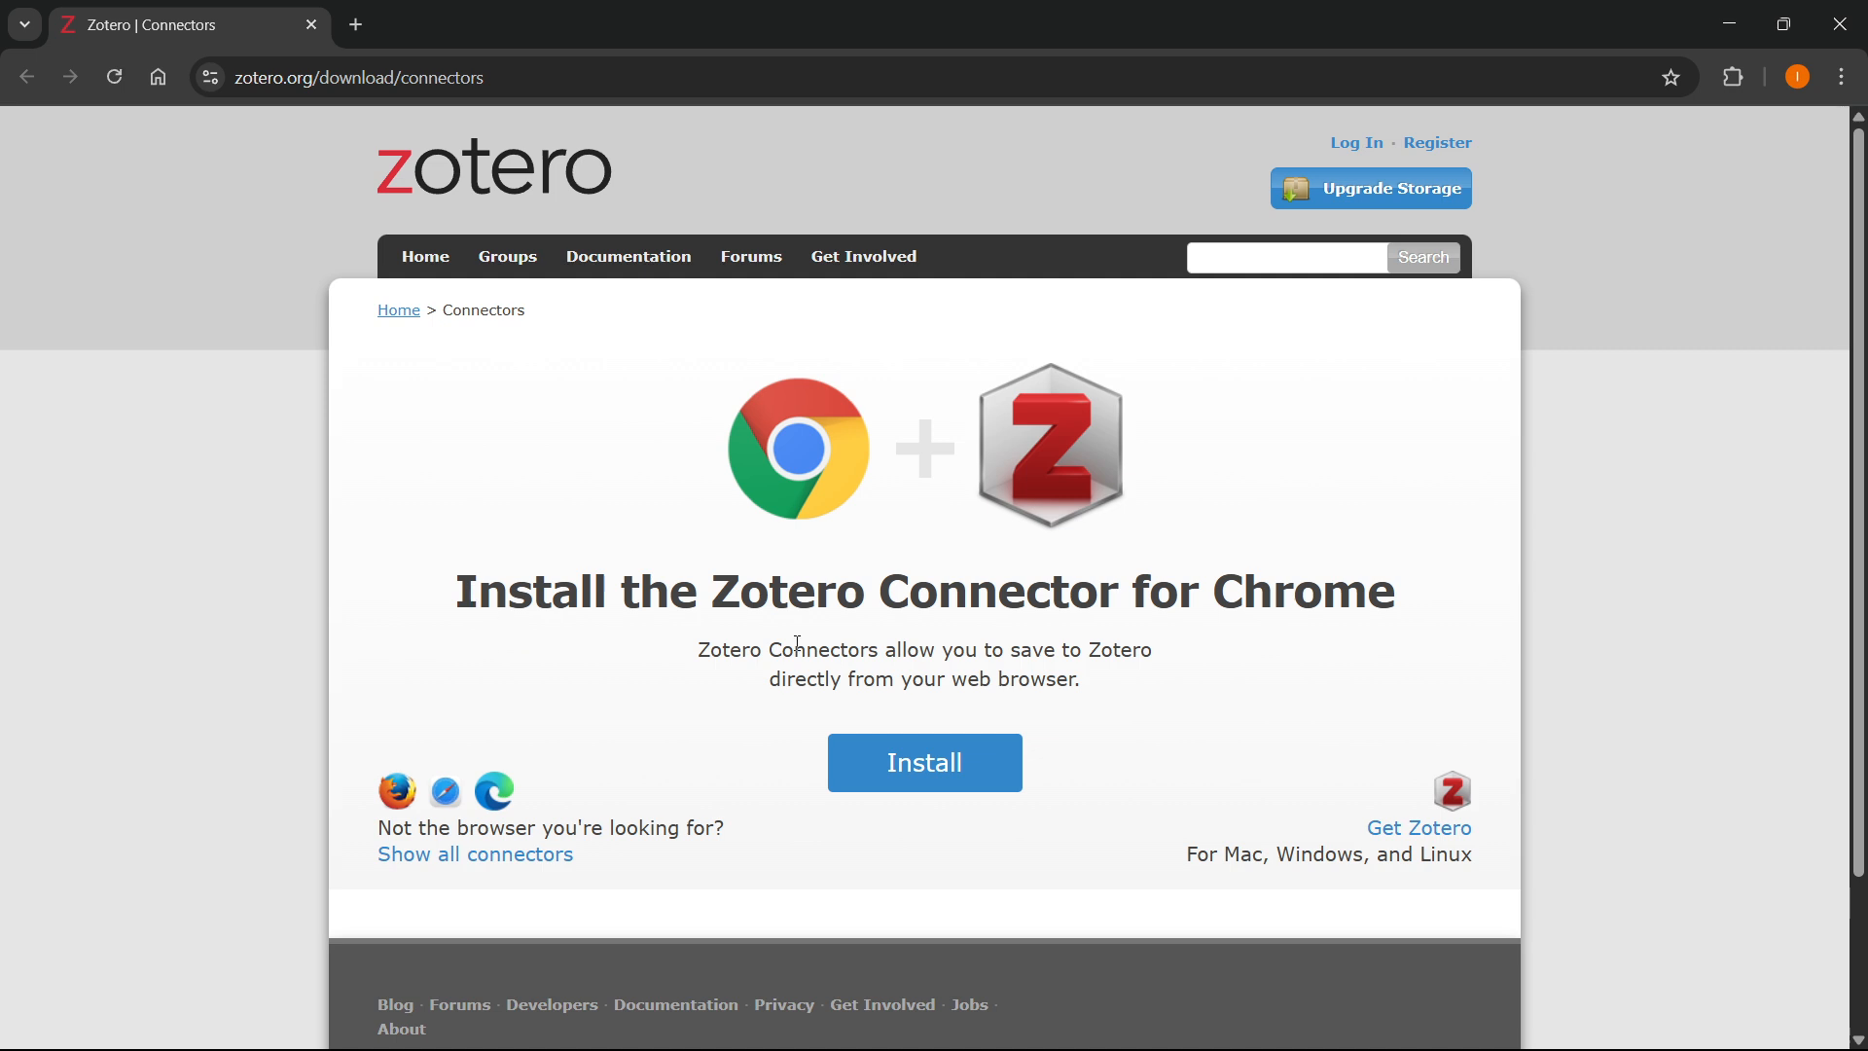
- Scroll the zotero.org connectors page and follow Install to the Chrome Web Store listing
{"action": "scroll", "scroll_direction": "down", "scroll_amount": 3}
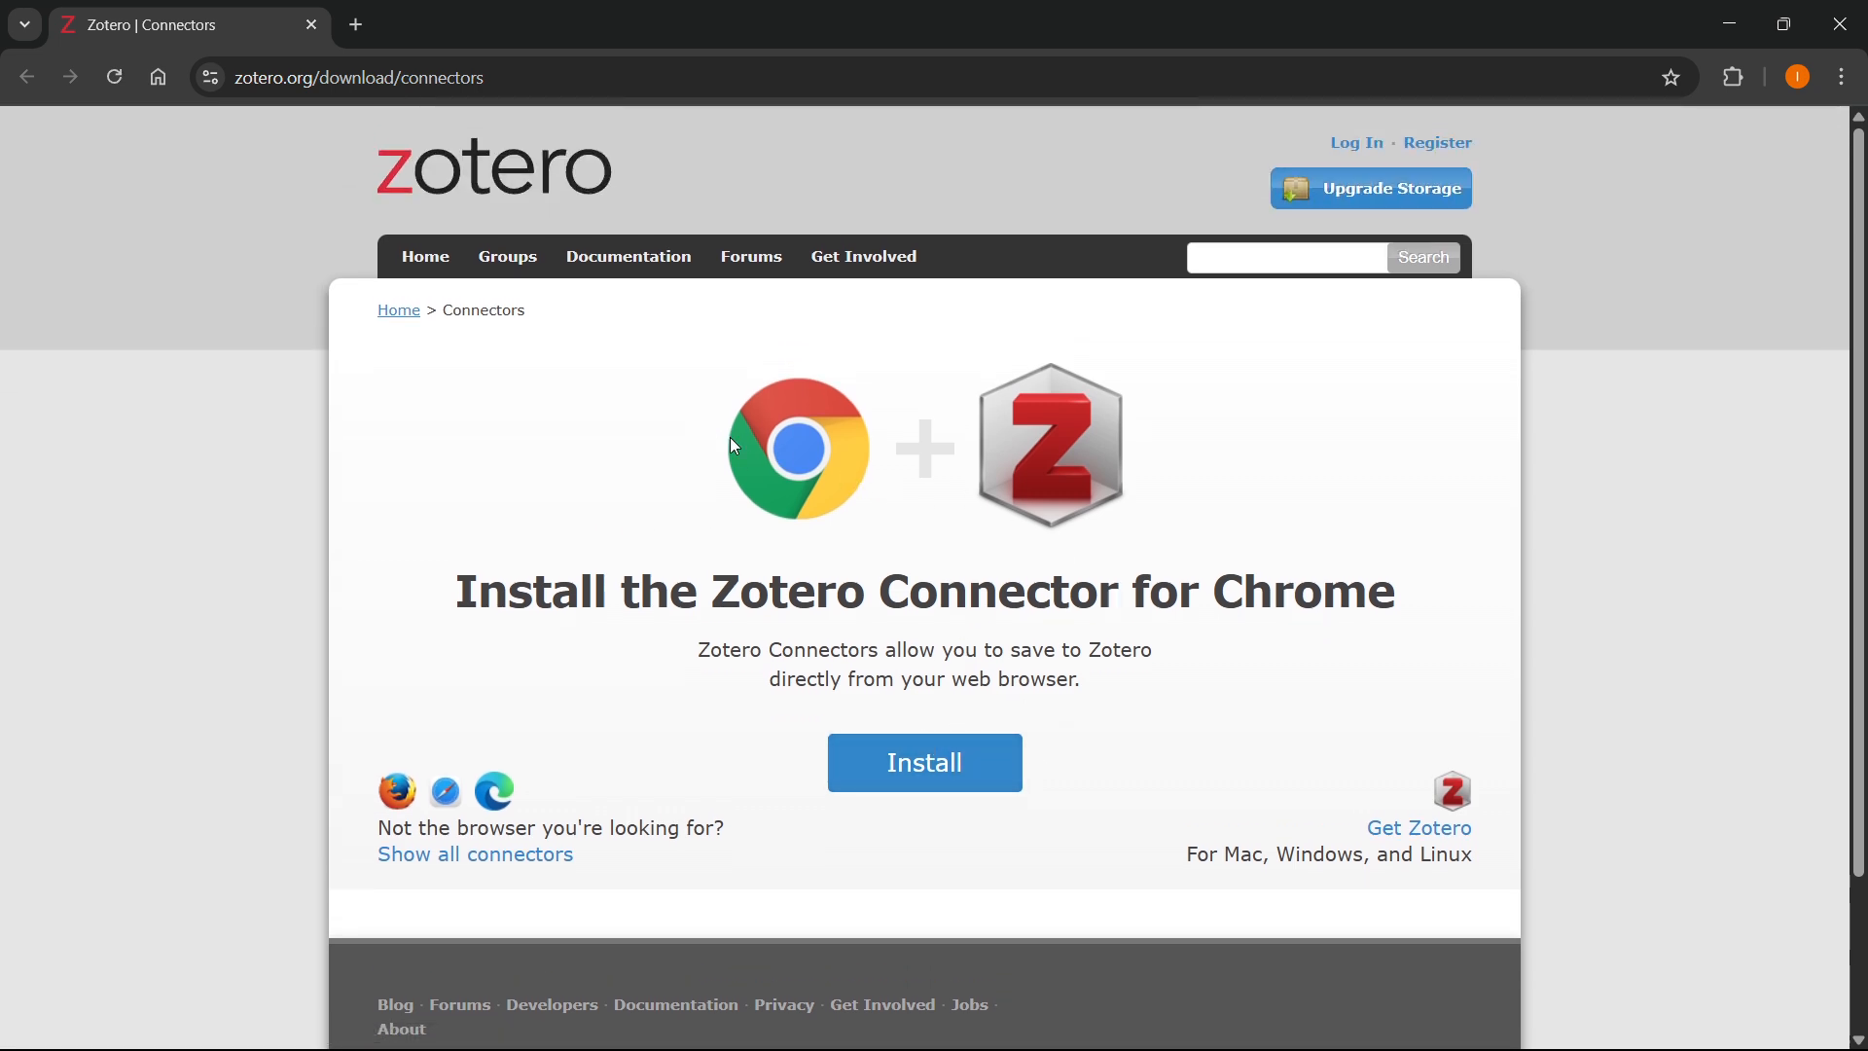
{"action": "mouse_move", "coordinate": [474, 855]}
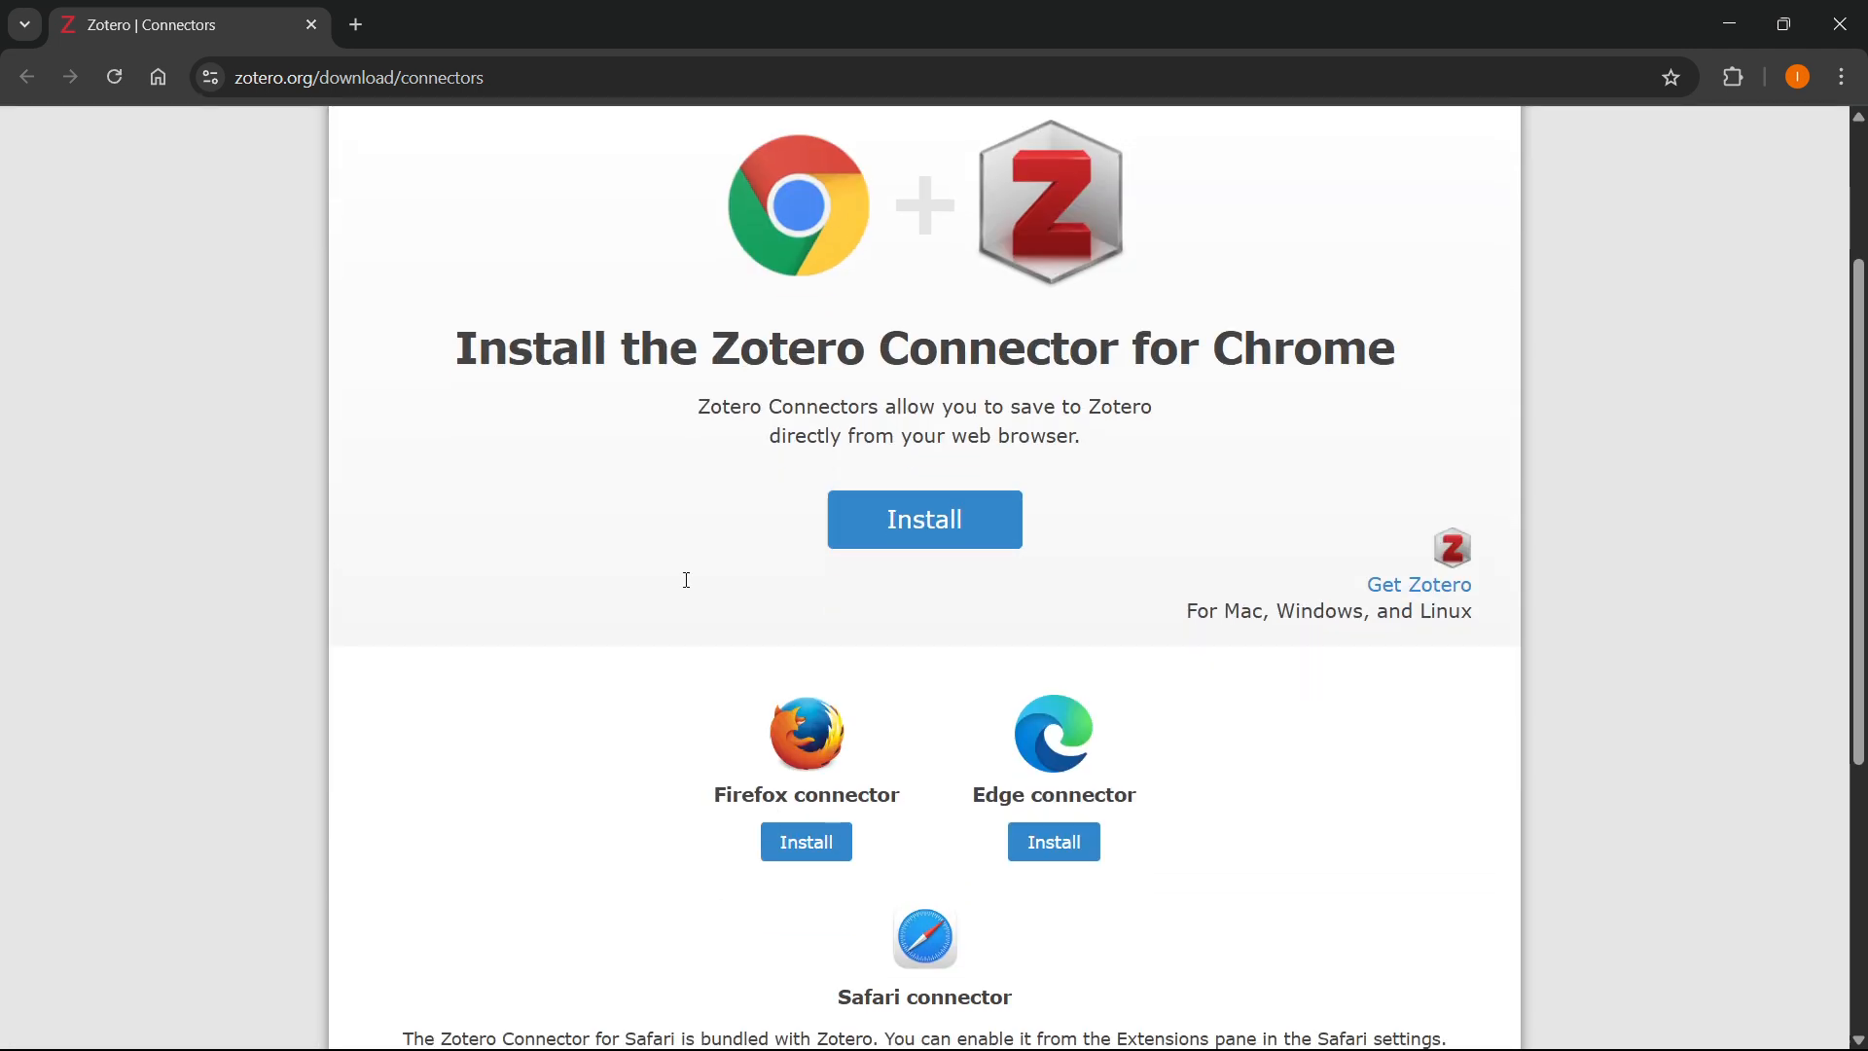
{"action": "scroll", "scroll_direction": "down", "scroll_amount": 3}
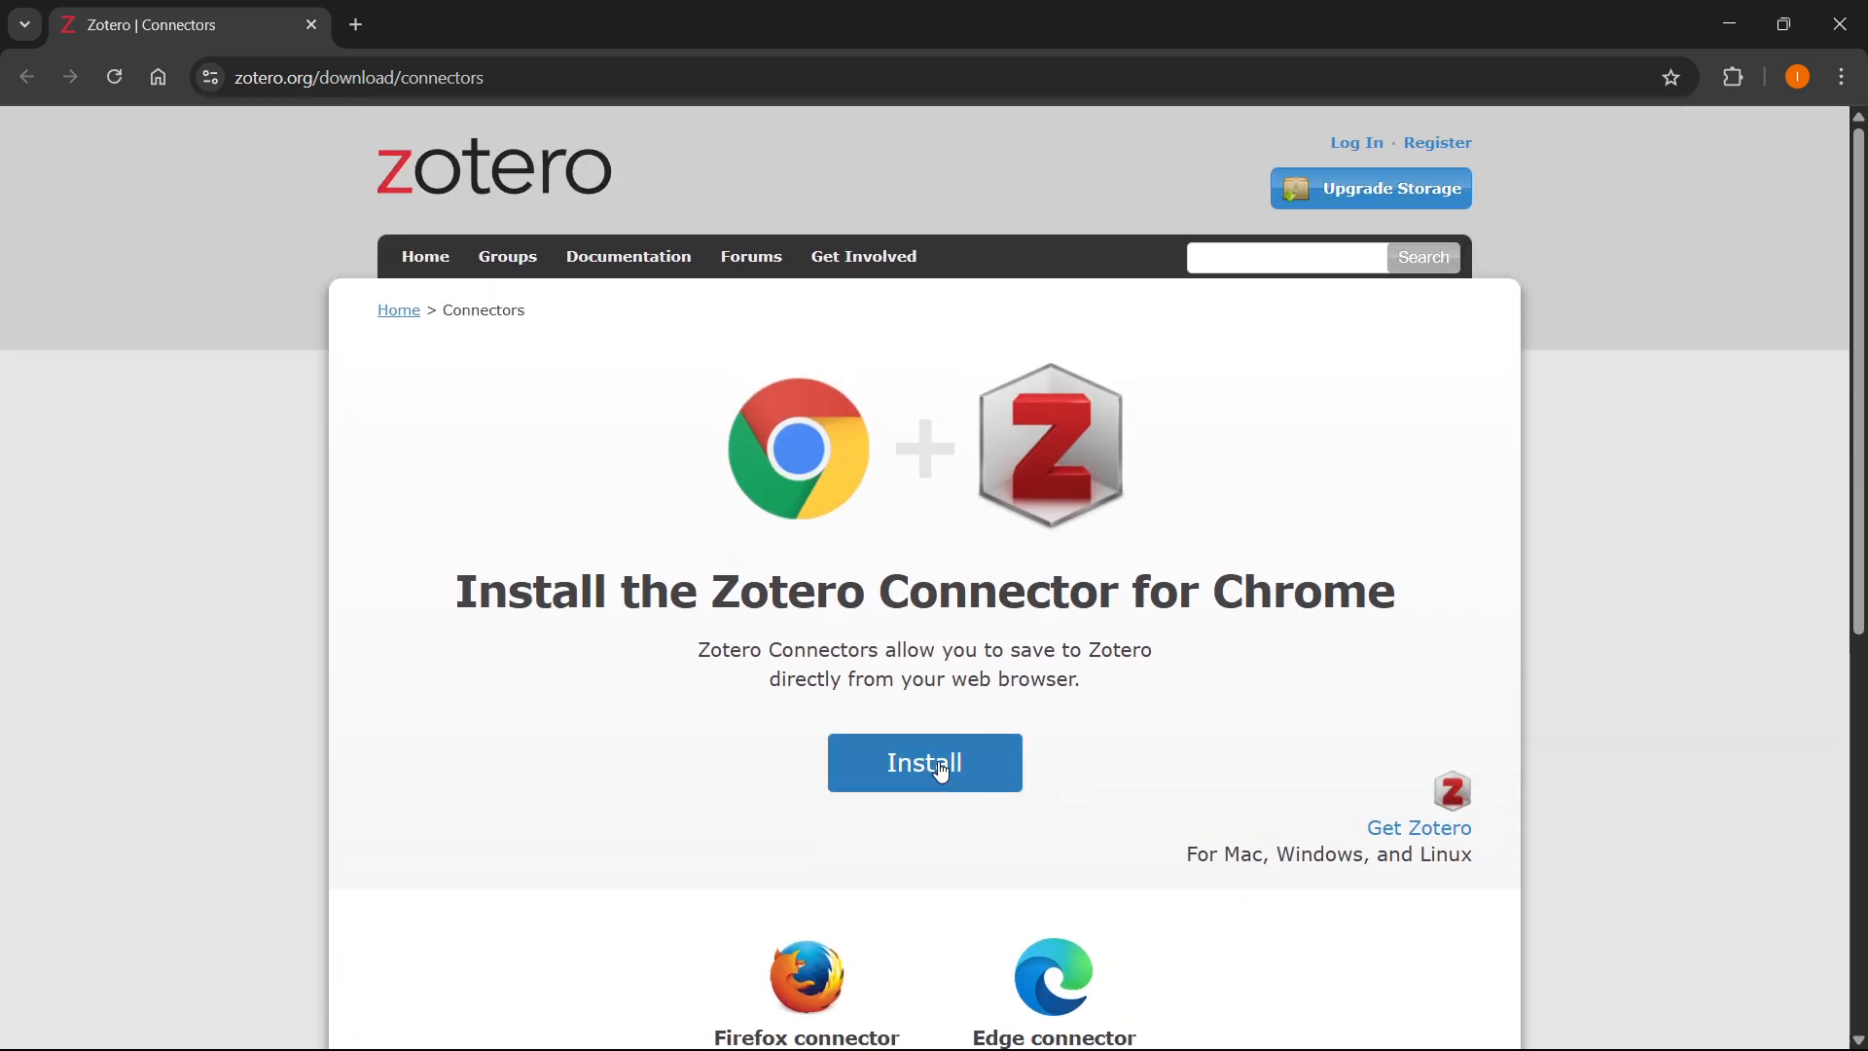
{"action": "left_click", "coordinate": [924, 763]}
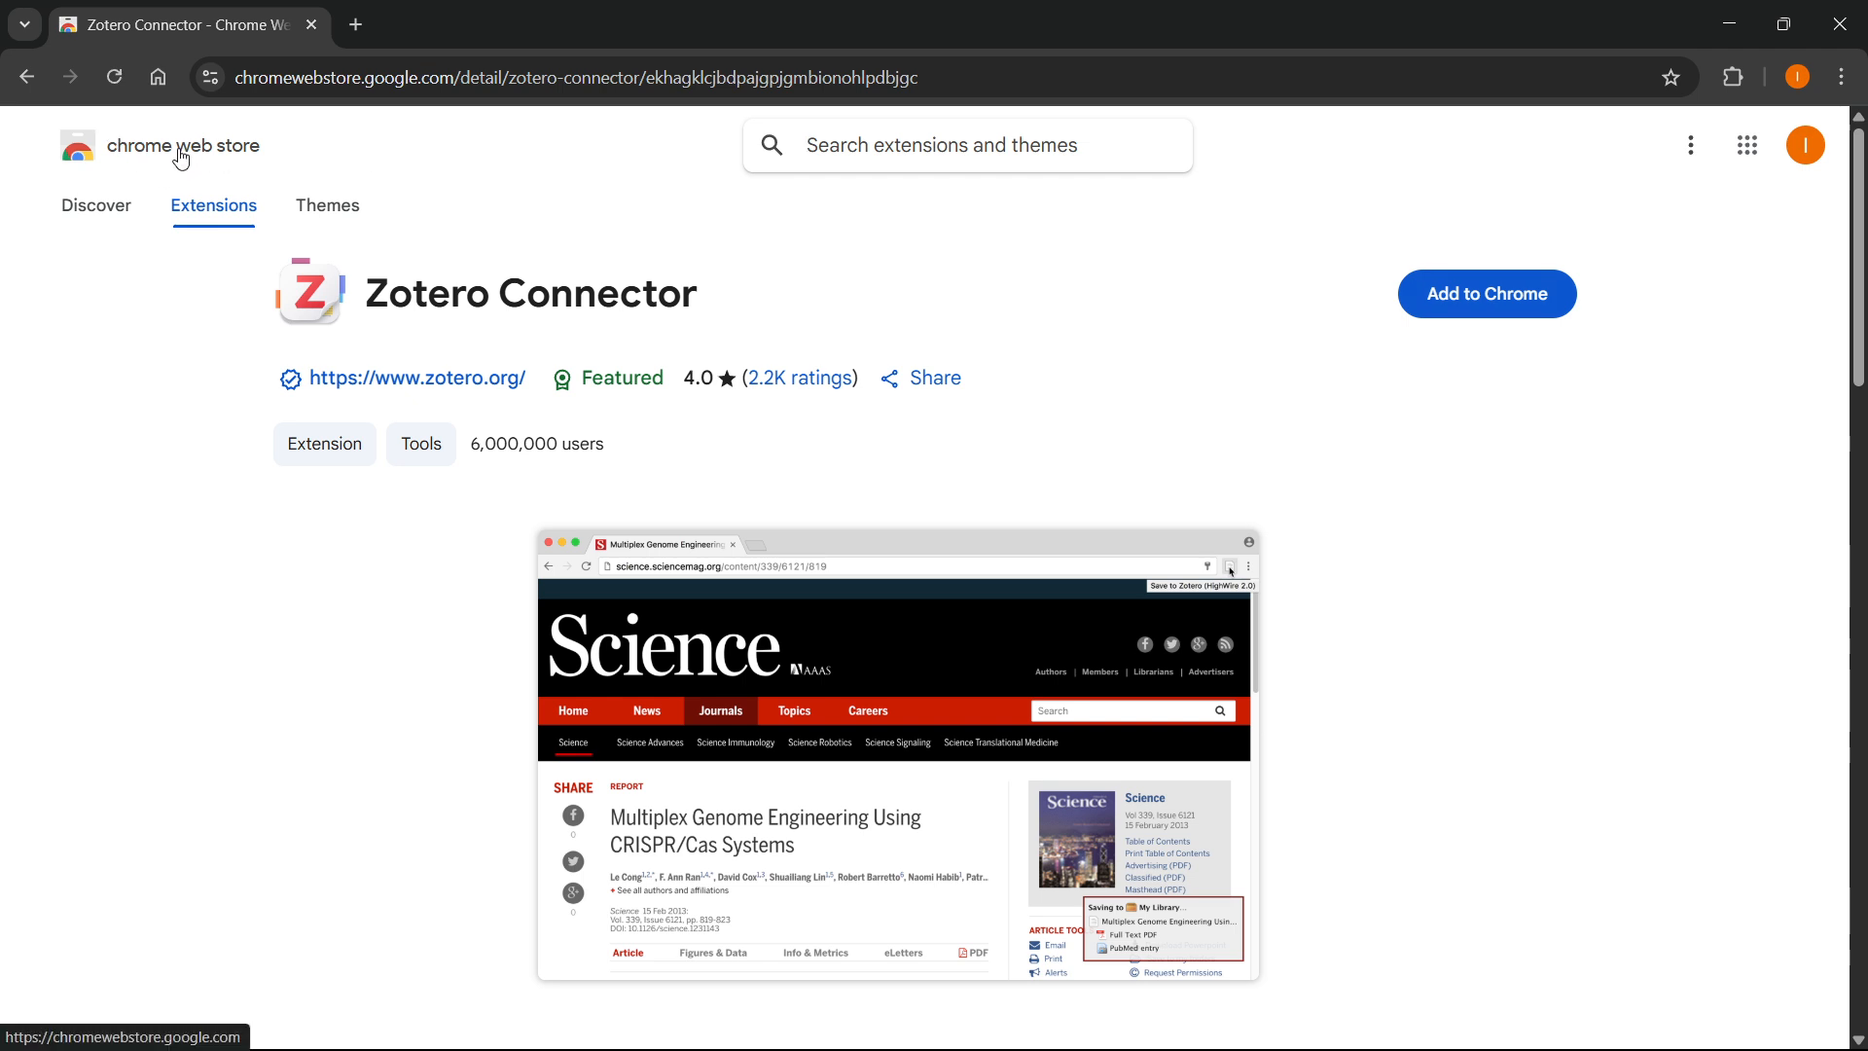
{"action": "mouse_move", "coordinate": [1486, 294]}
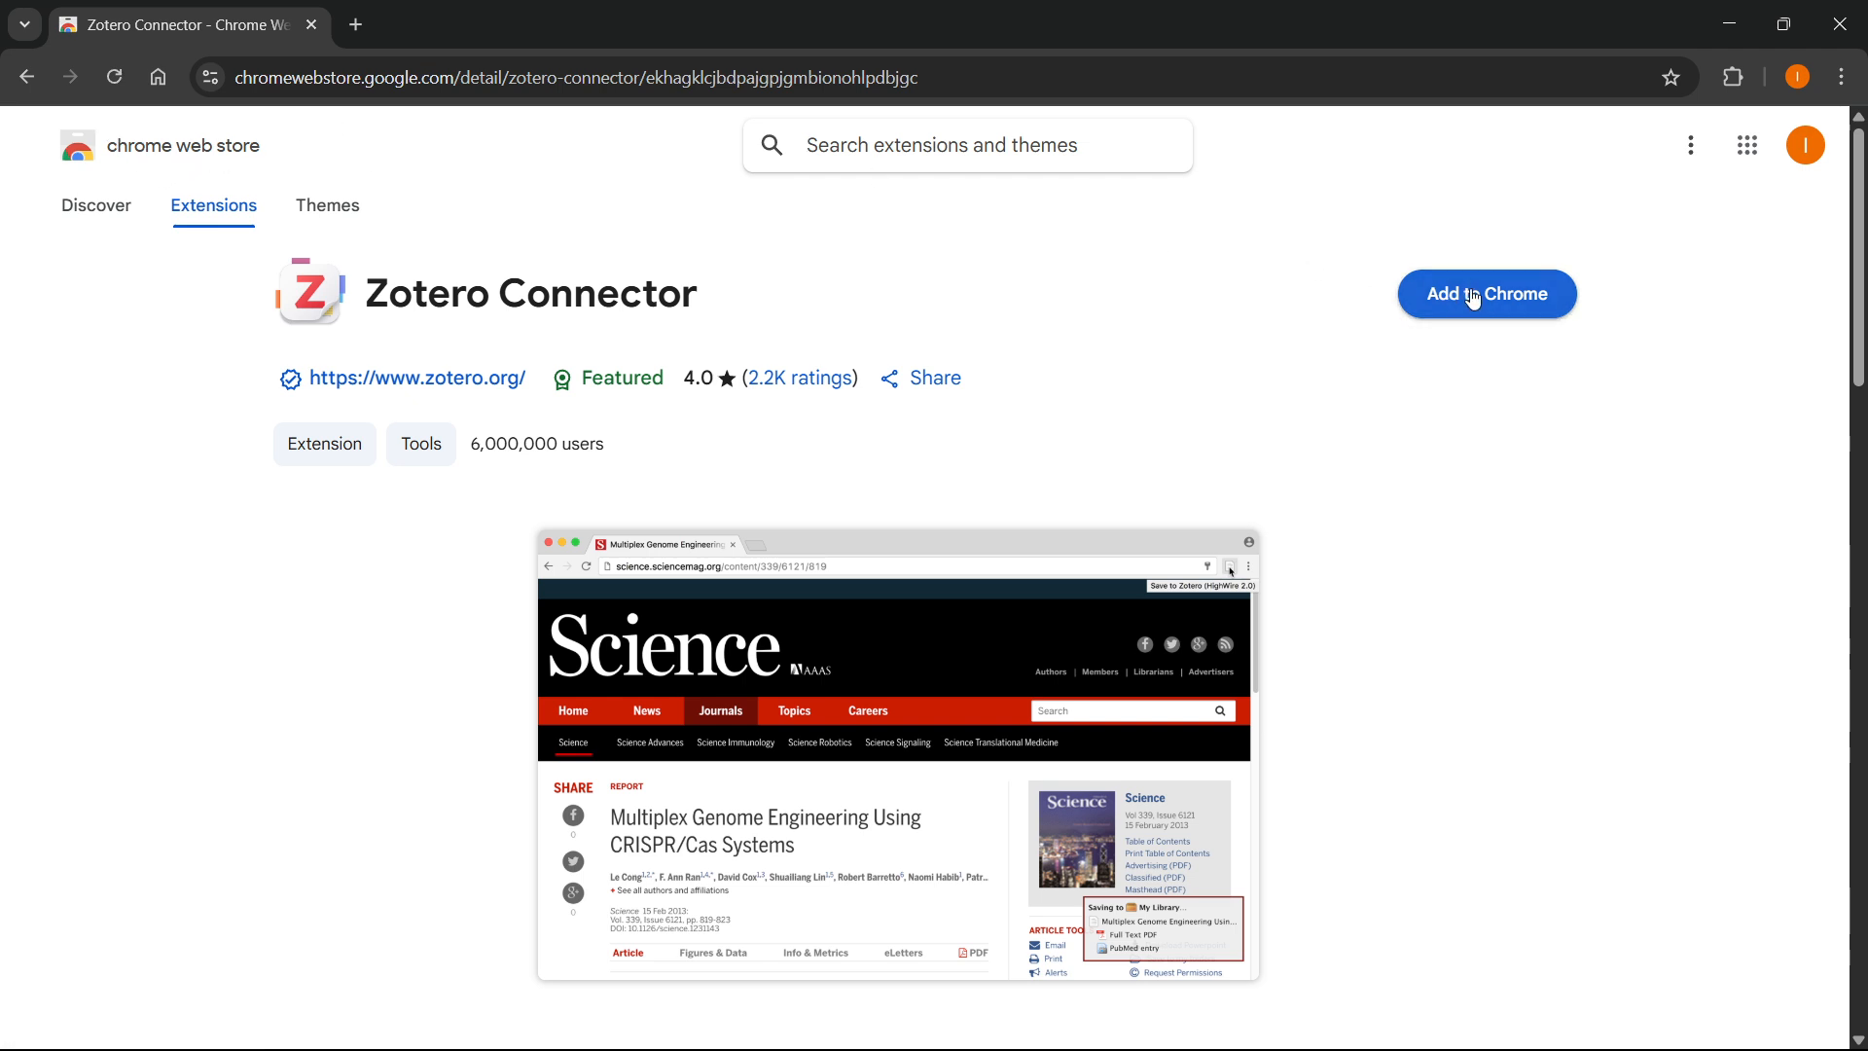
- Add the Zotero Connector to Chrome and find its icon in the Extensions menu
{"action": "left_click", "coordinate": [1486, 293]}
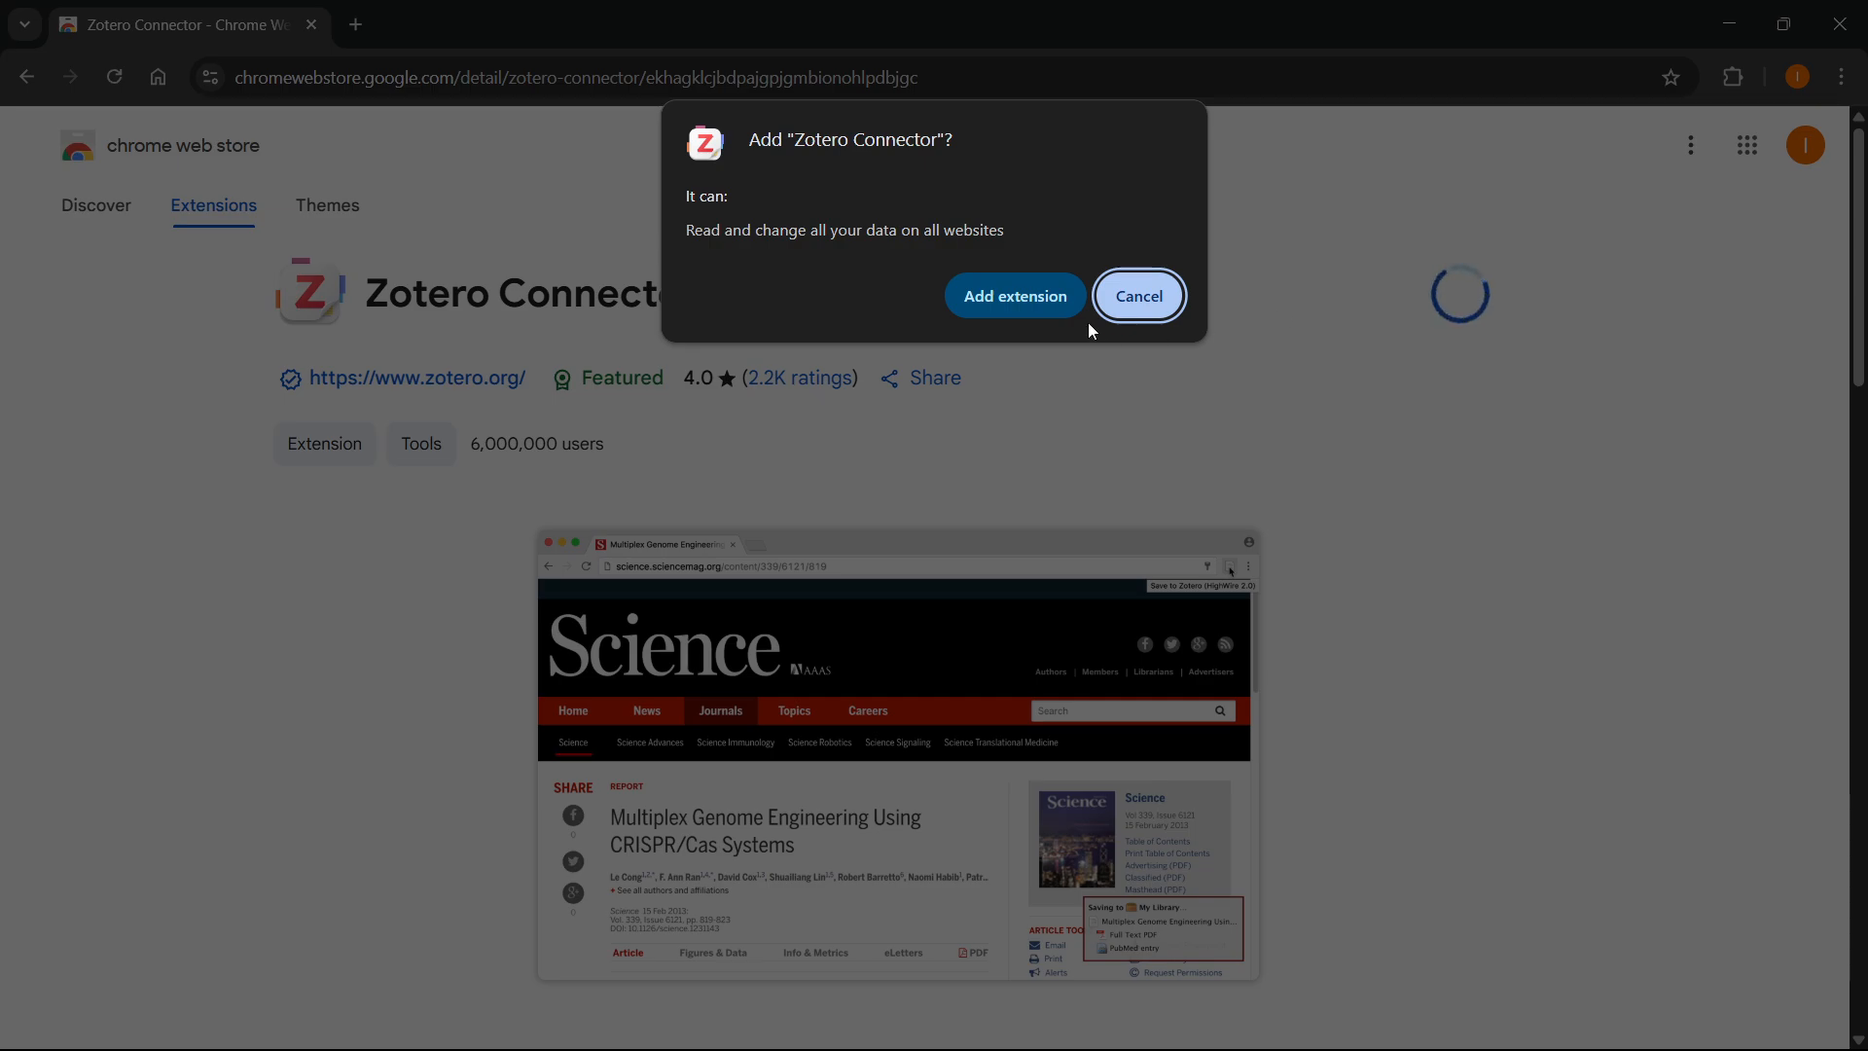
{"action": "left_click", "coordinate": [1136, 296]}
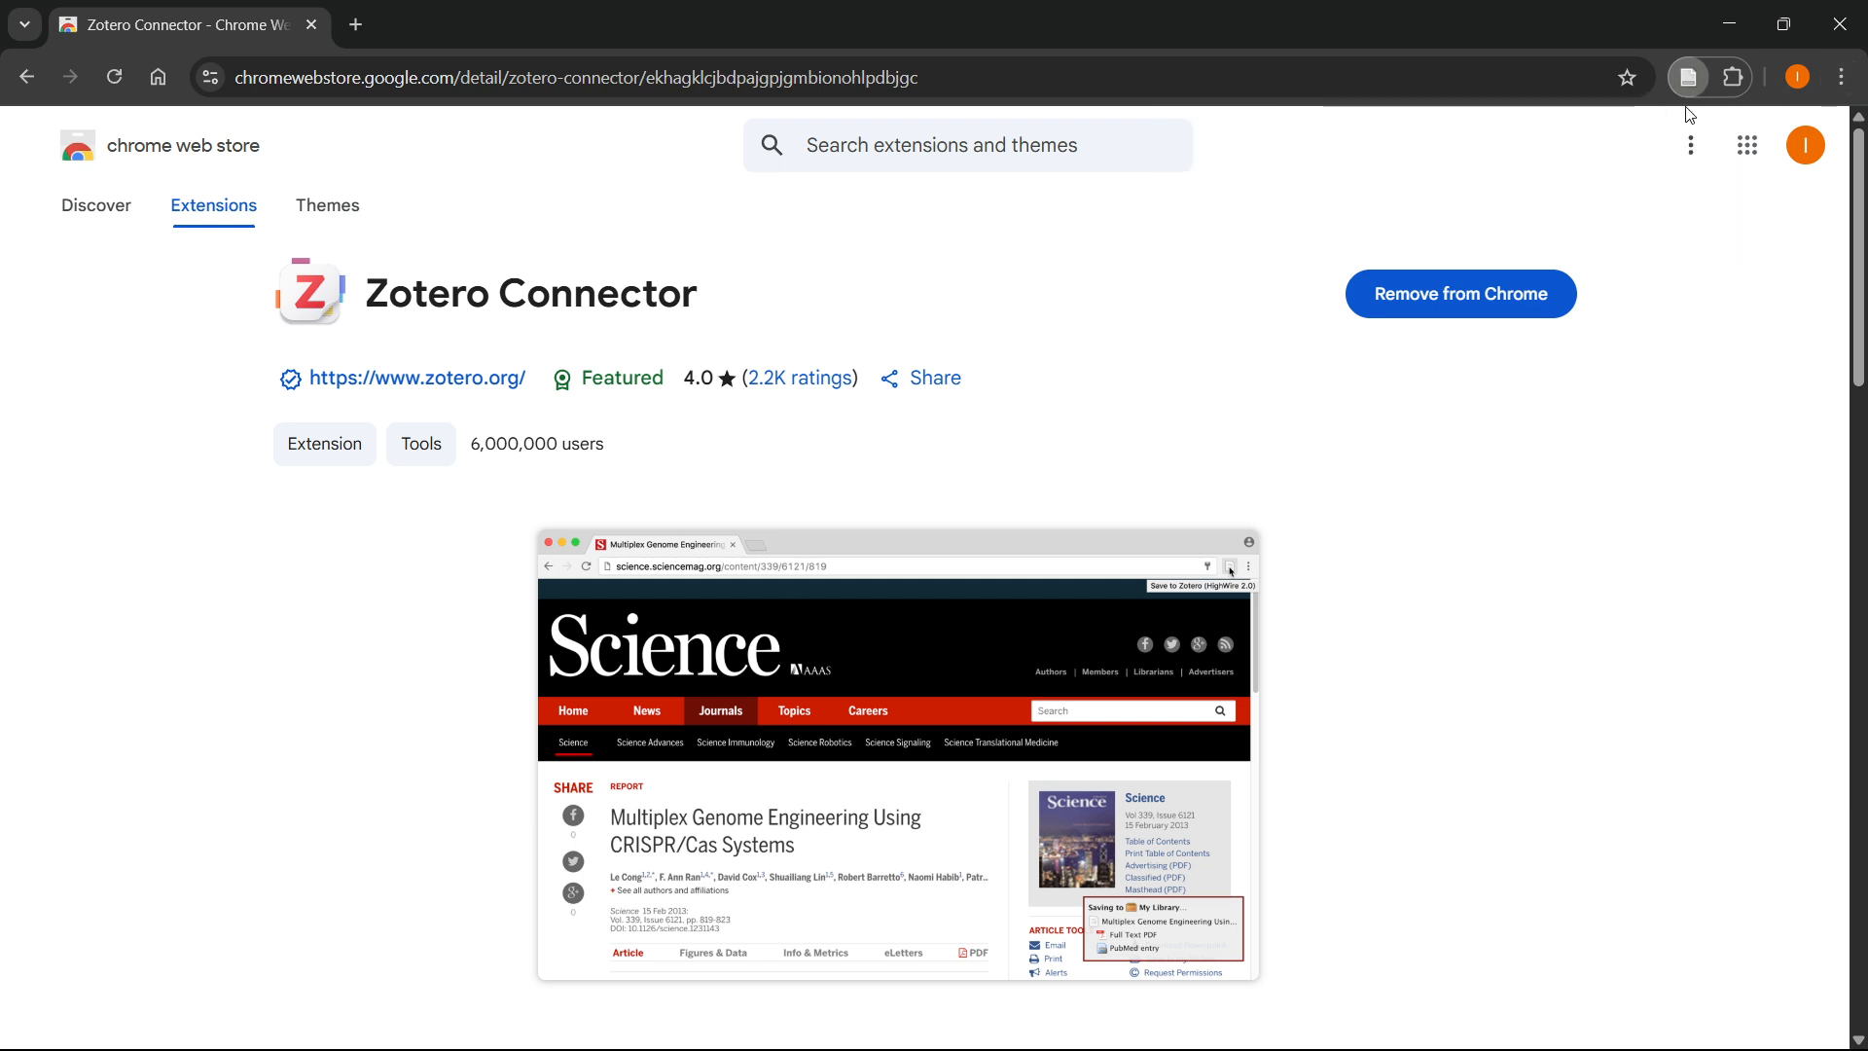
{"action": "left_click", "coordinate": [1687, 76]}
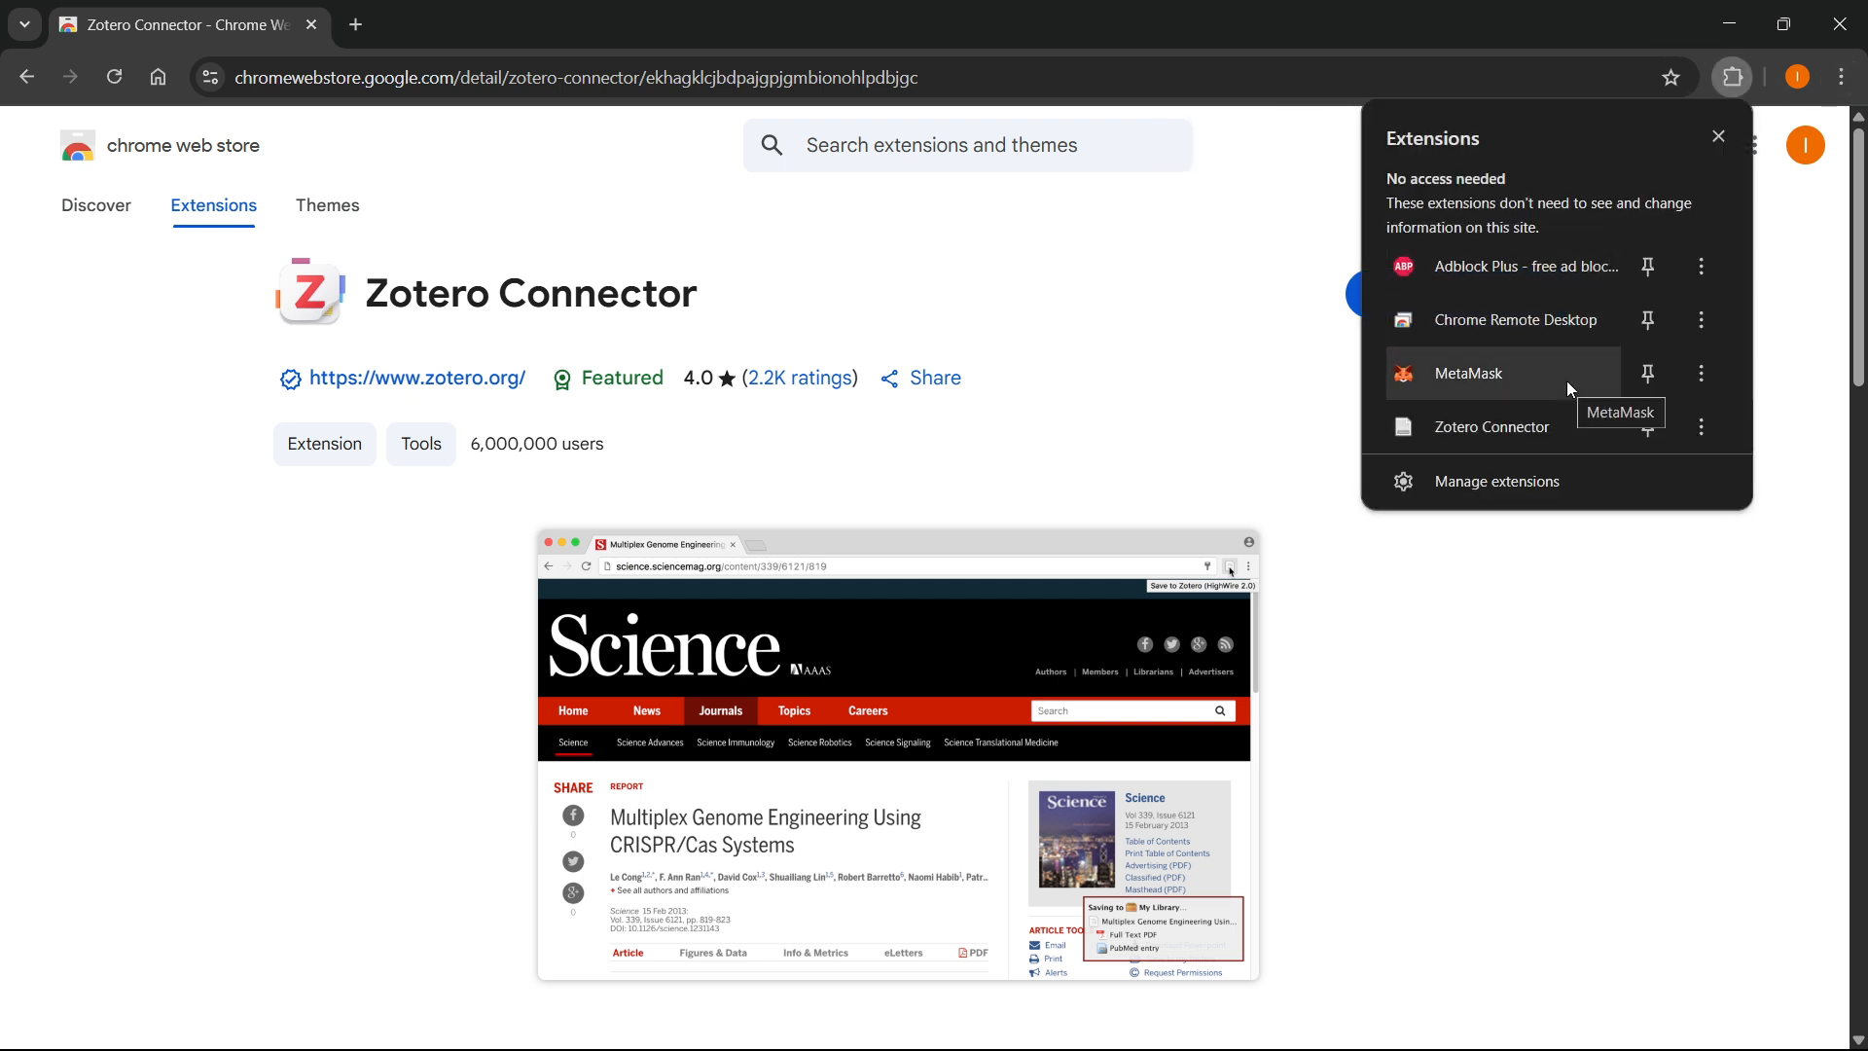
{"action": "mouse_move", "coordinate": [1549, 426]}
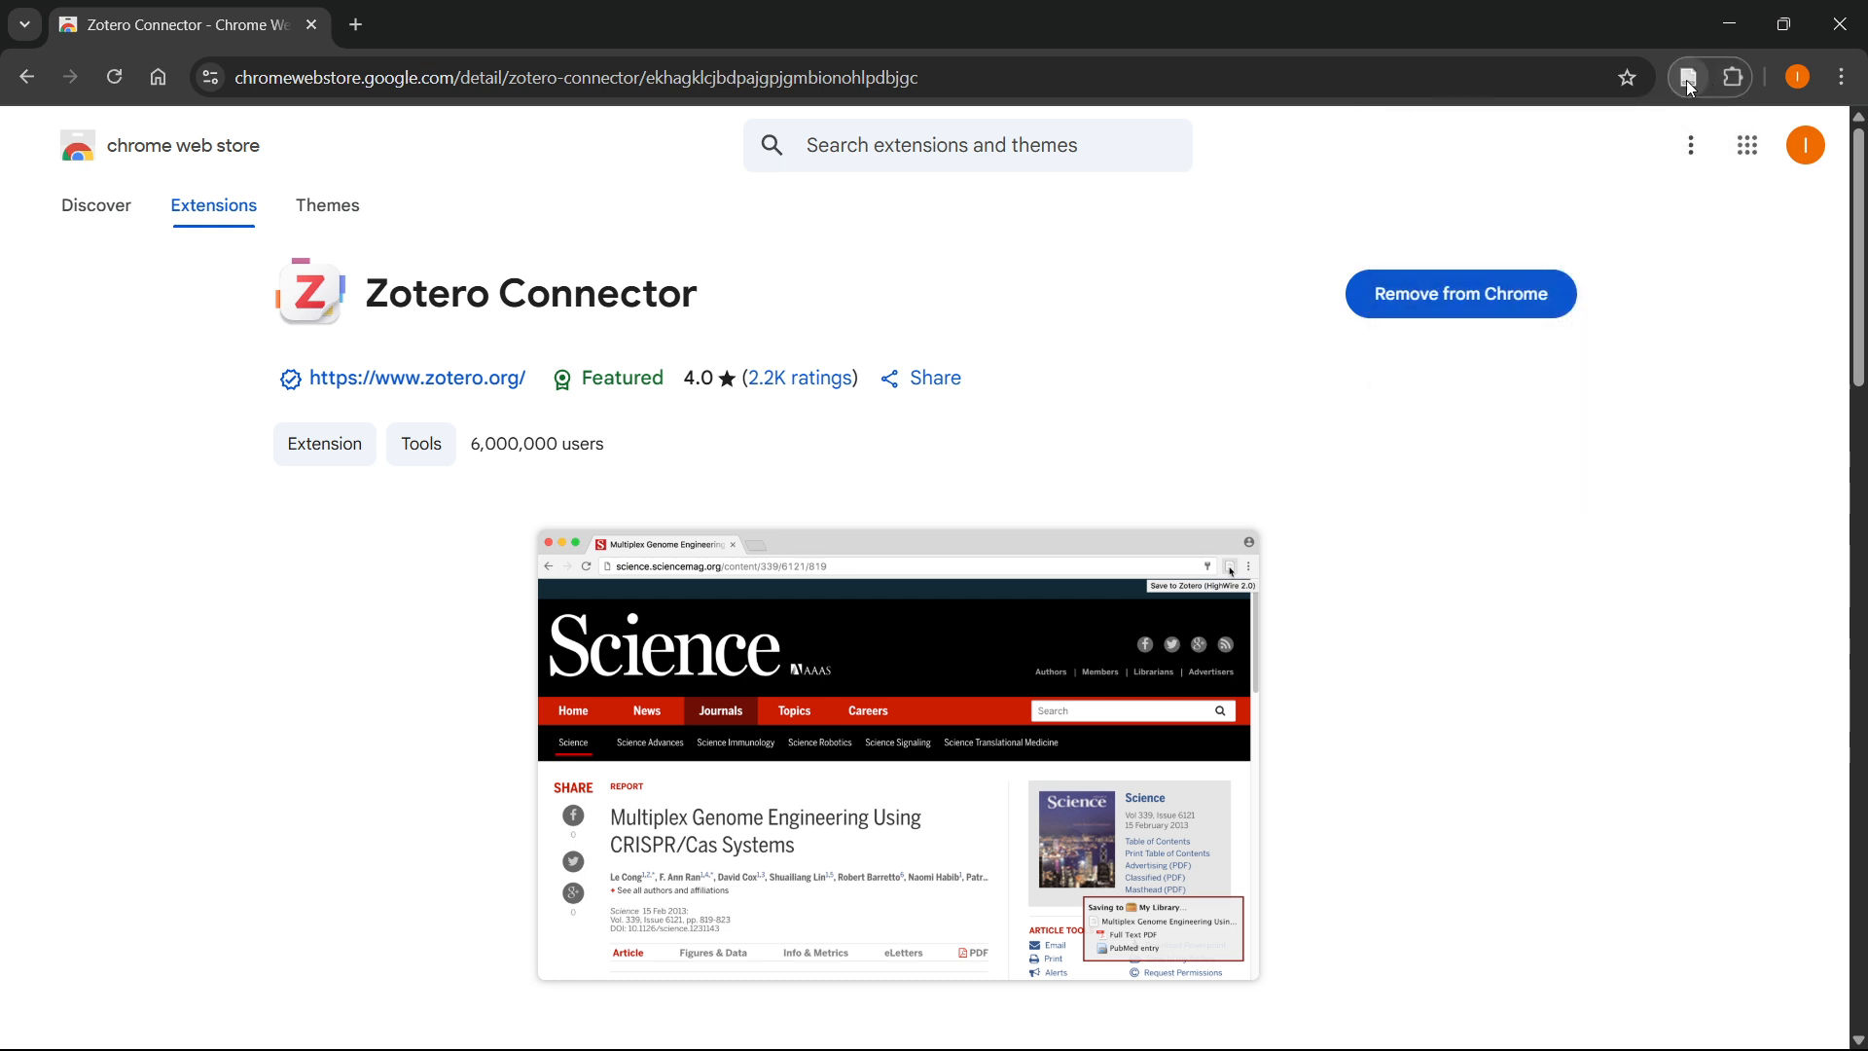
{"action": "left_click", "coordinate": [1732, 76]}
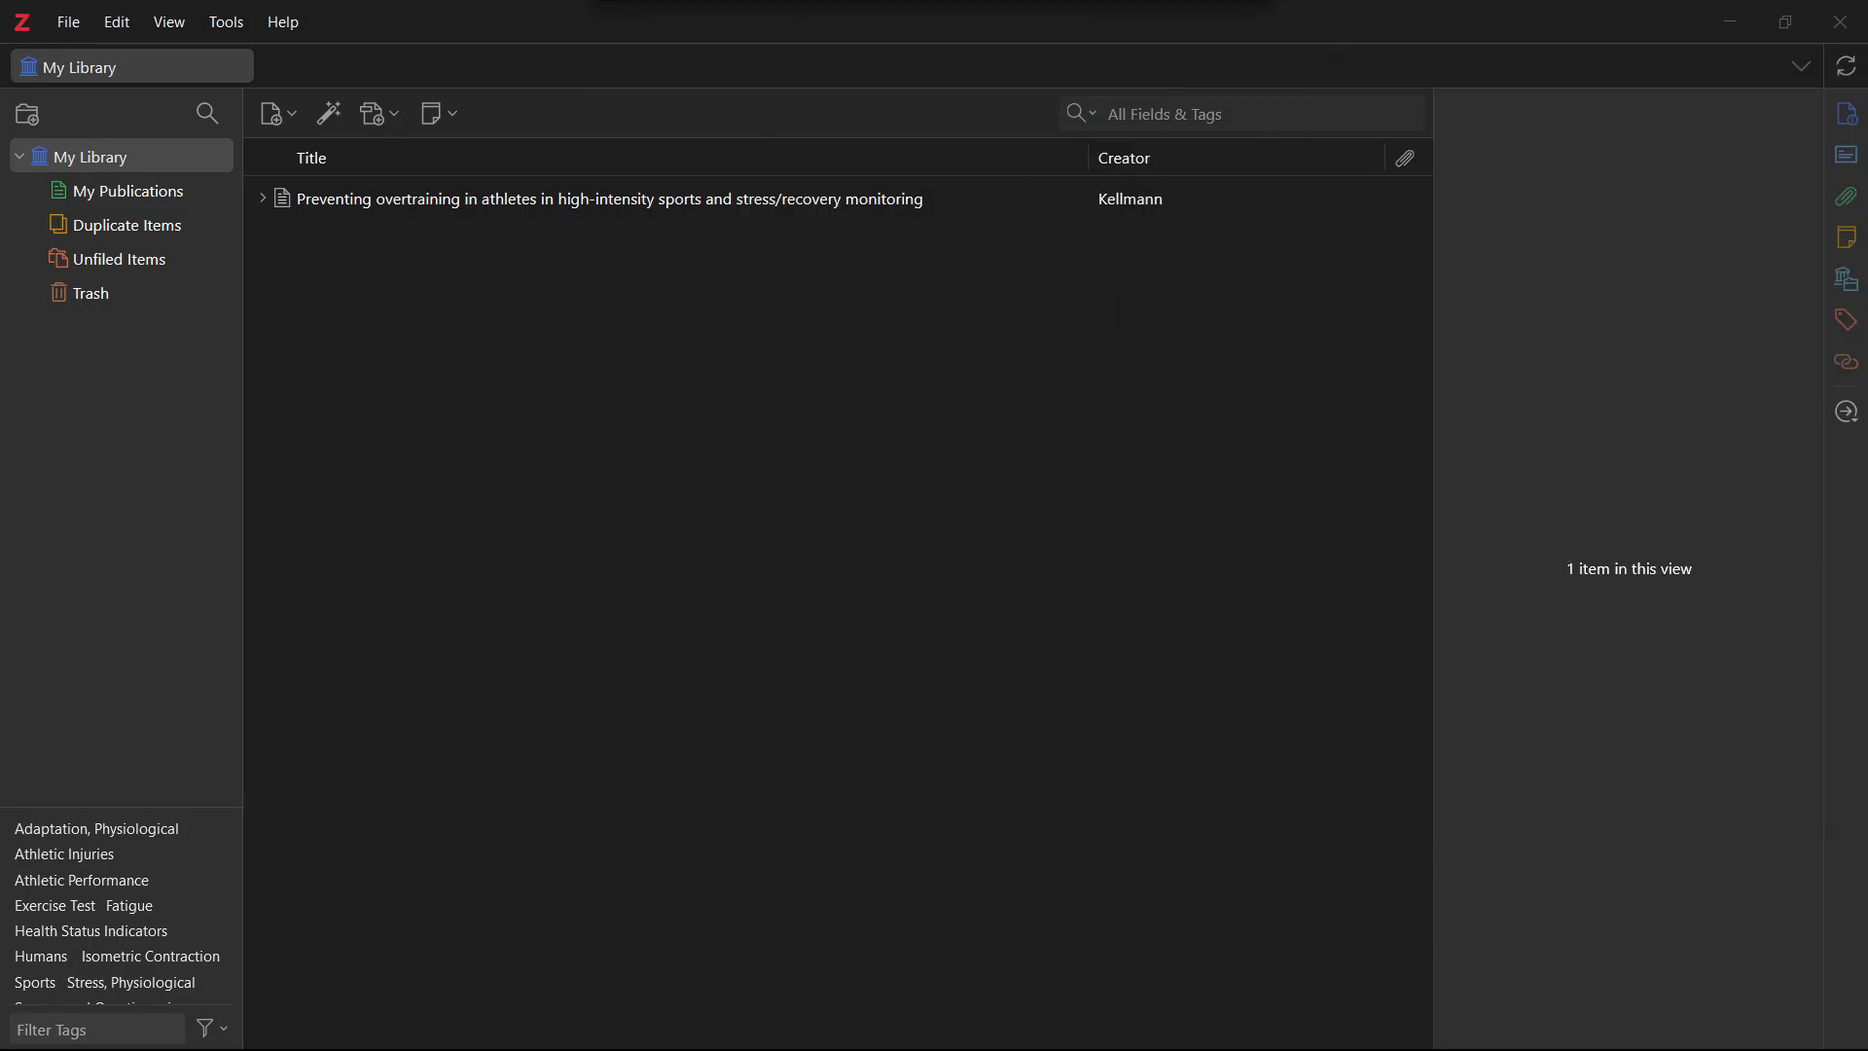
{"action": "left_click", "coordinate": [604, 199]}
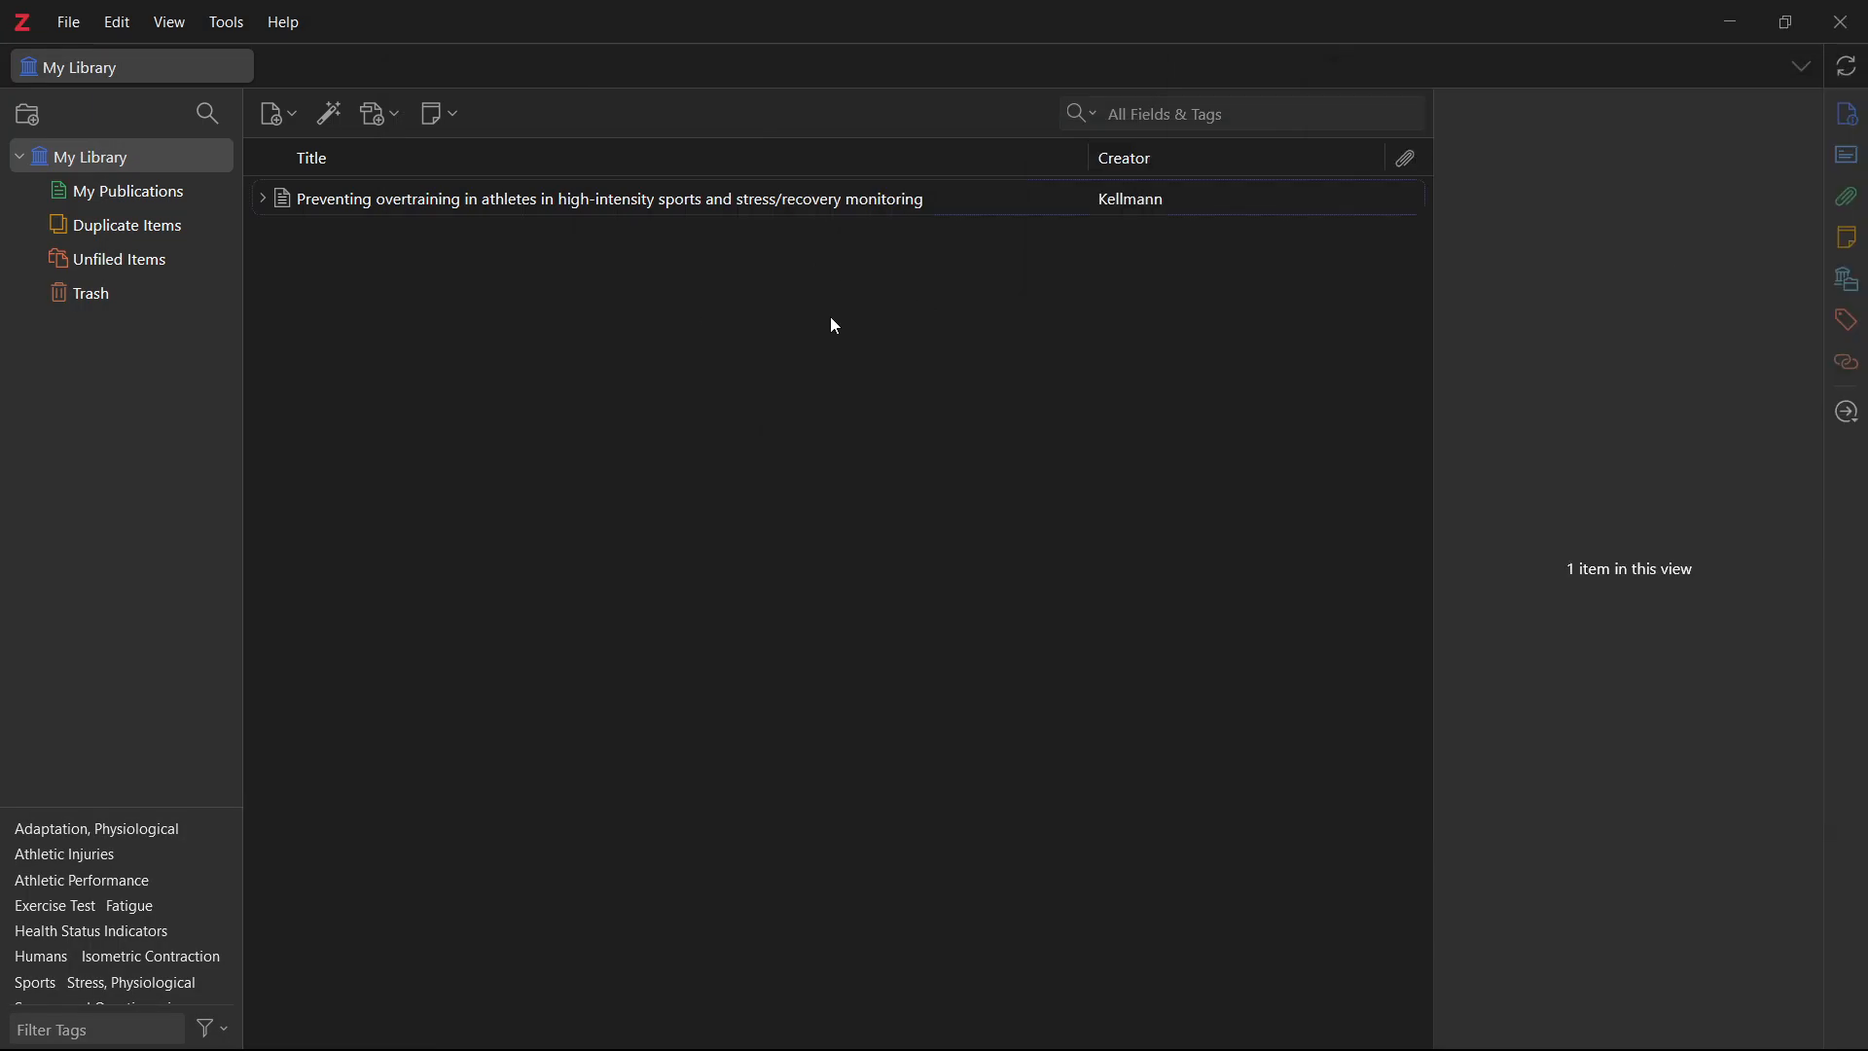
{"action": "left_click", "coordinate": [605, 197]}
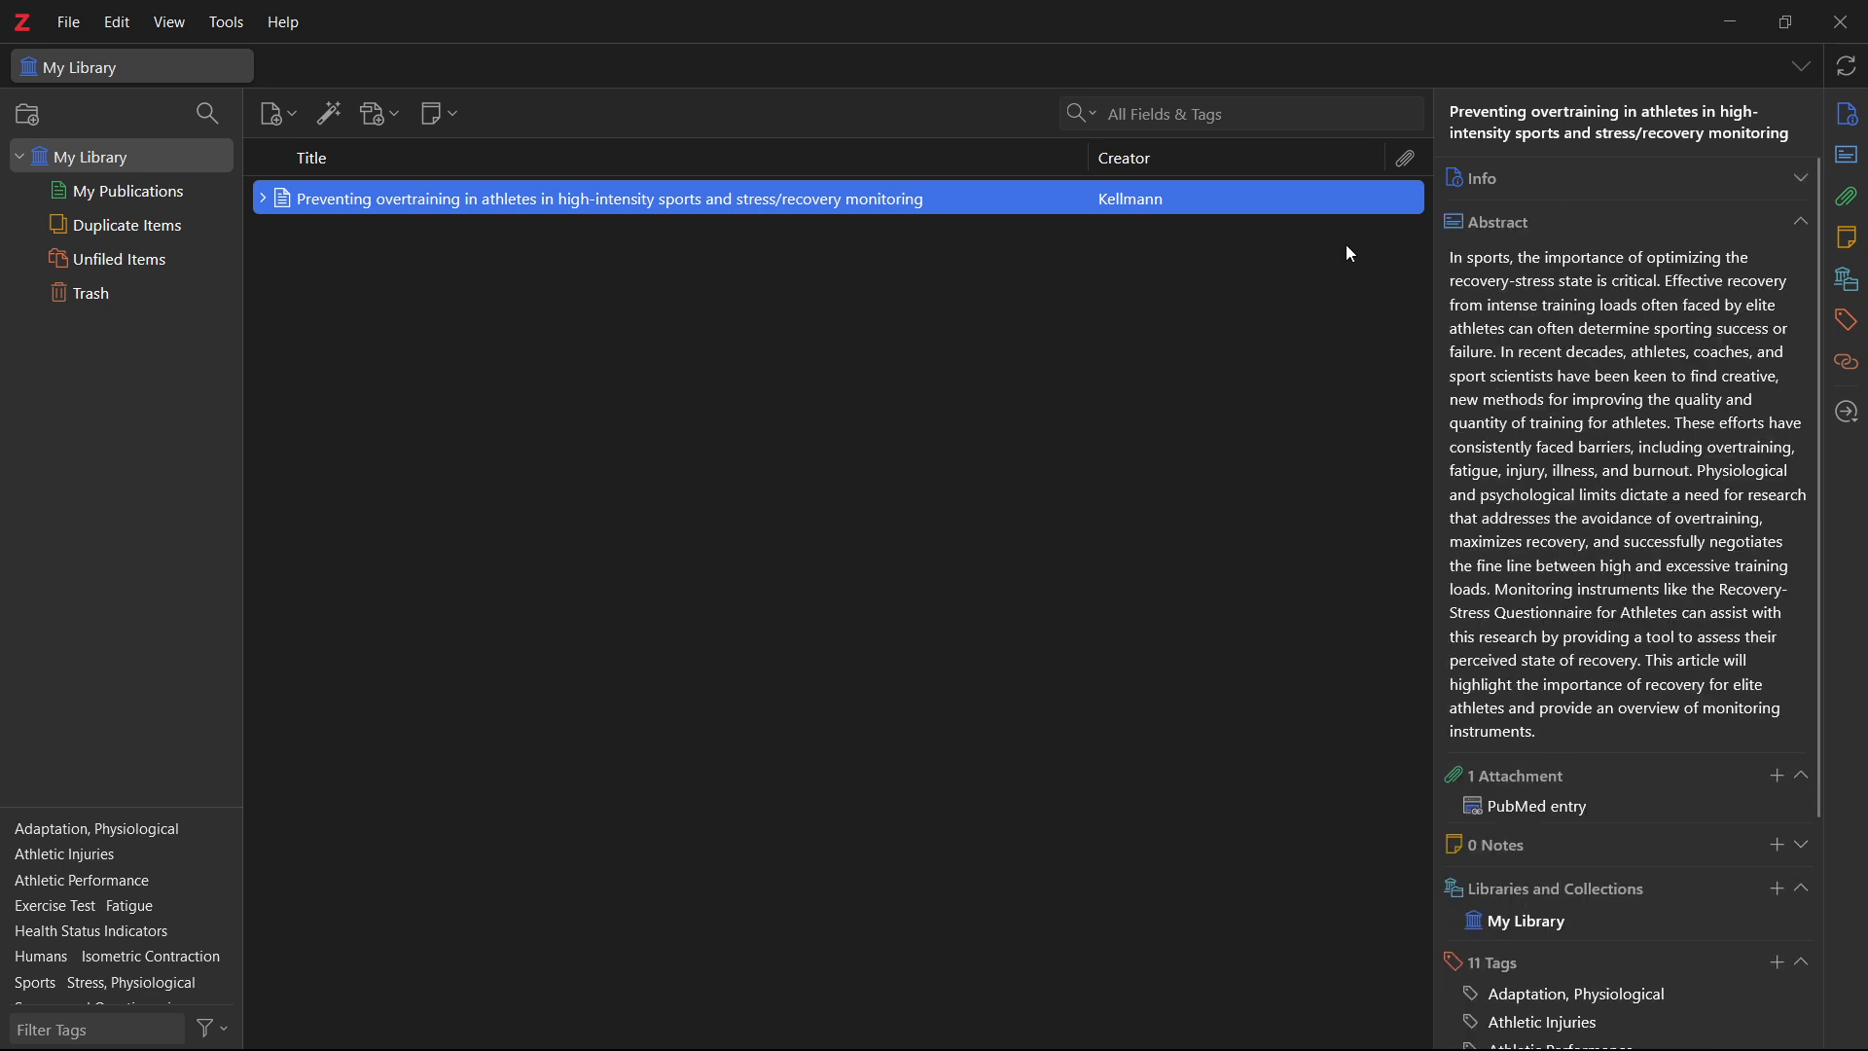
{"action": "left_click", "coordinate": [1800, 222]}
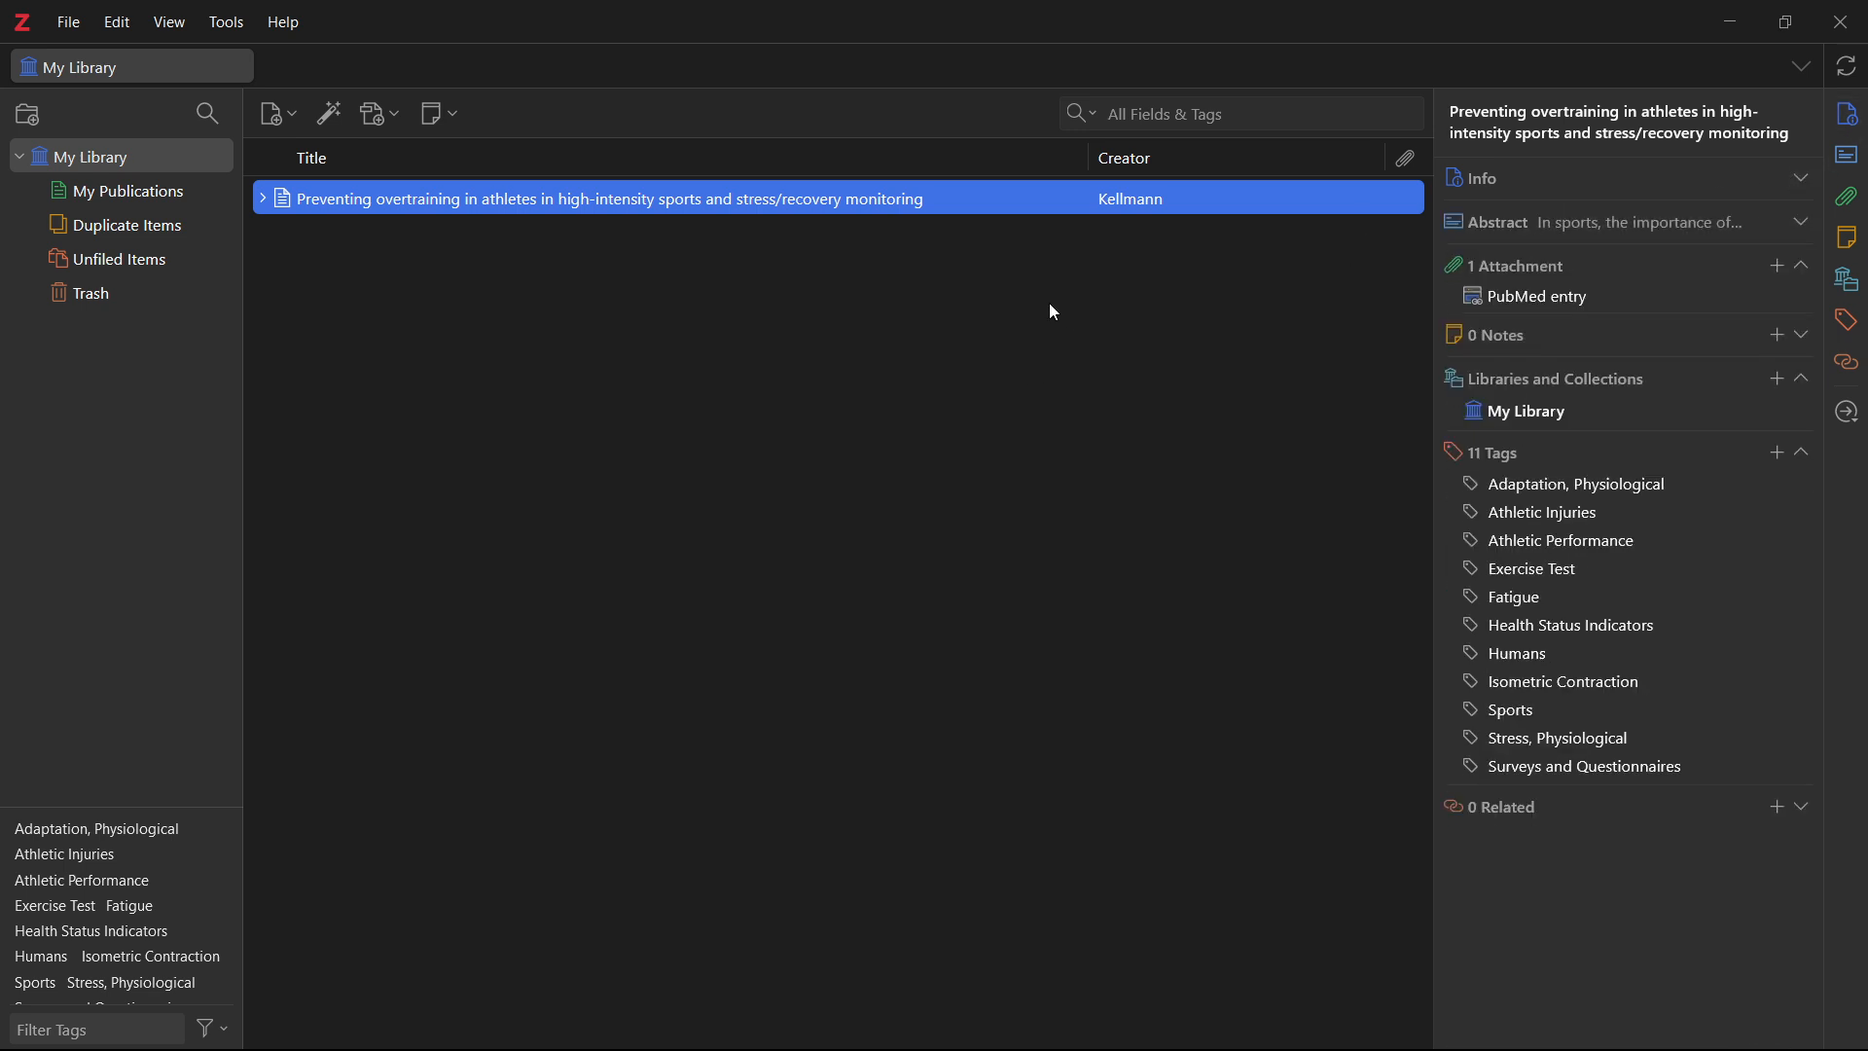
{"action": "left_click", "coordinate": [1801, 222]}
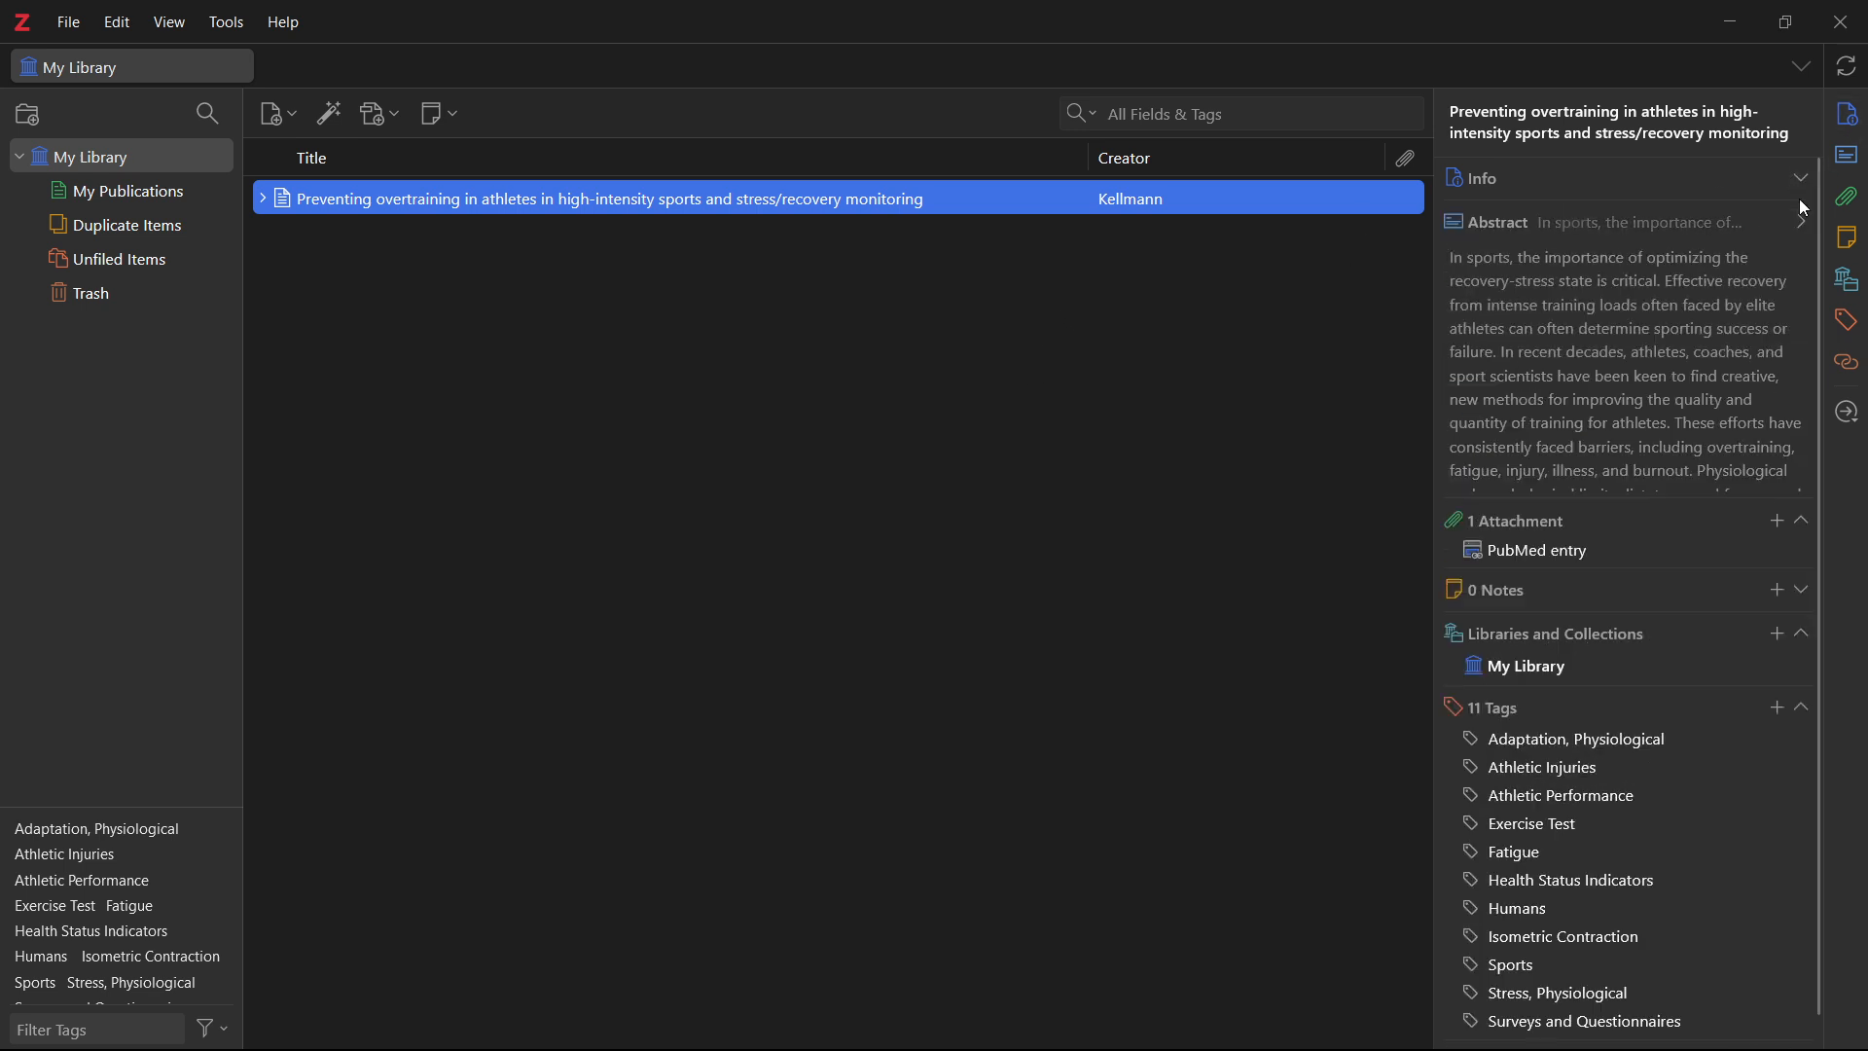
{"action": "left_click", "coordinate": [1801, 177]}
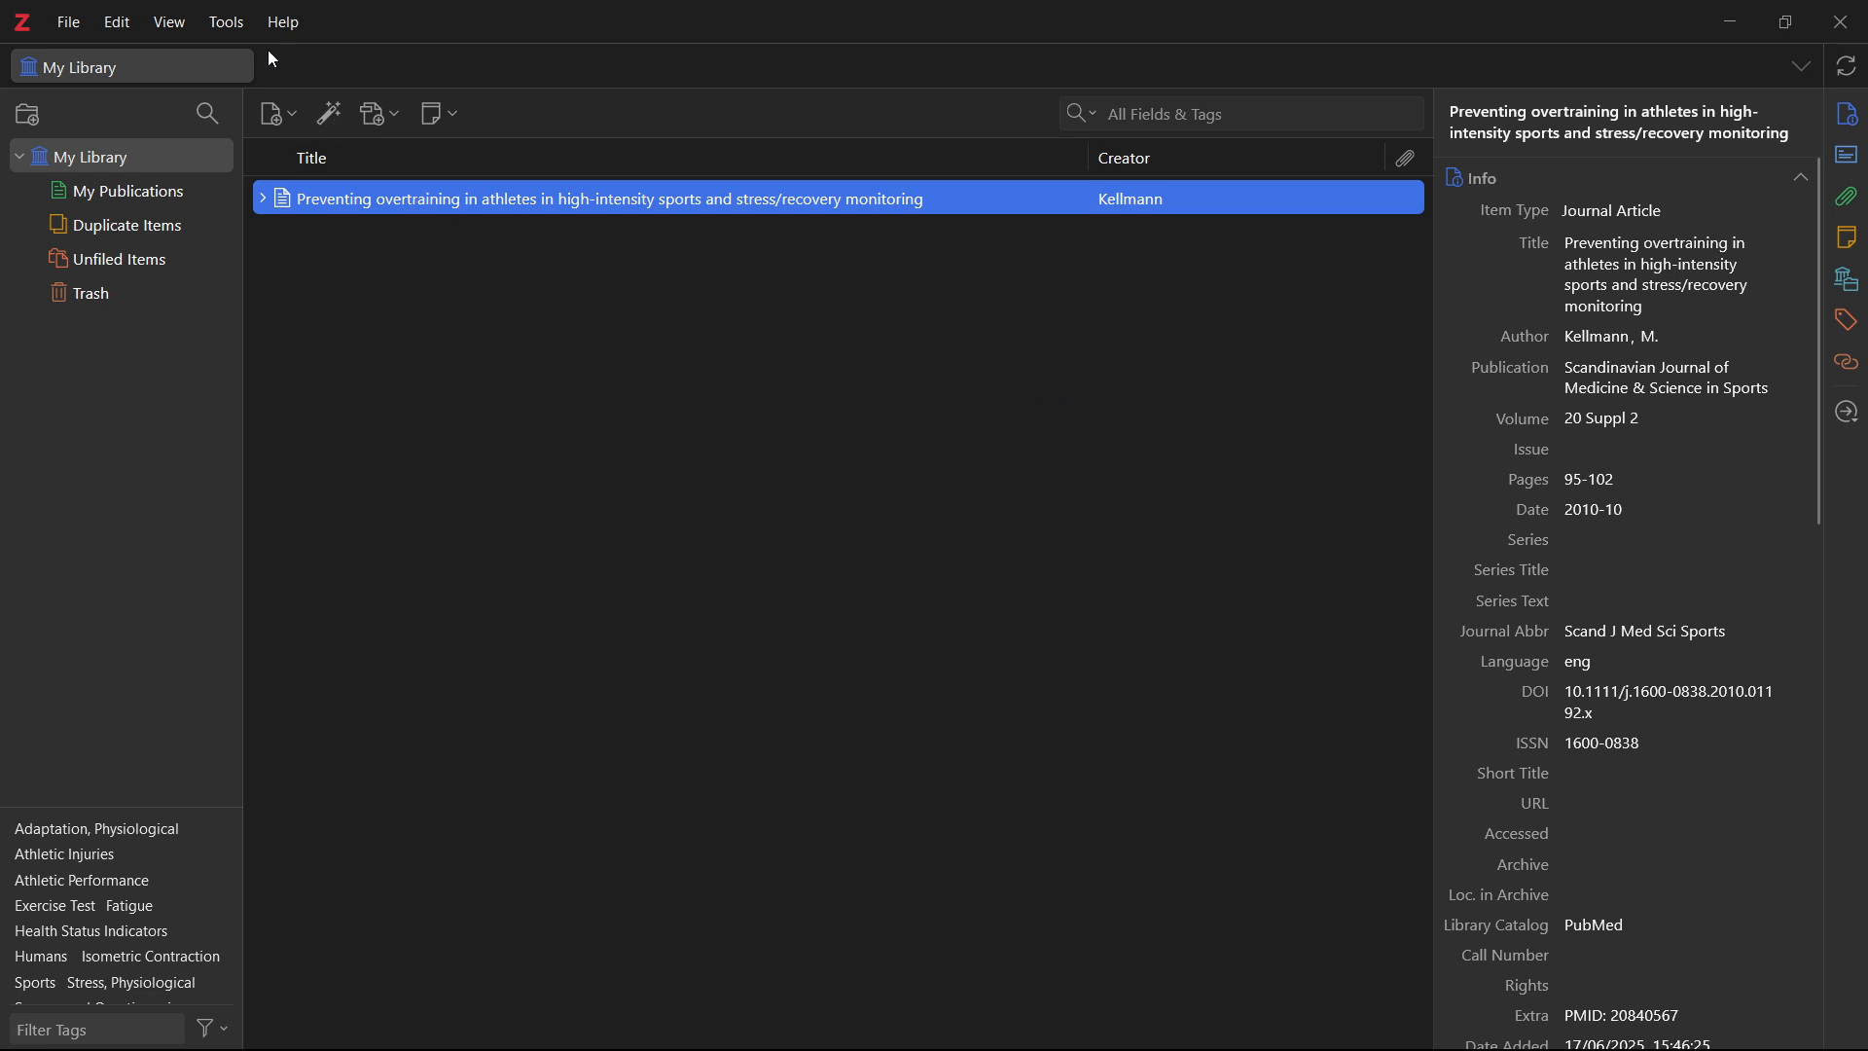
{"action": "left_click", "coordinate": [225, 22]}
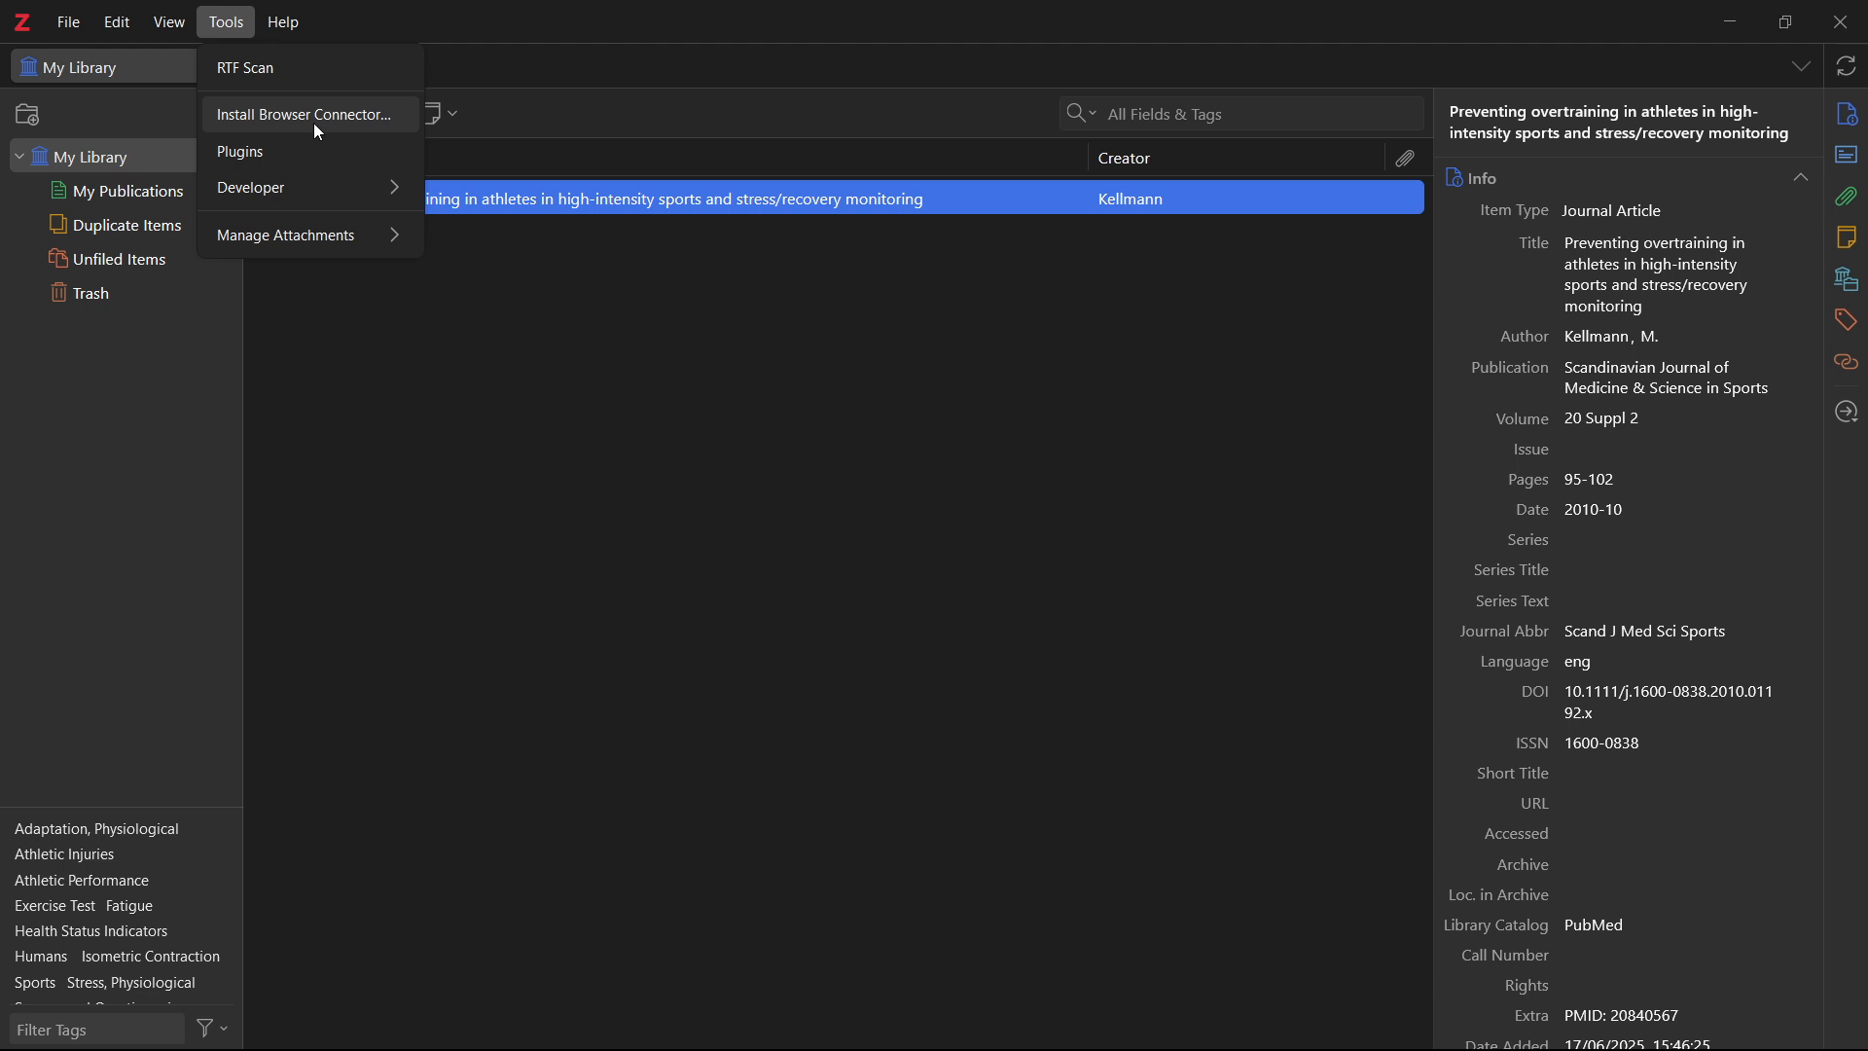
{"action": "mouse_move", "coordinate": [314, 131]}
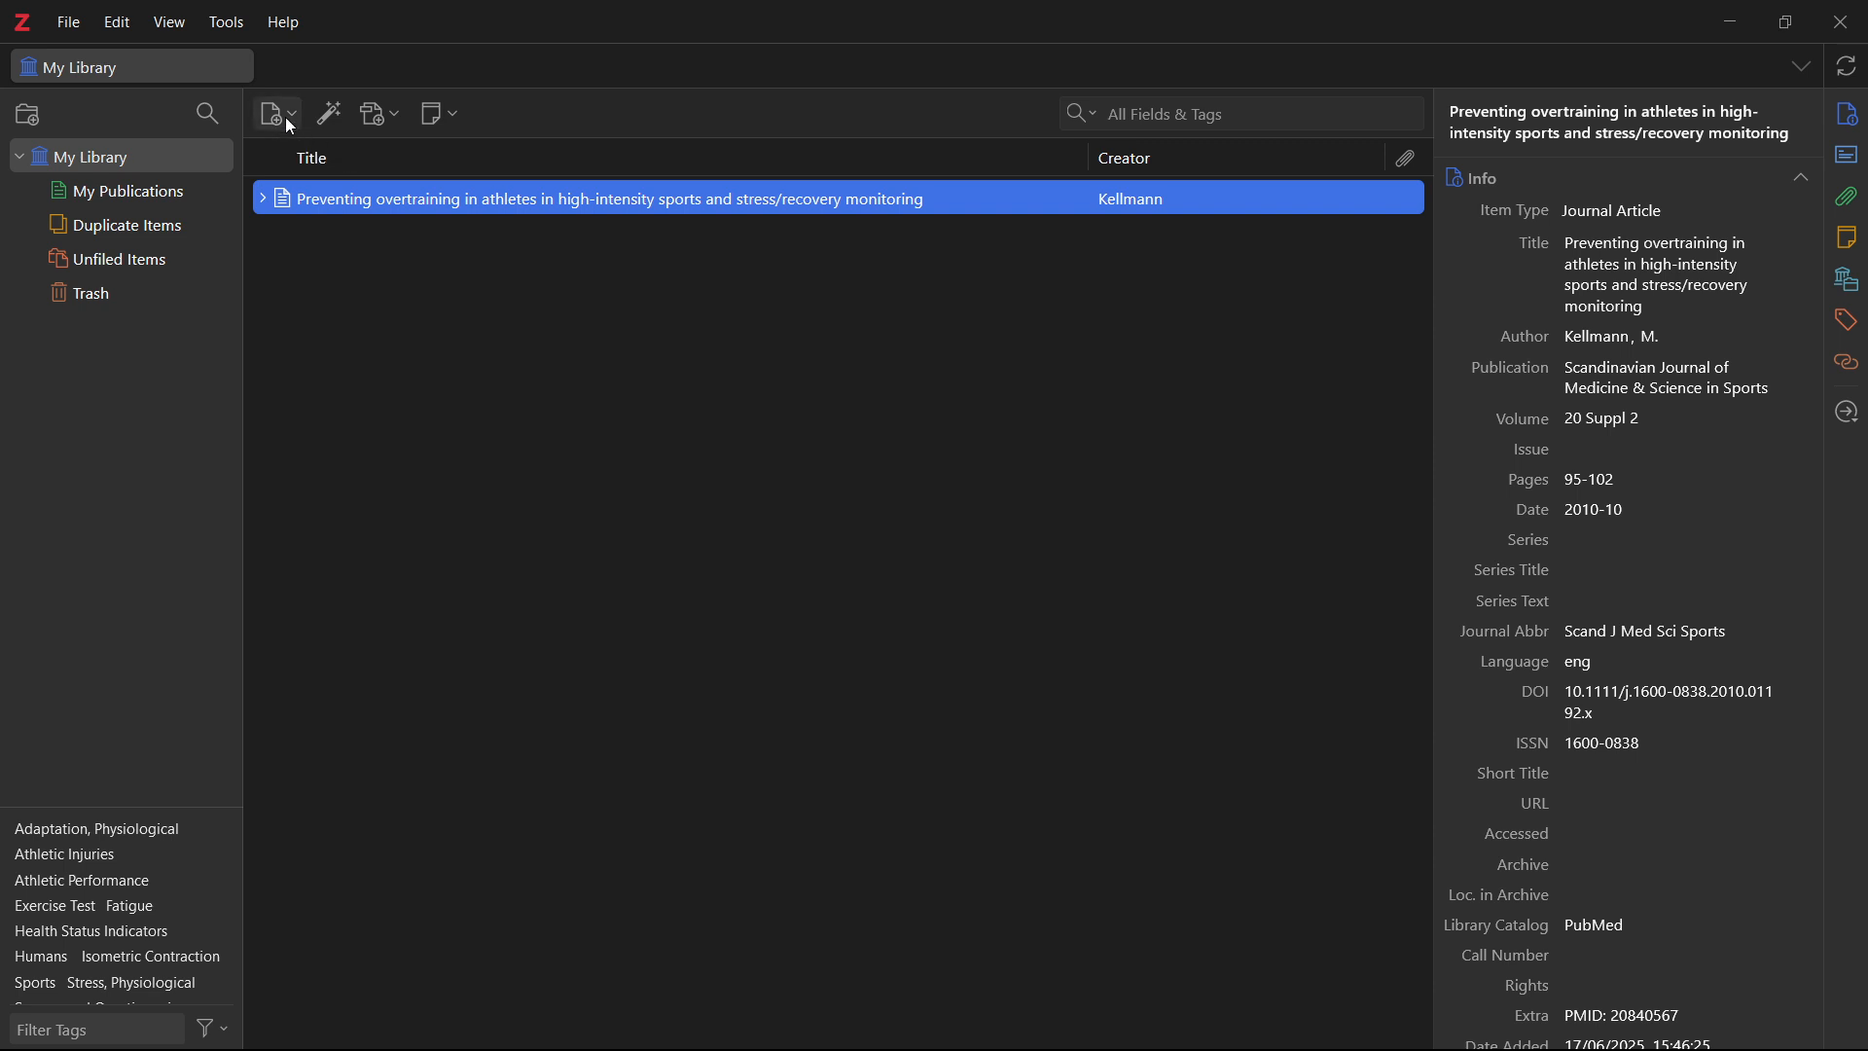
- Create a blank Book item from the New Item list and select it
{"action": "left_click", "coordinate": [274, 113]}
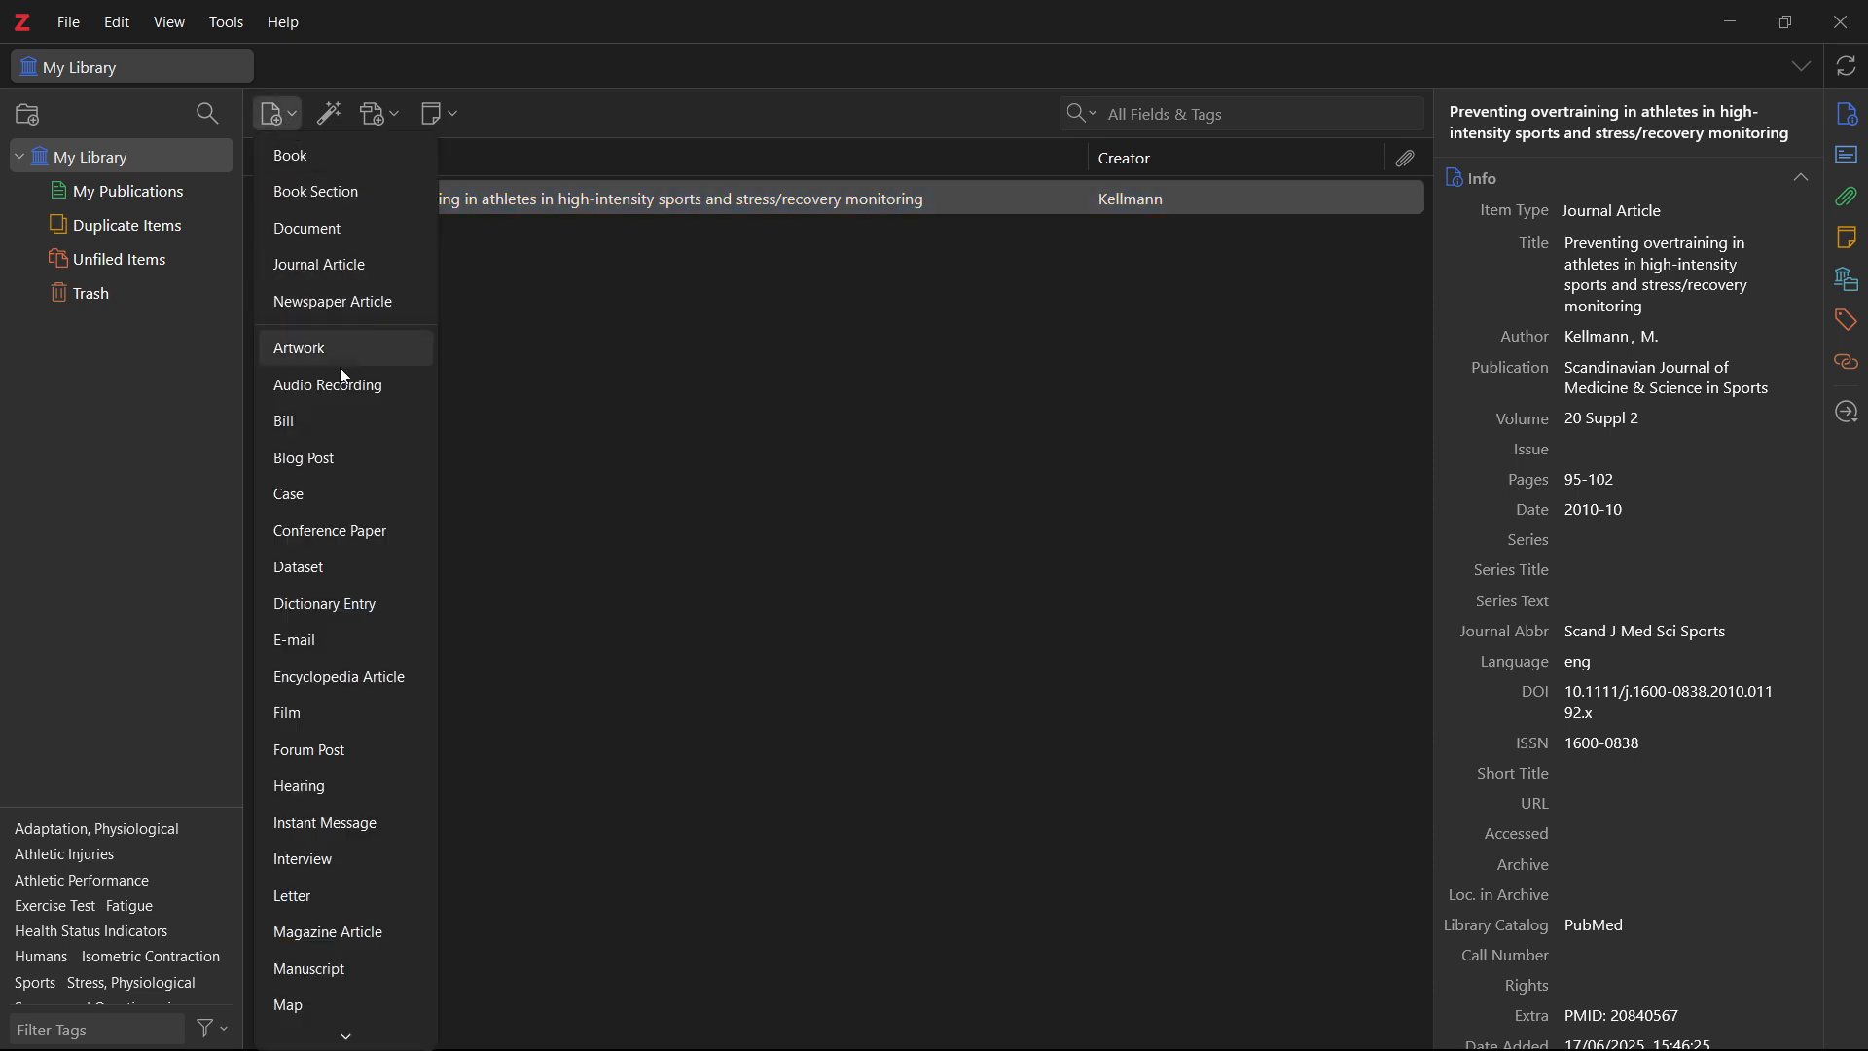
{"action": "mouse_move", "coordinate": [290, 154]}
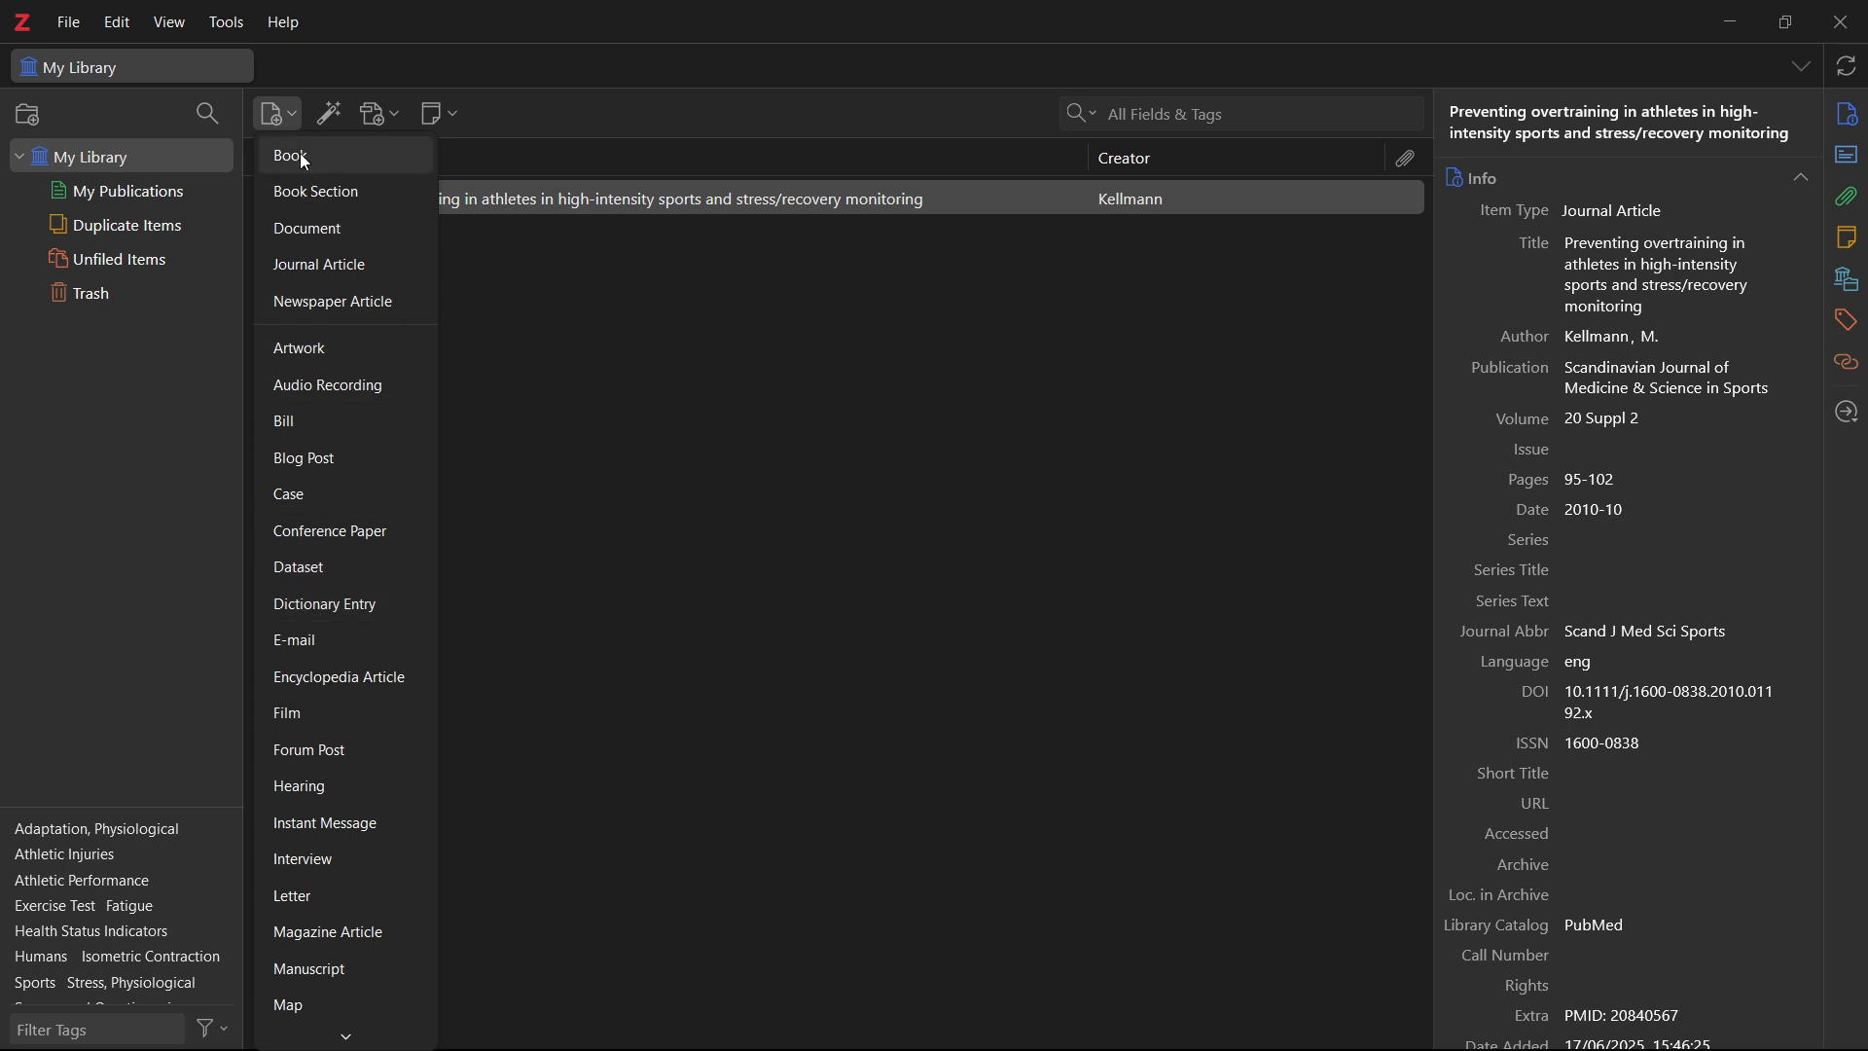
{"action": "left_click", "coordinate": [318, 265]}
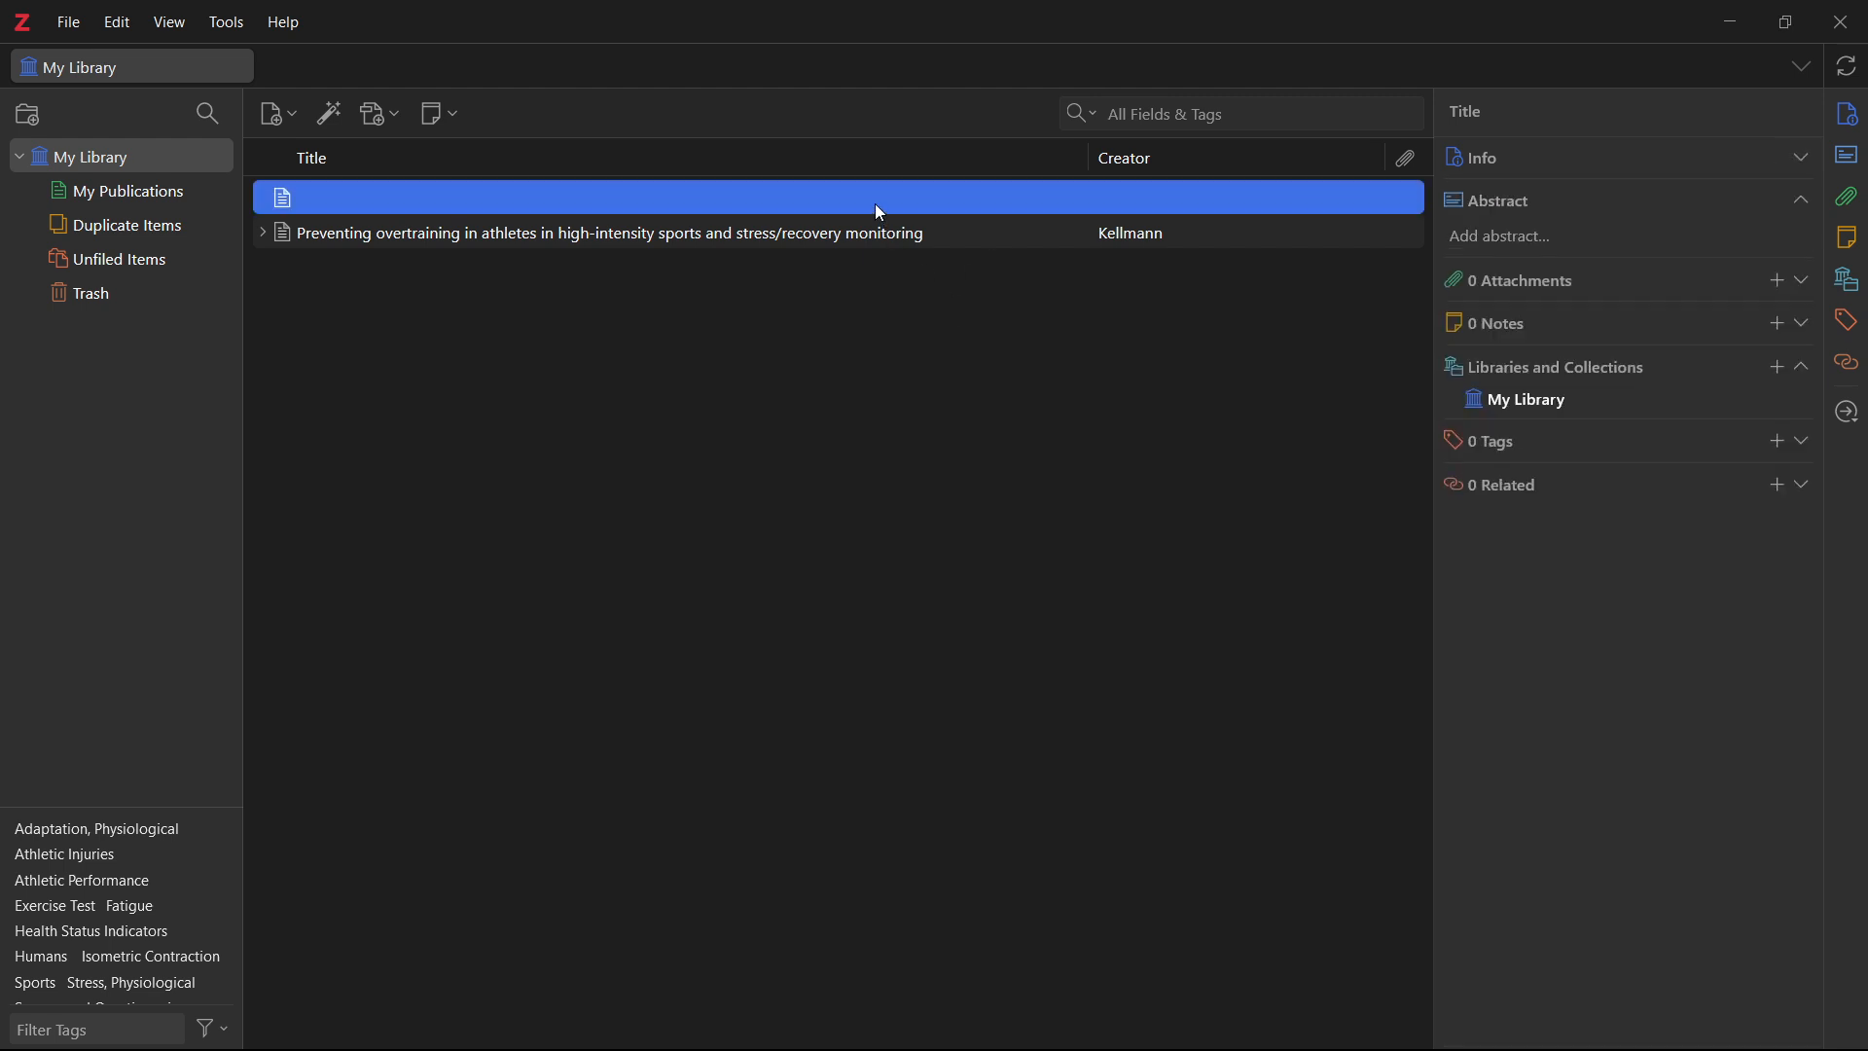
{"action": "left_click", "coordinate": [607, 198]}
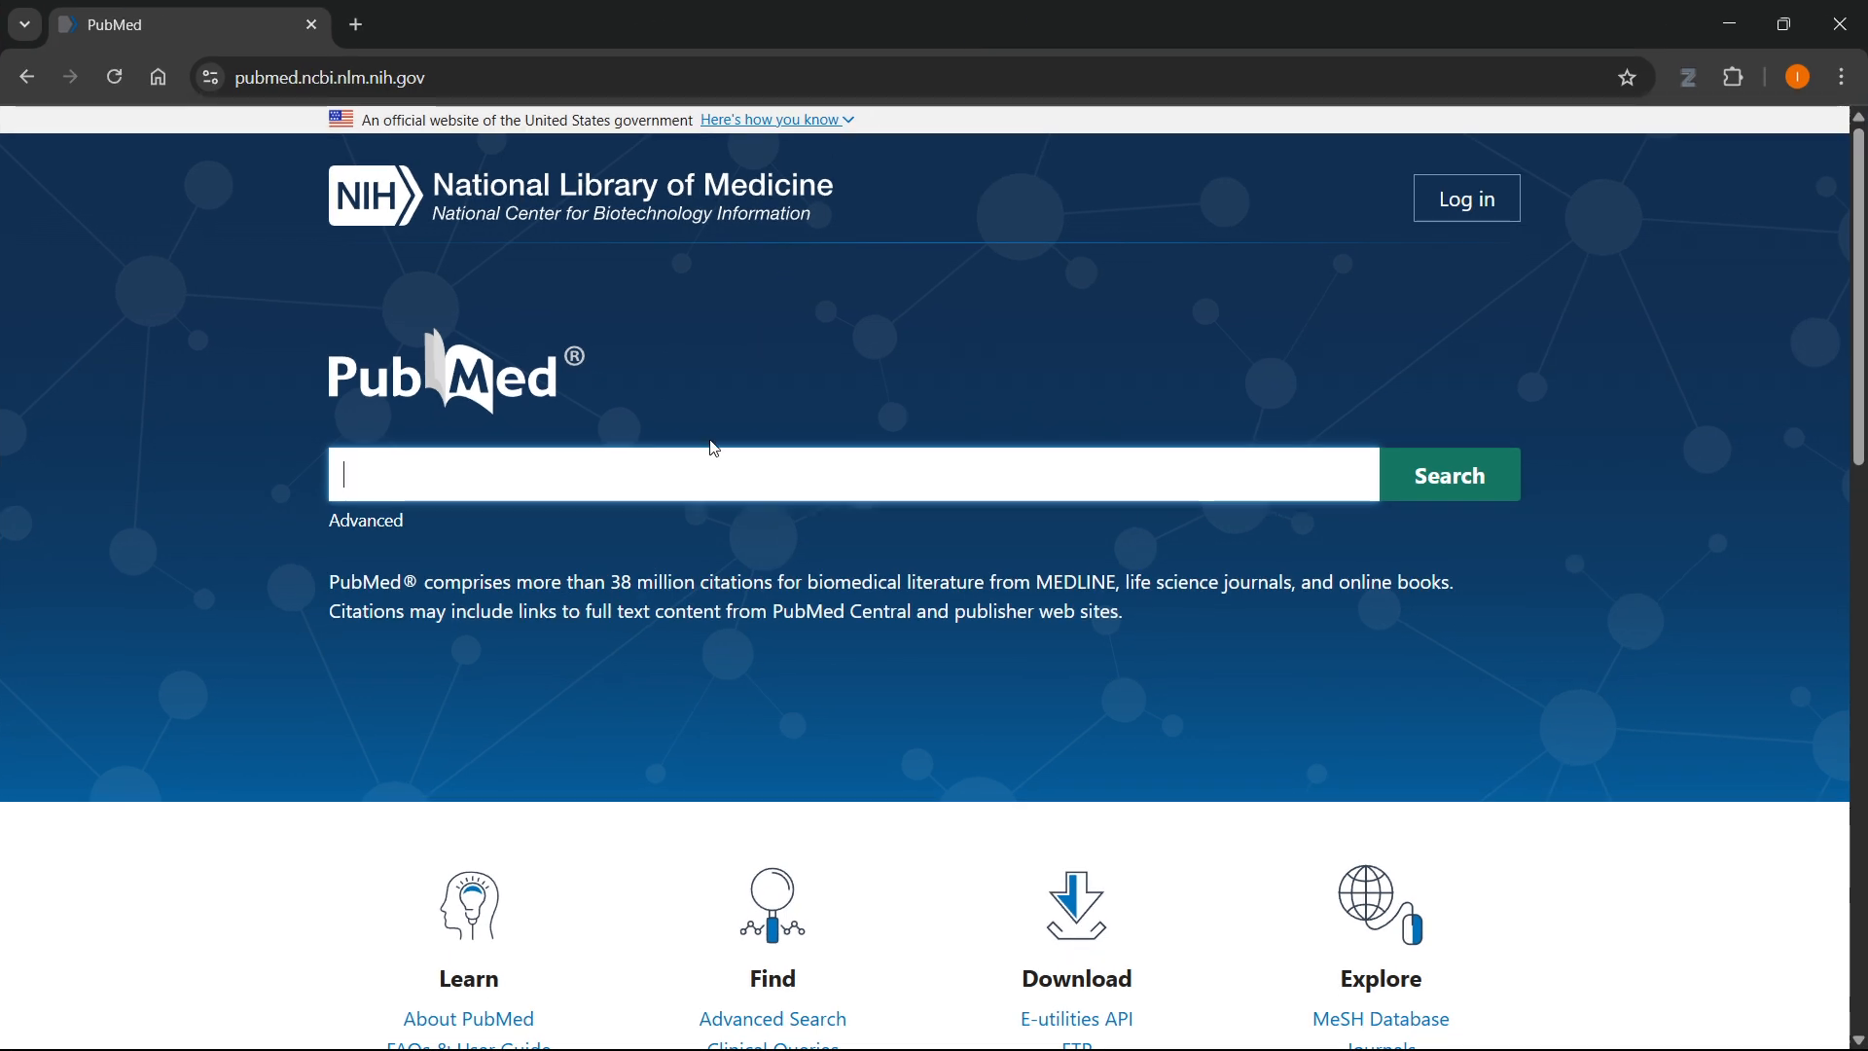
- Search PubMed for 'sport', open 'Mental health in individual versus team sports', and invoke Zotero Connector
{"action": "type", "text": "sports"}
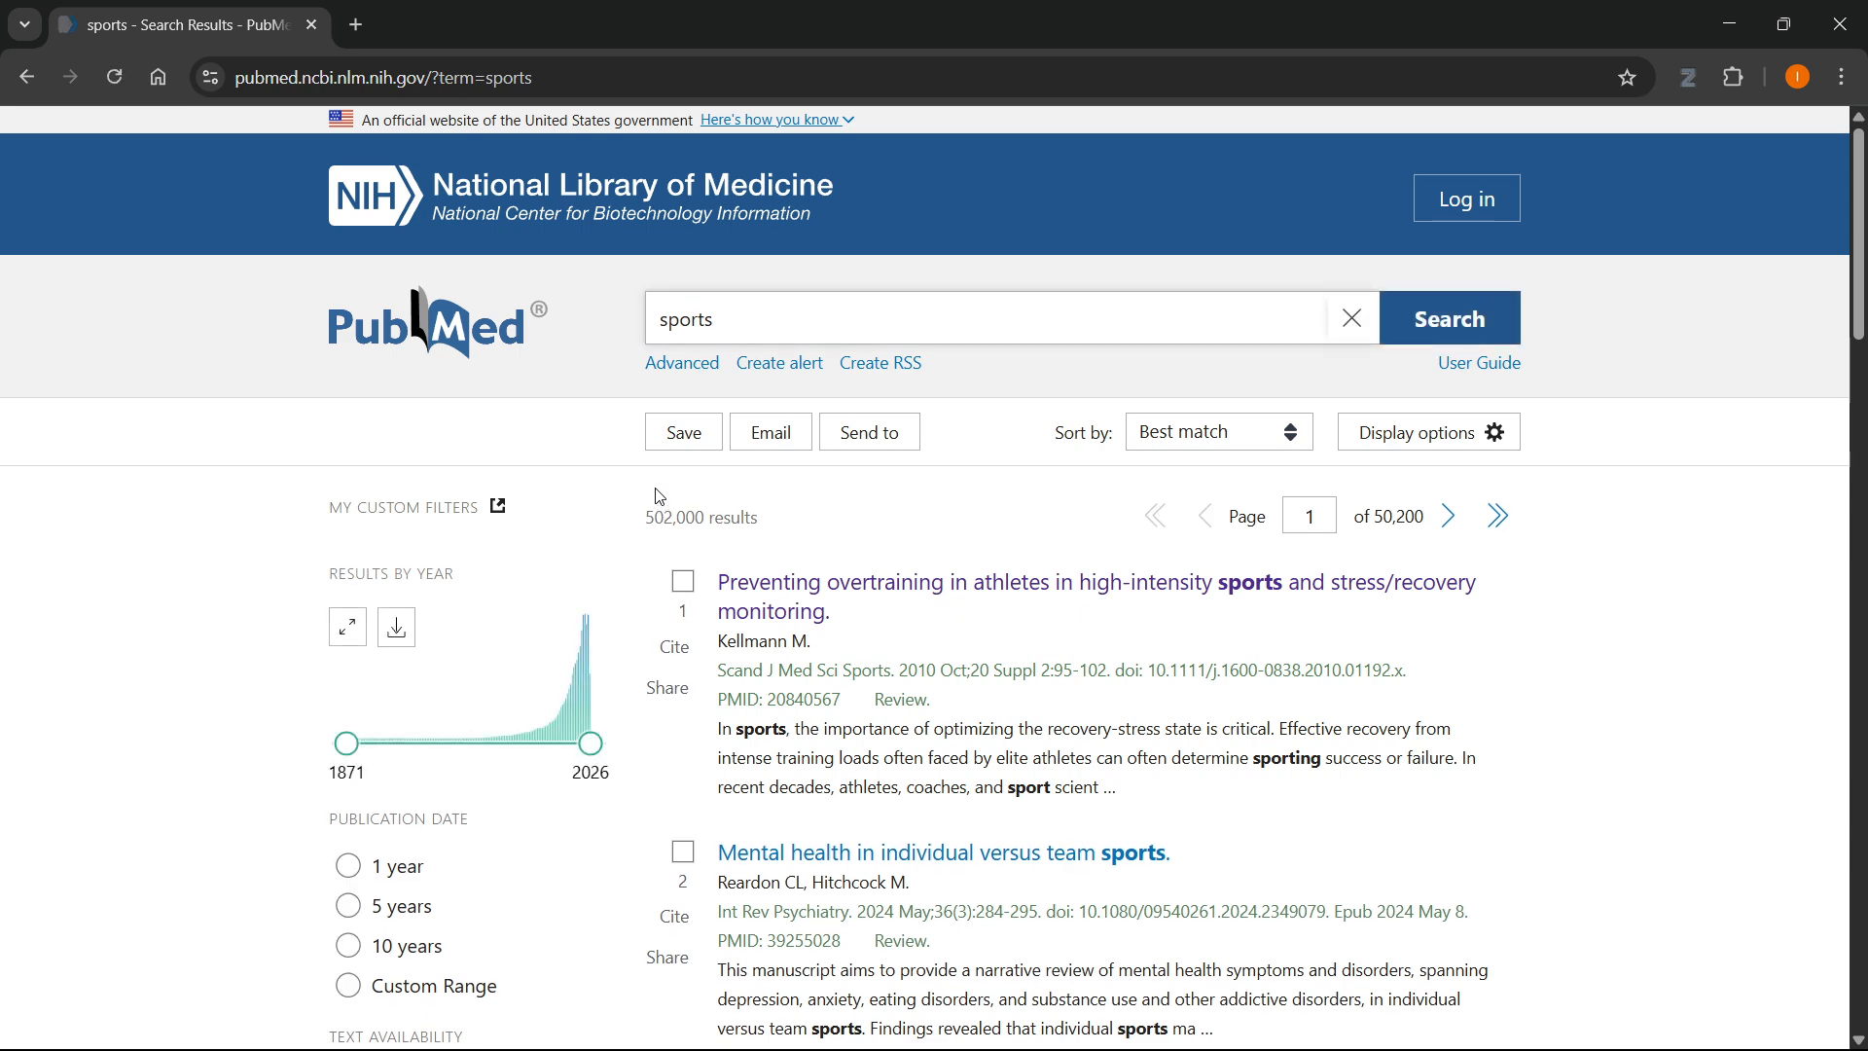
{"action": "scroll", "scroll_direction": "down", "scroll_amount": 3}
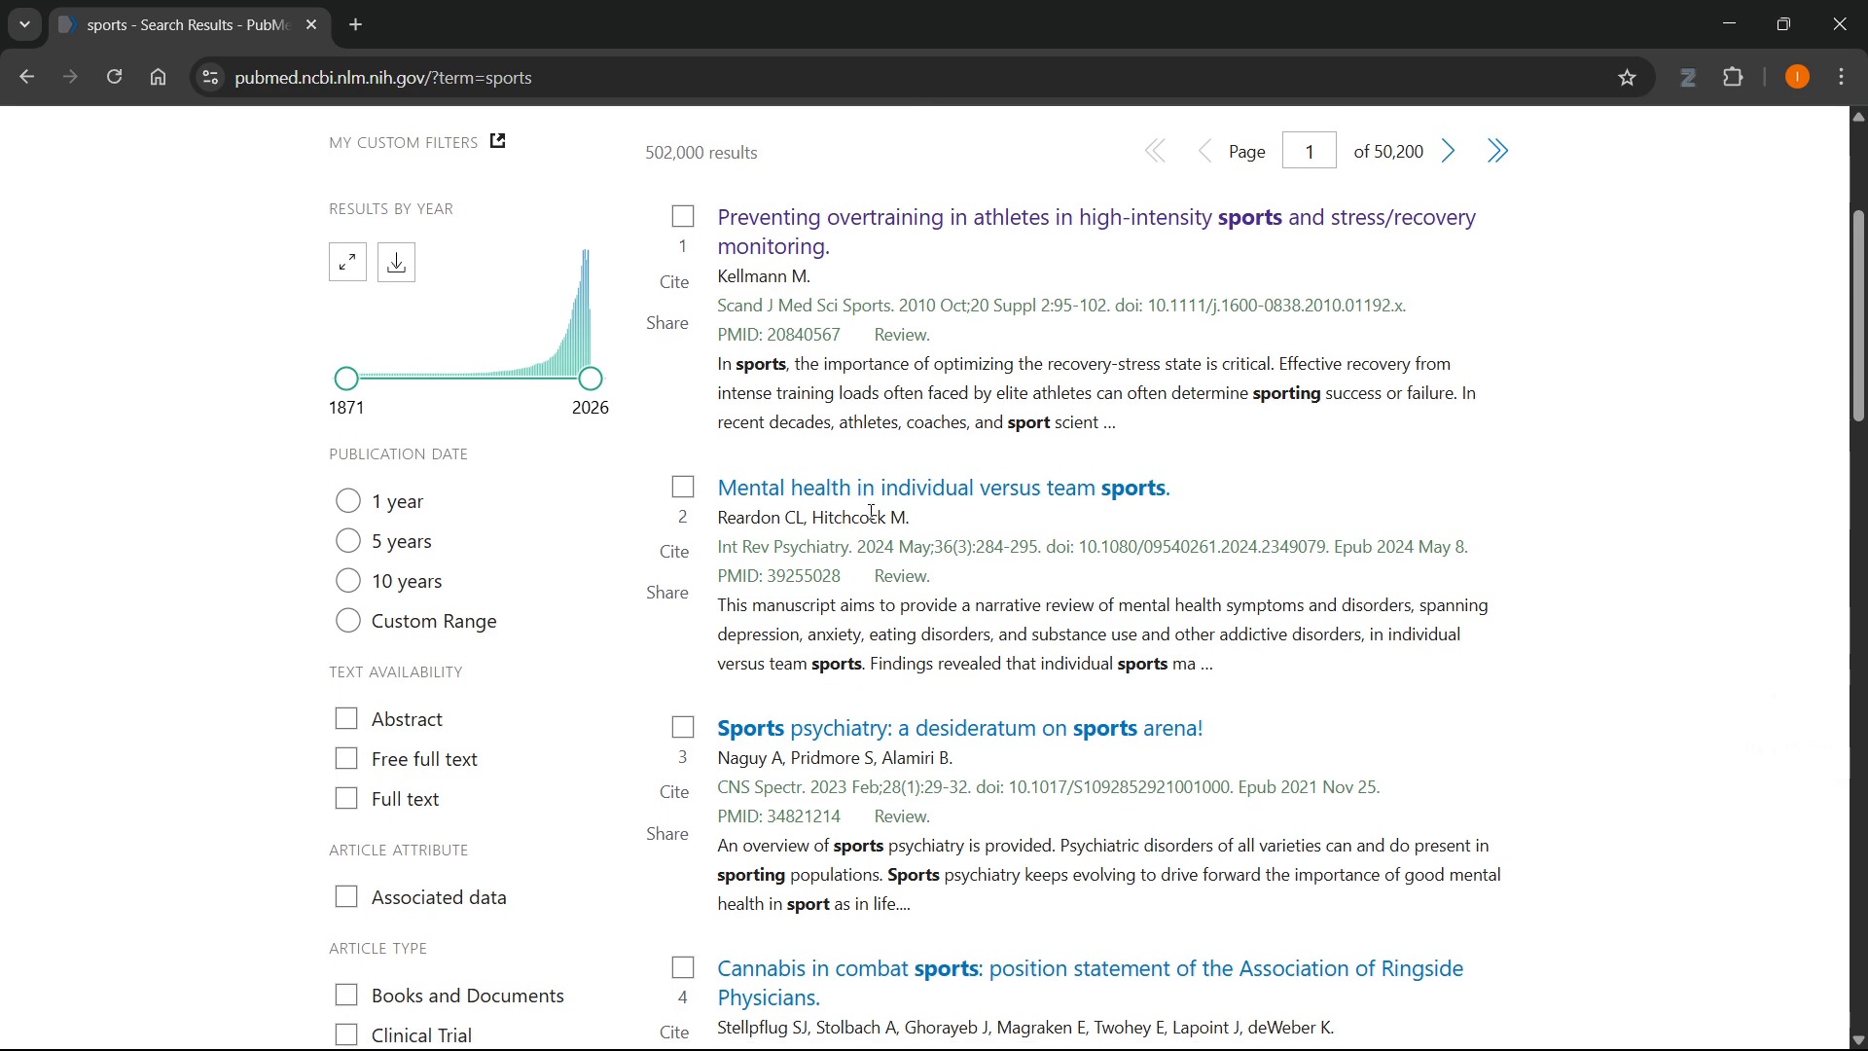
{"action": "scroll", "scroll_direction": "down", "scroll_amount": 3}
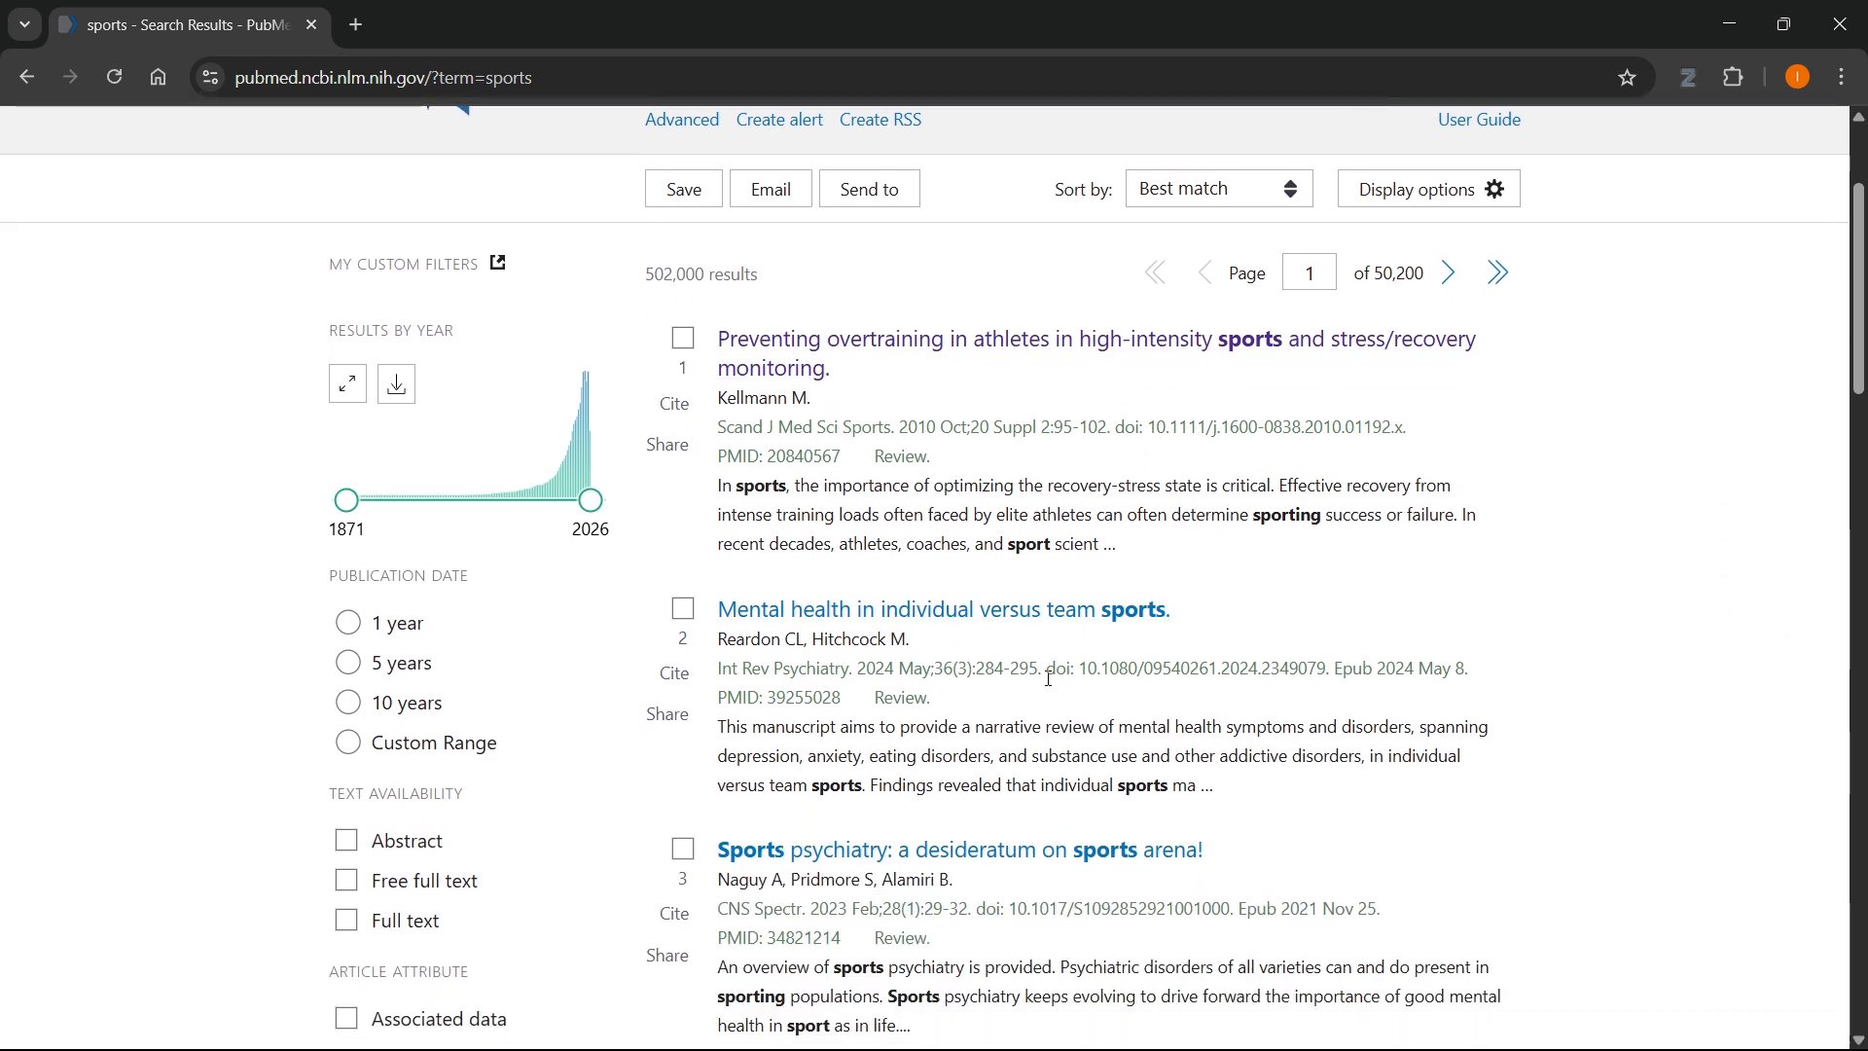
{"action": "left_click", "coordinate": [940, 609]}
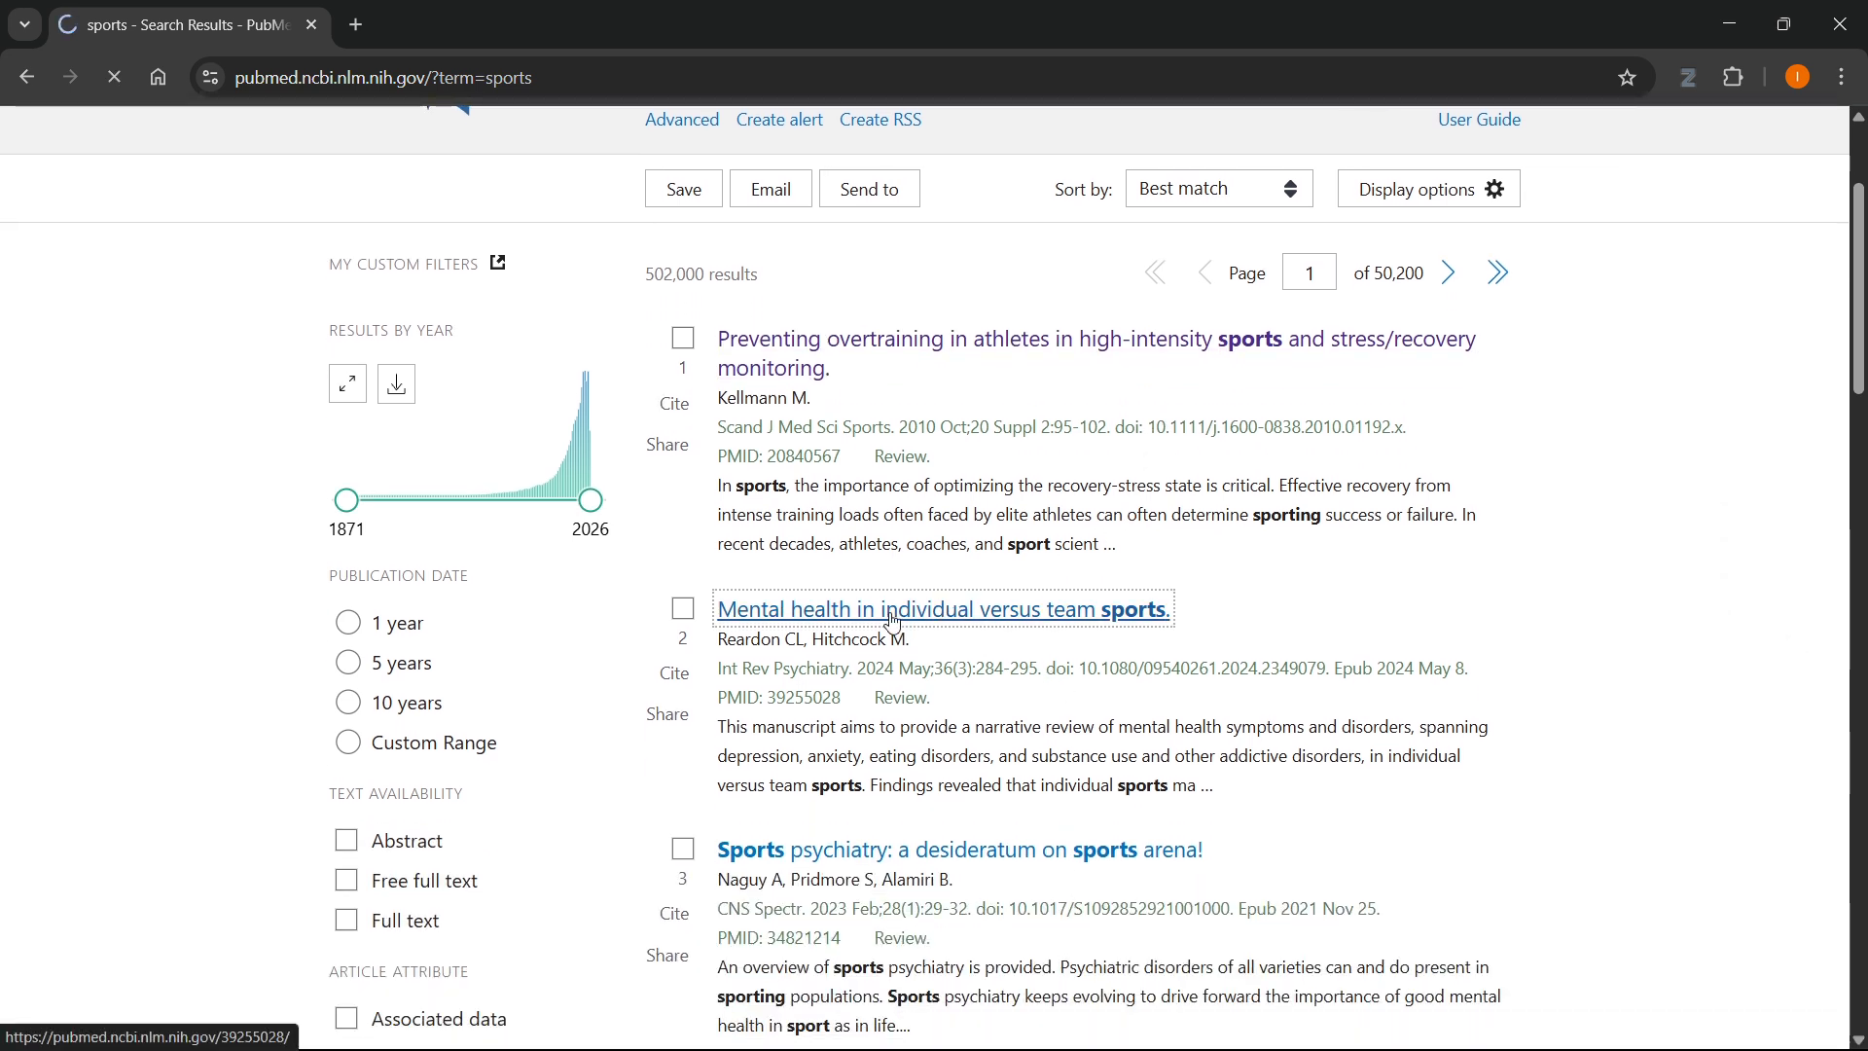
{"action": "left_click", "coordinate": [940, 609]}
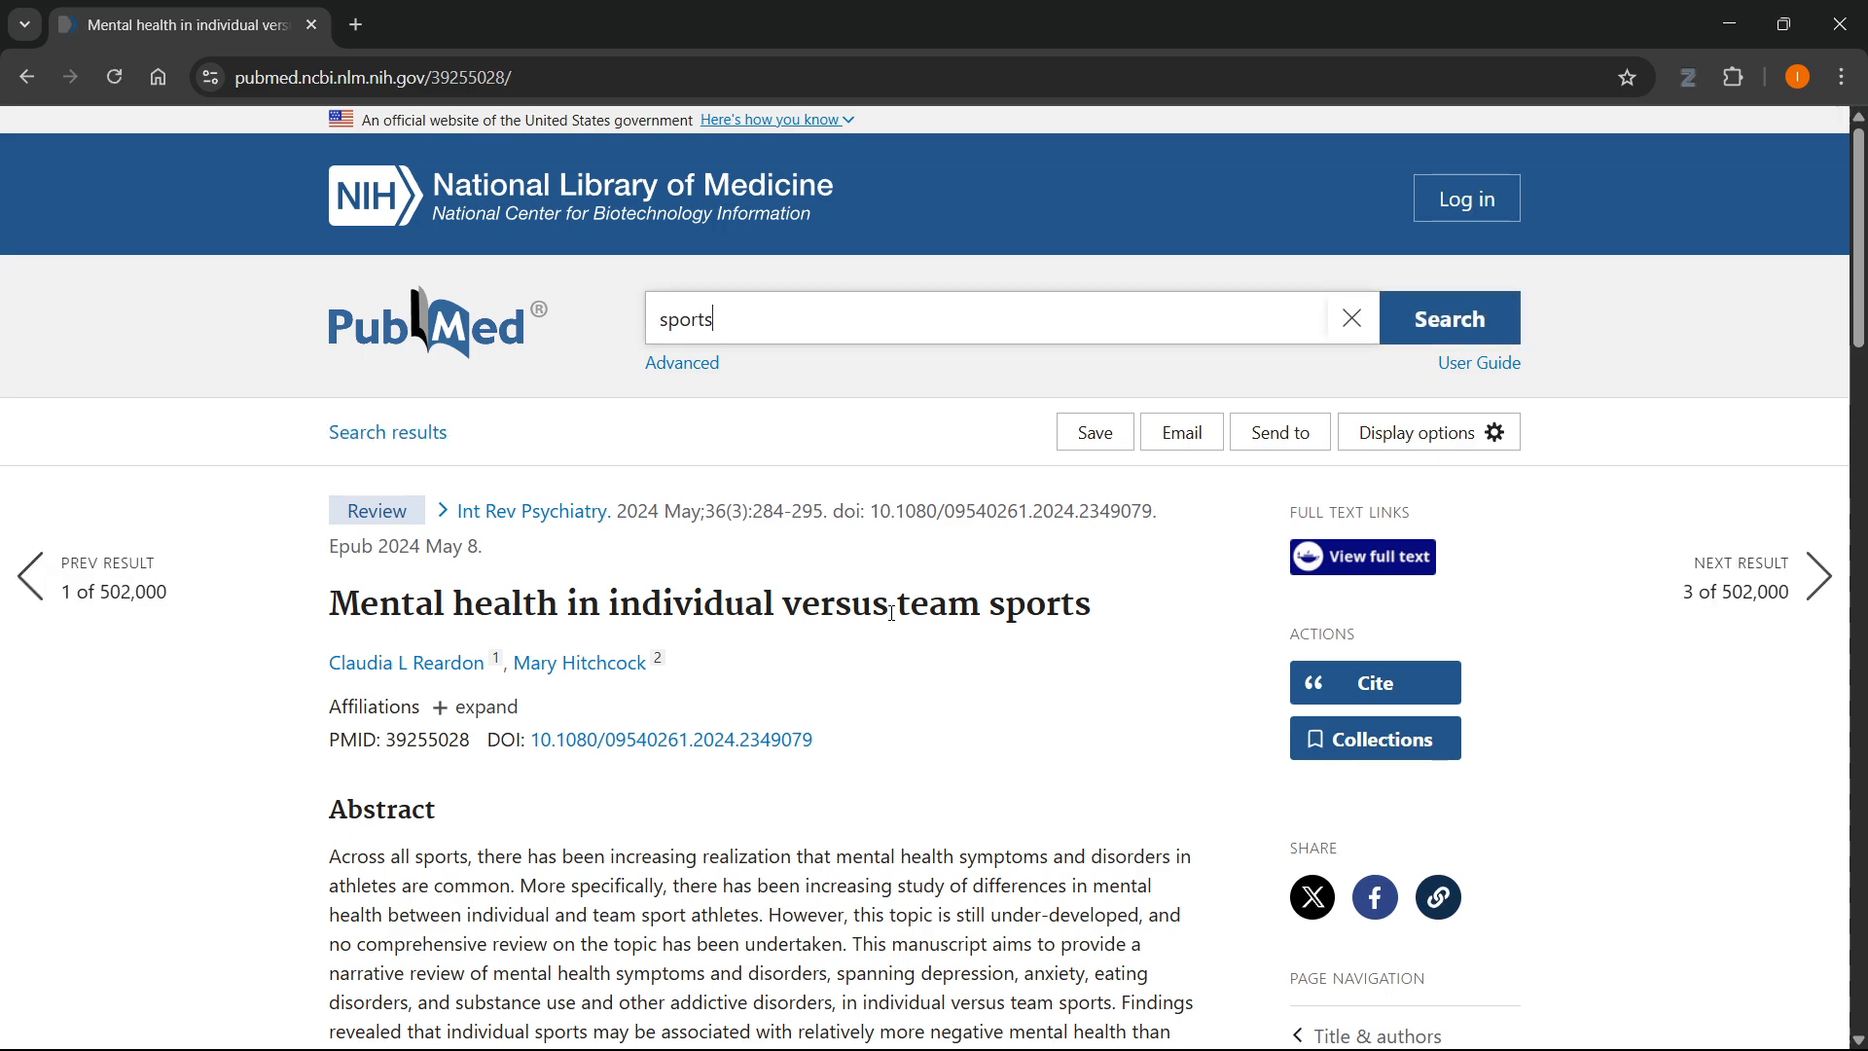
{"action": "scroll", "scroll_direction": "down", "scroll_amount": 3}
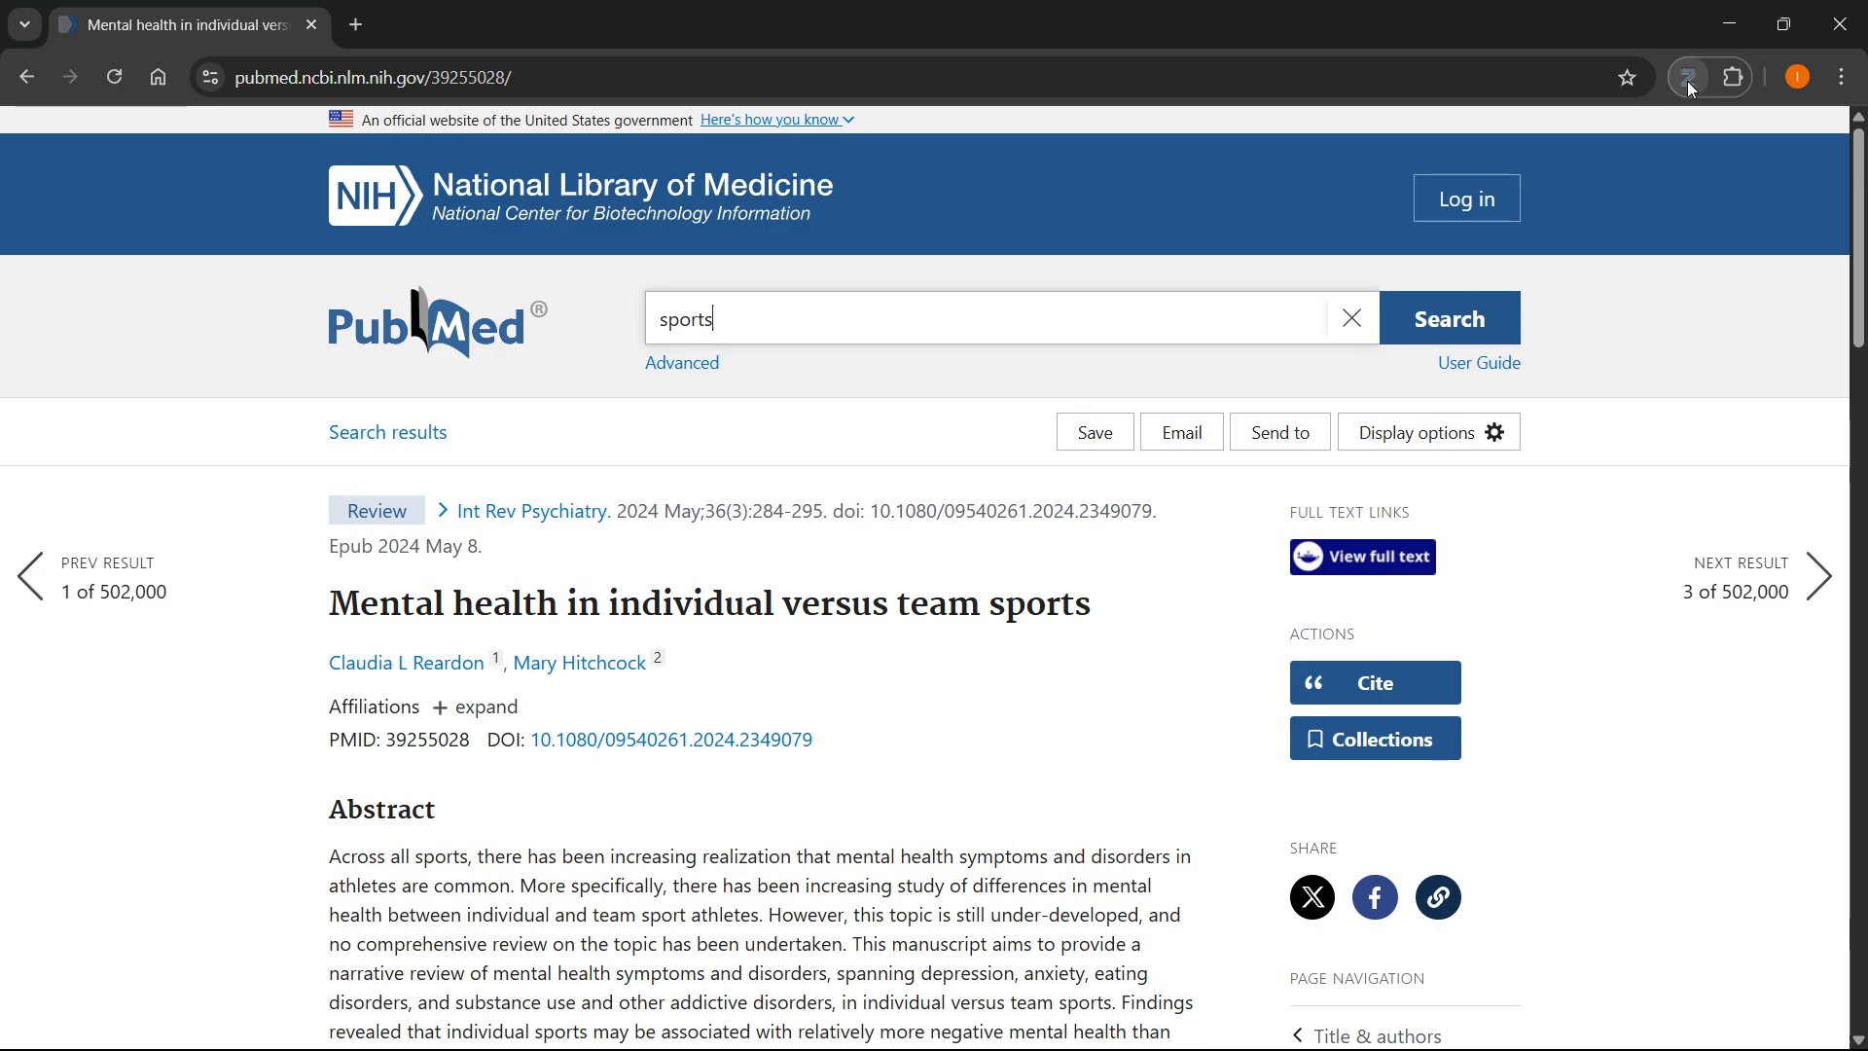
{"action": "left_click", "coordinate": [1687, 78]}
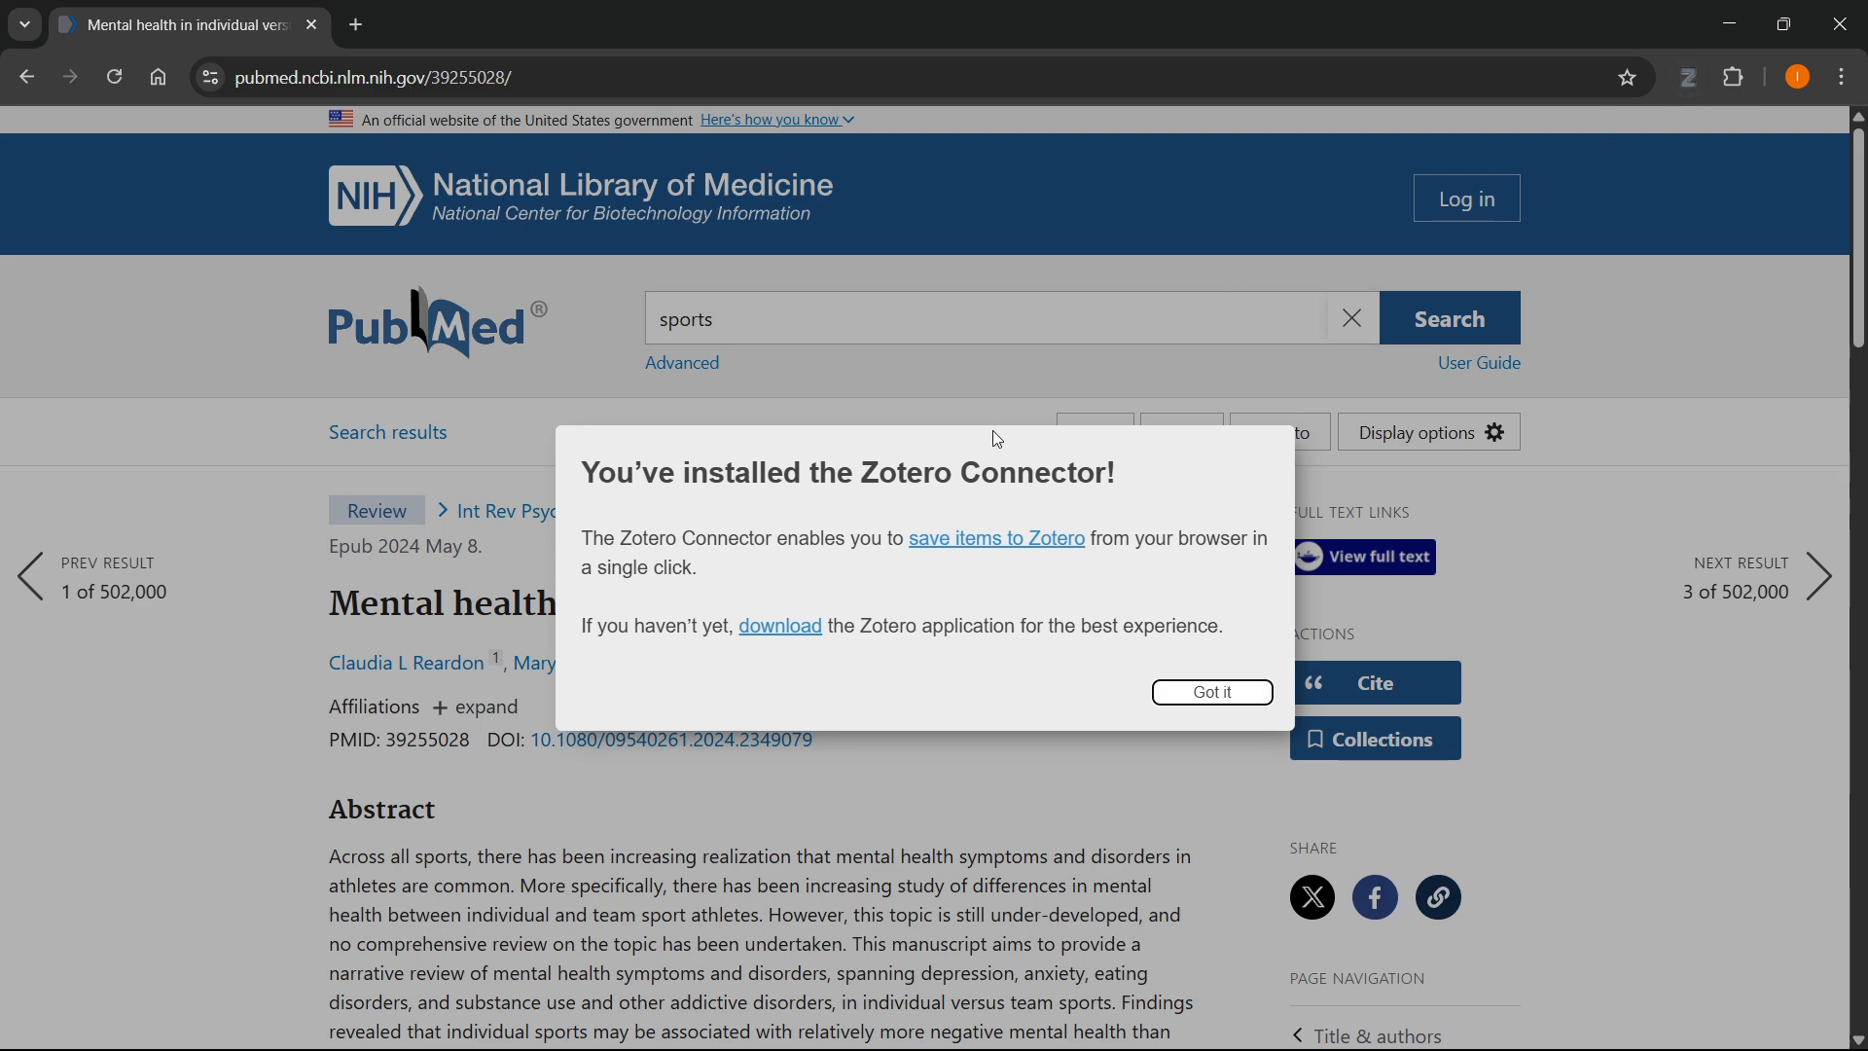
- Dismiss the welcome notice and save the article via the connector to My Library
{"action": "left_click", "coordinate": [1210, 691]}
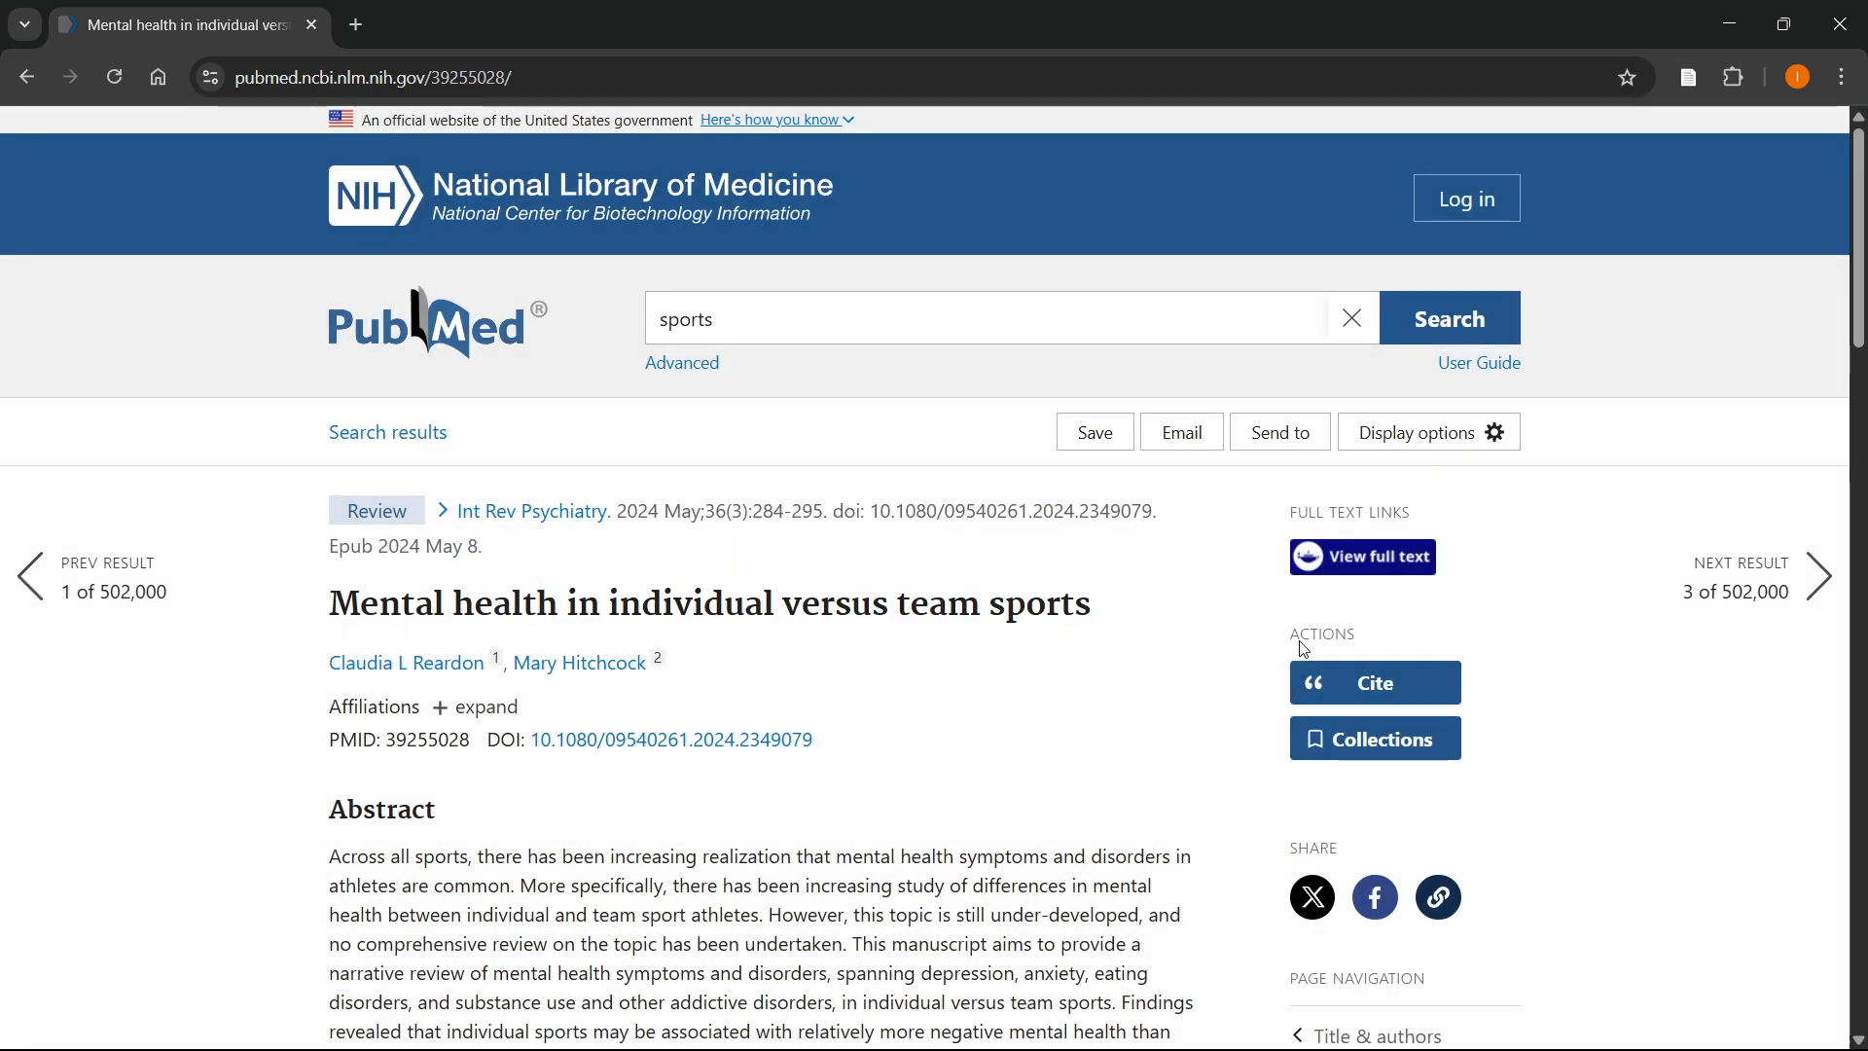
{"action": "left_click", "coordinate": [1686, 76]}
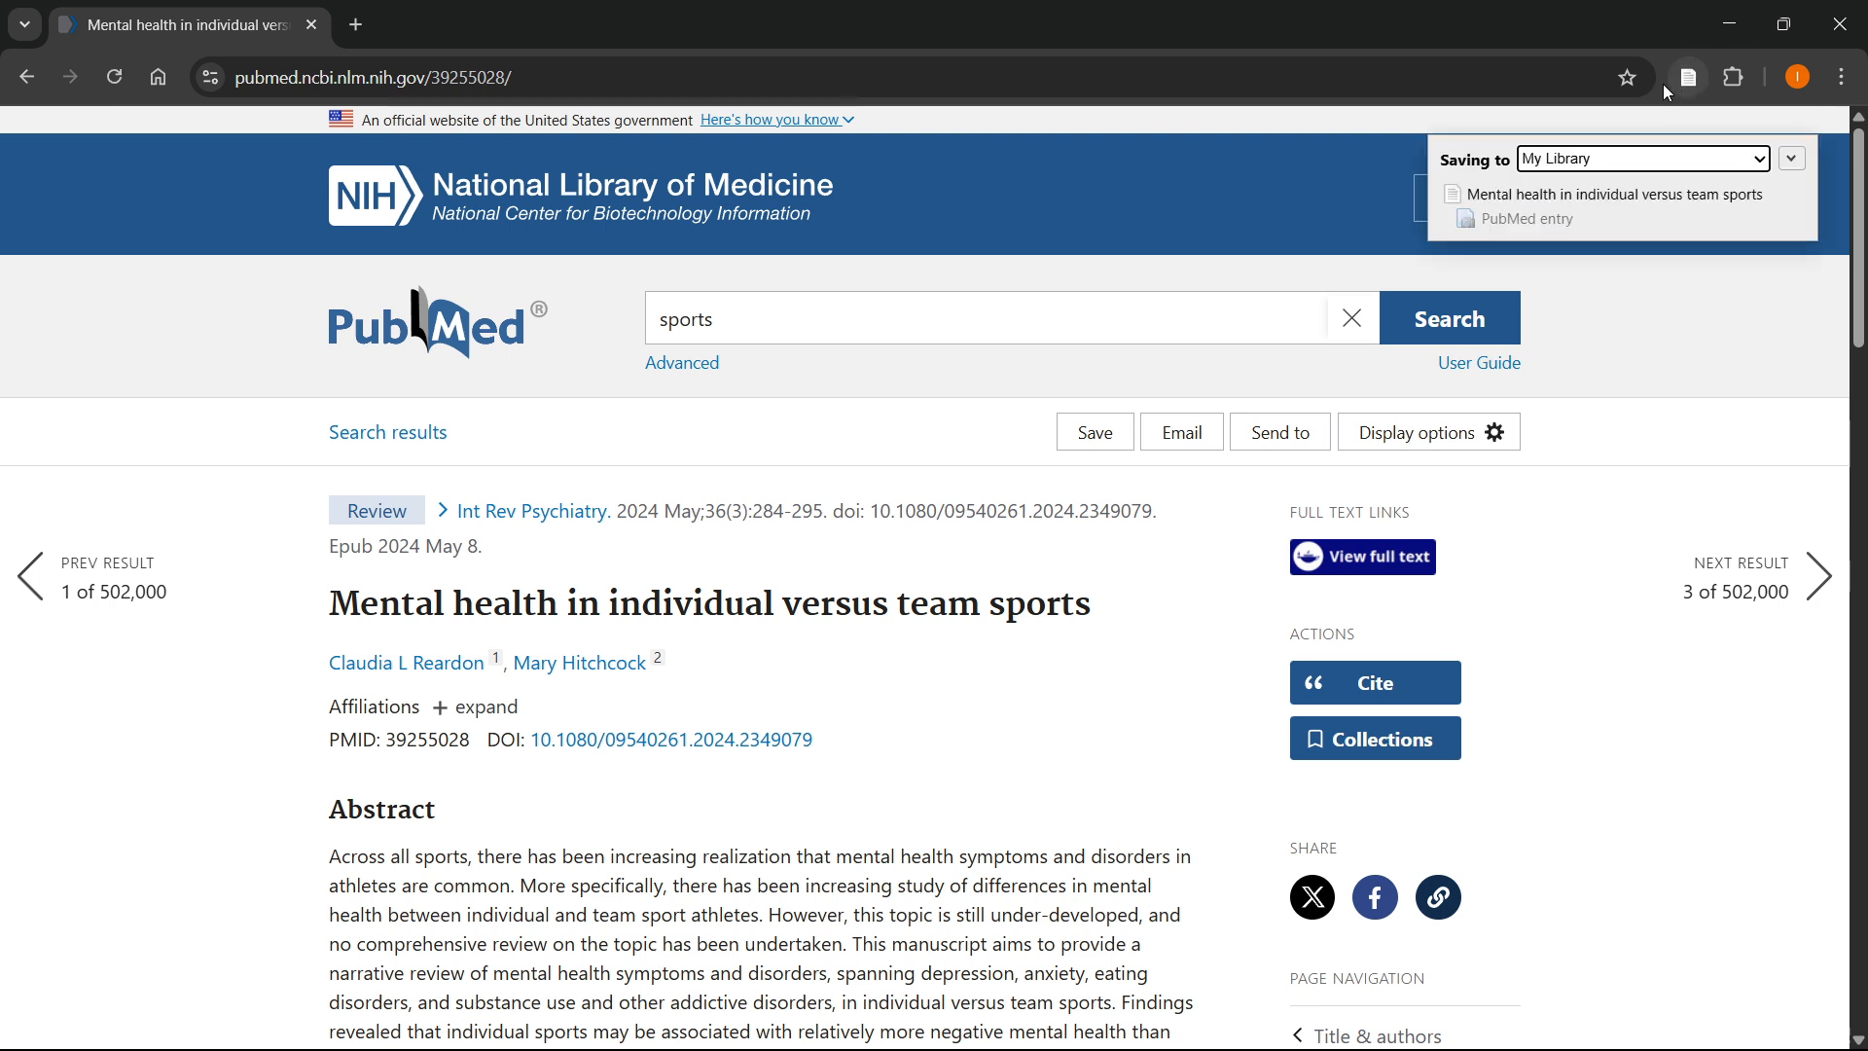
{"action": "mouse_move", "coordinate": [1219, 527]}
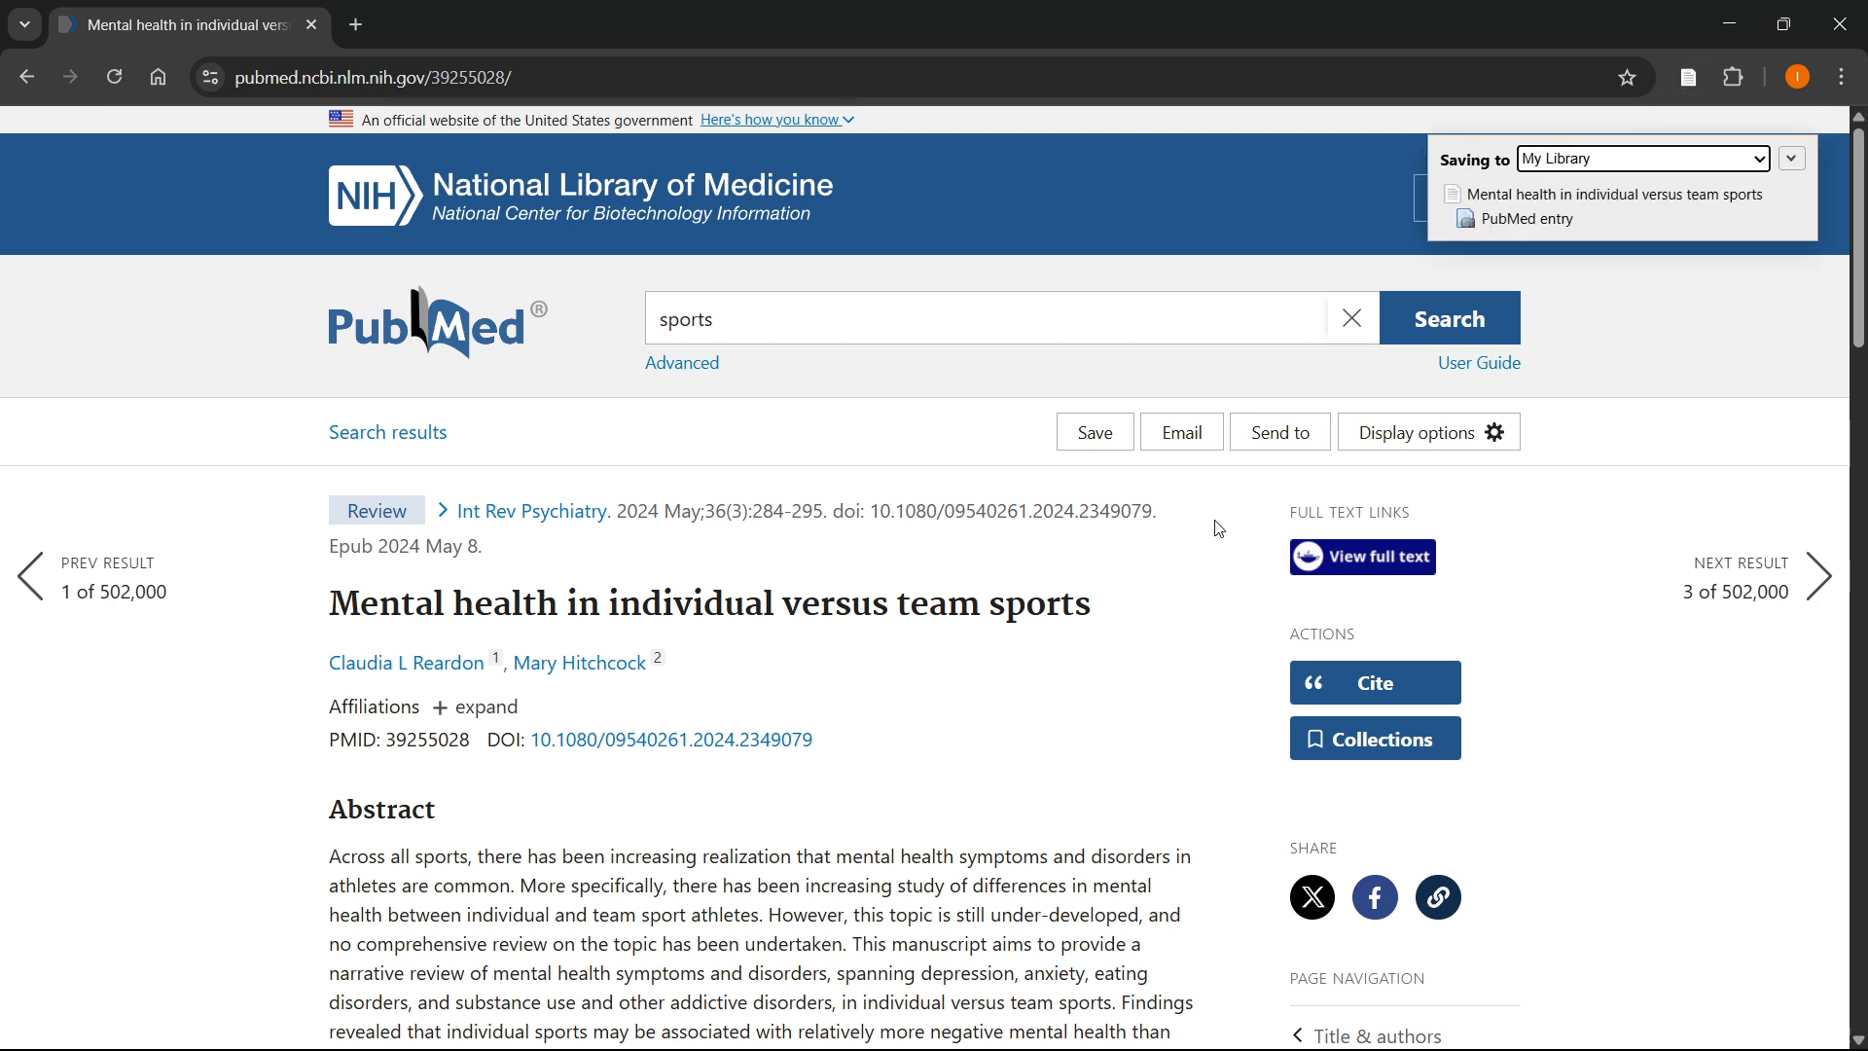
{"action": "left_click", "coordinate": [1757, 157]}
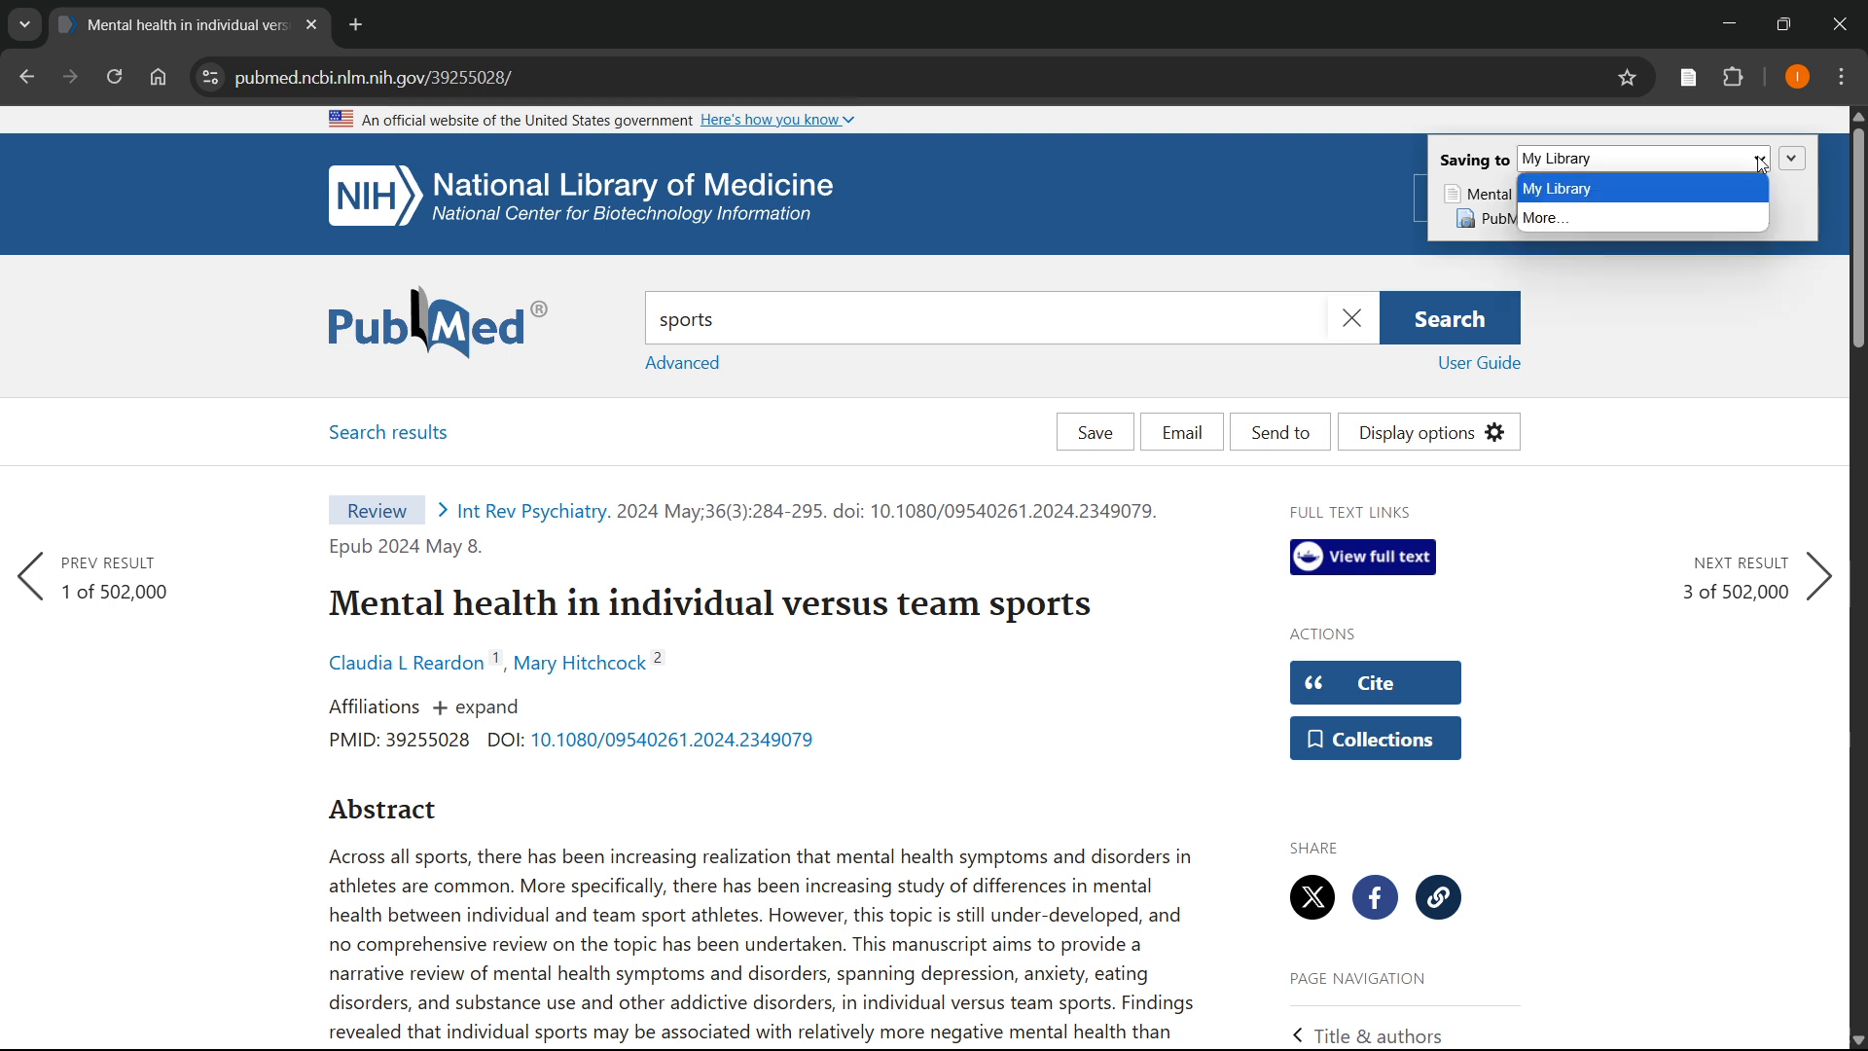
{"action": "left_click", "coordinate": [1561, 188]}
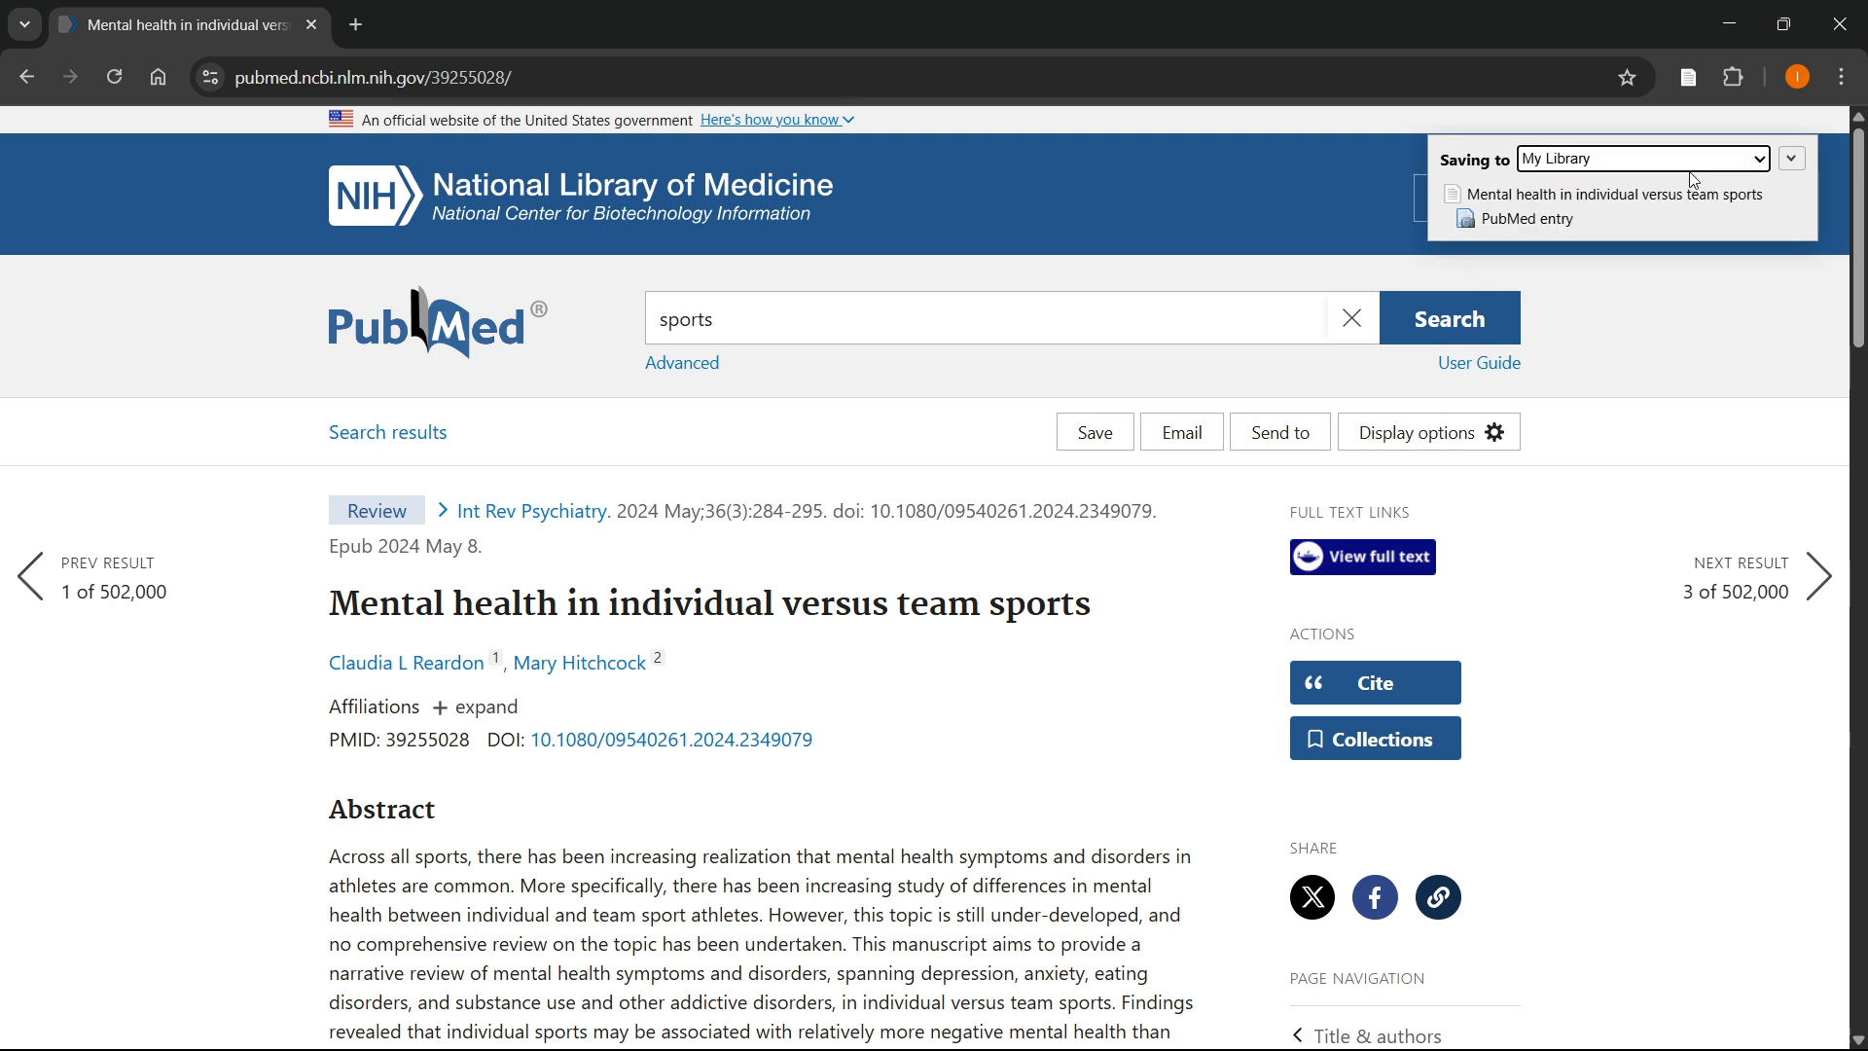
{"action": "mouse_move", "coordinate": [1594, 589]}
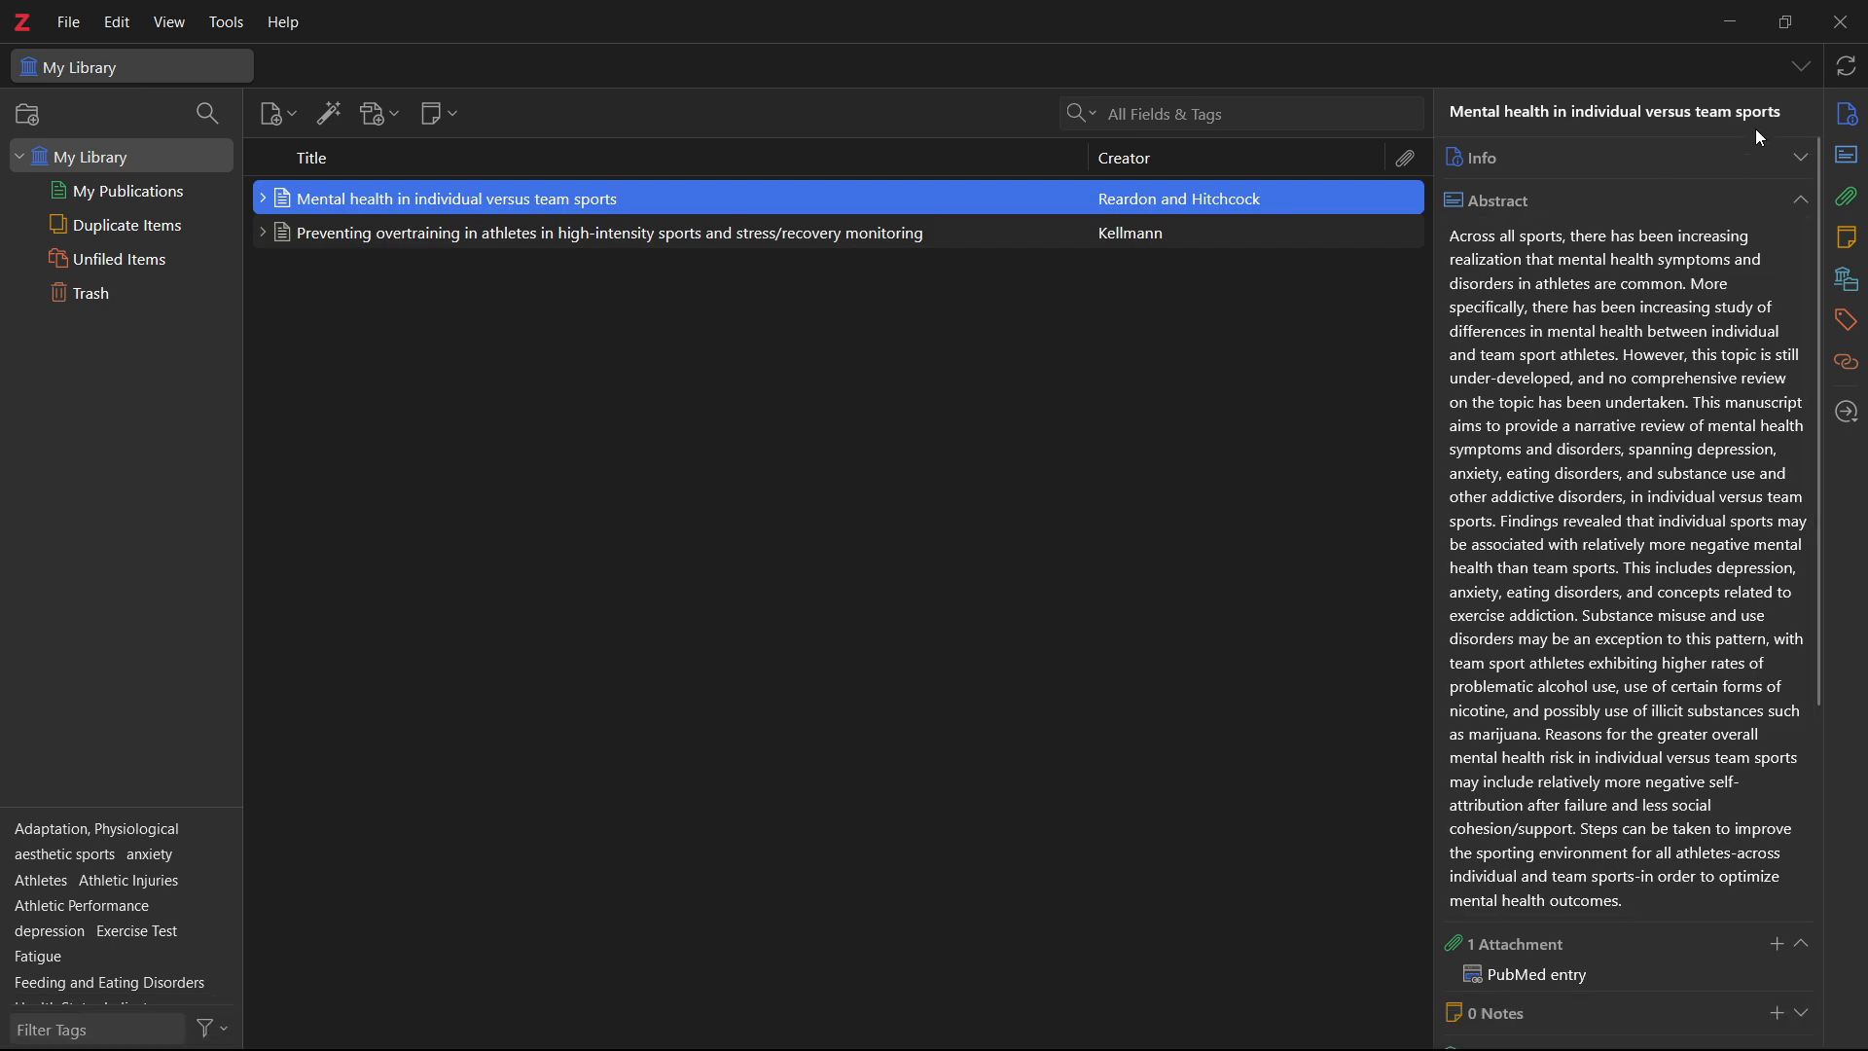
{"action": "mouse_move", "coordinate": [864, 281]}
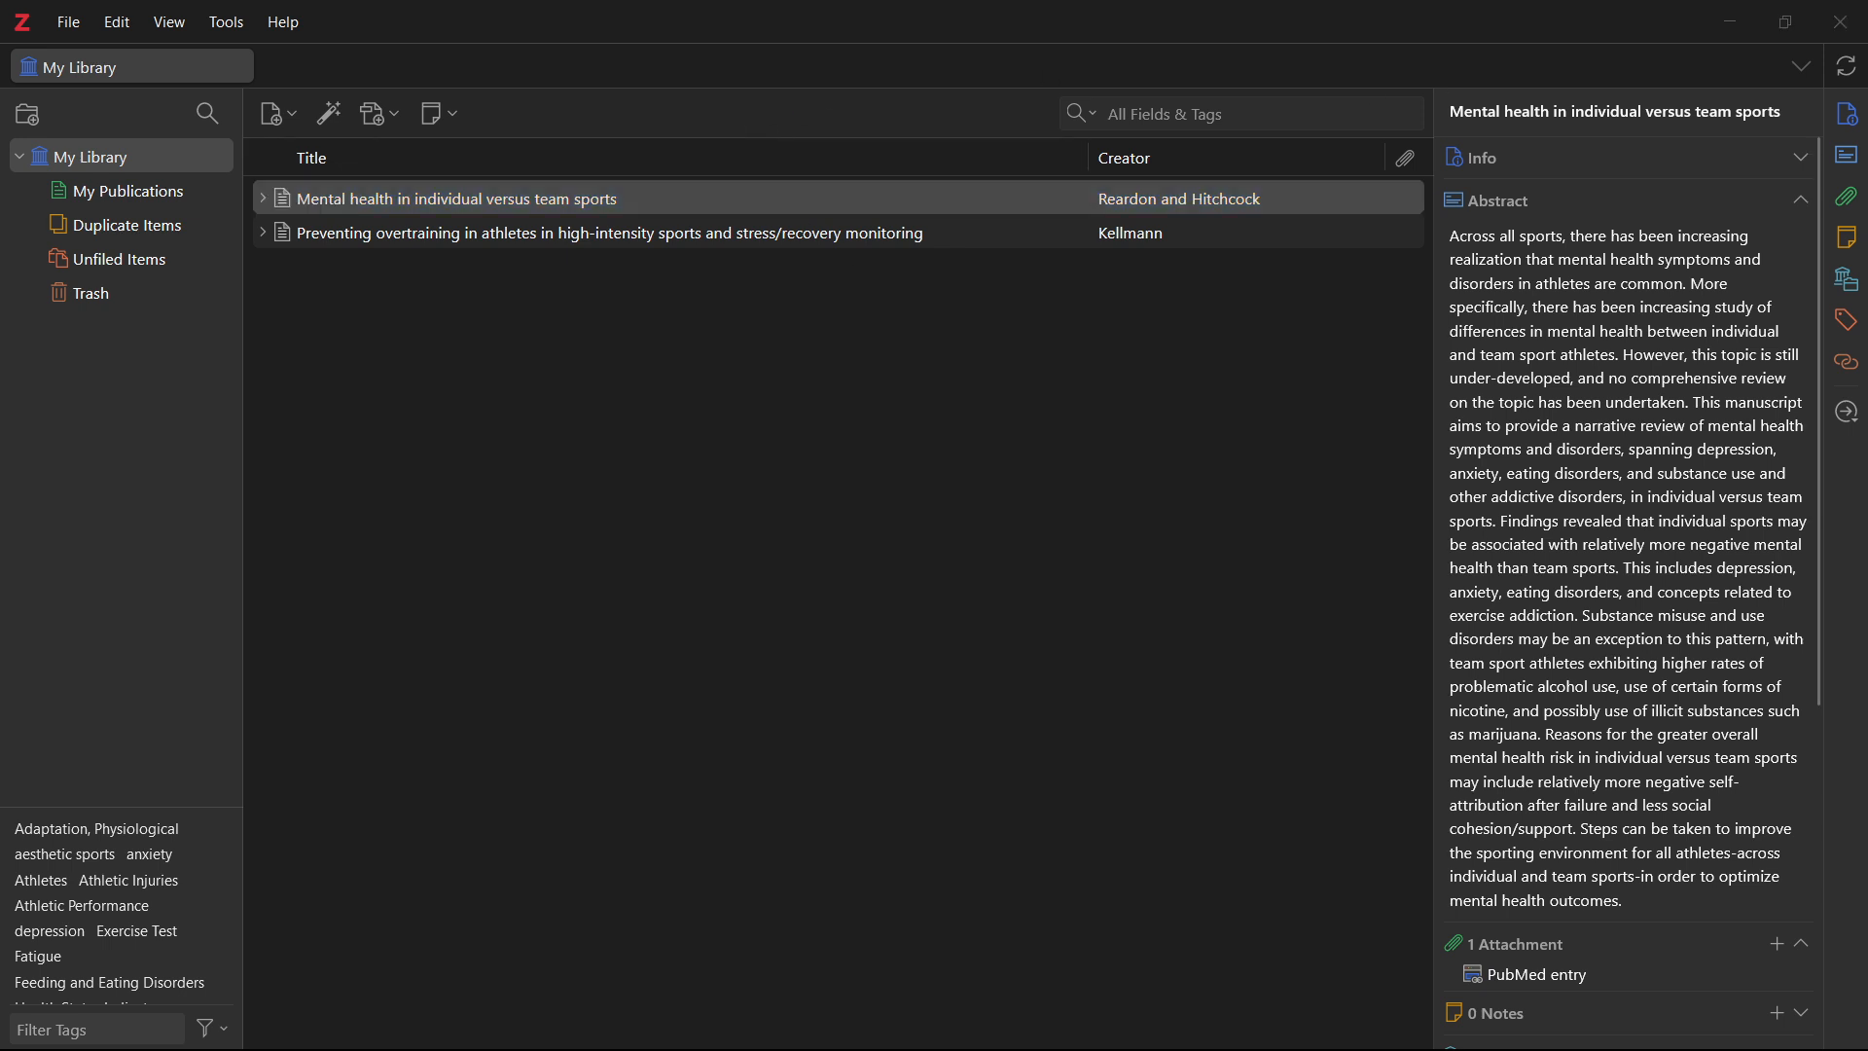
- Select the Reardon and Hitchcock item in Zotero, then open and close the Edit menu
{"action": "left_click", "coordinate": [477, 197]}
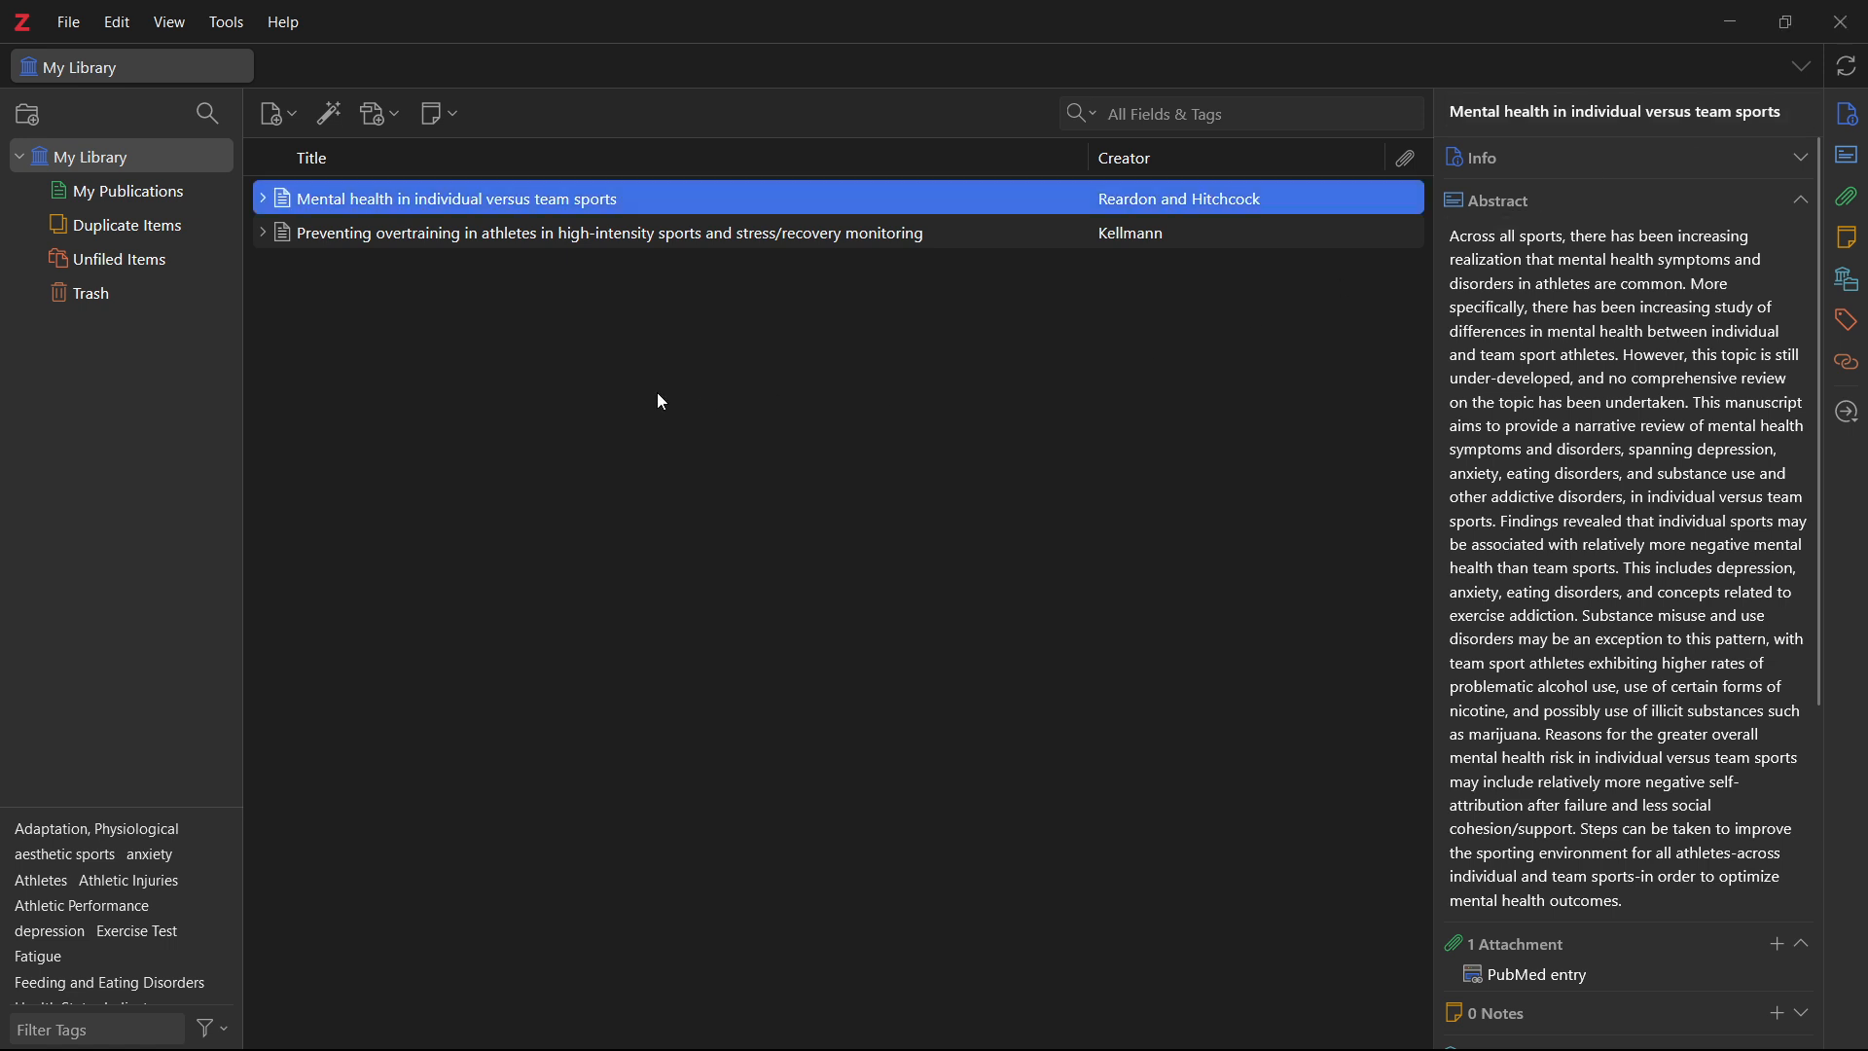
{"action": "mouse_move", "coordinate": [425, 351]}
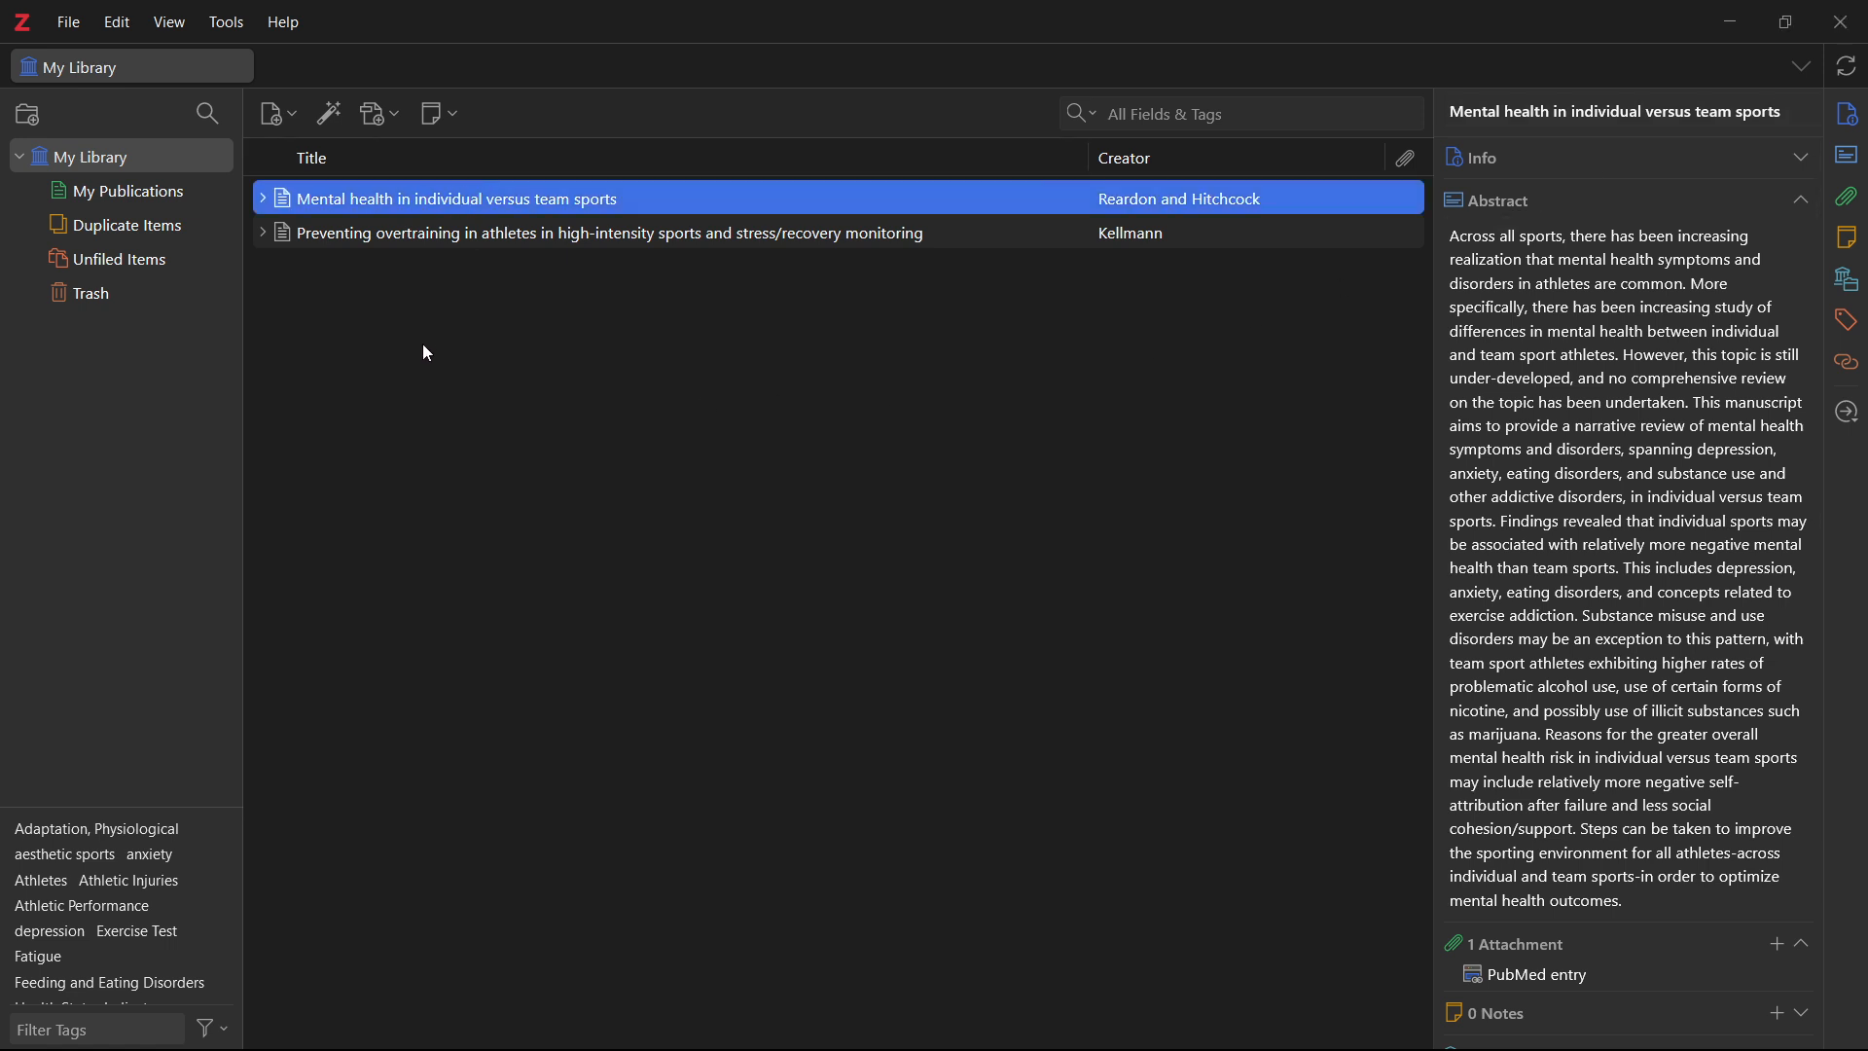
{"action": "mouse_move", "coordinate": [599, 381]}
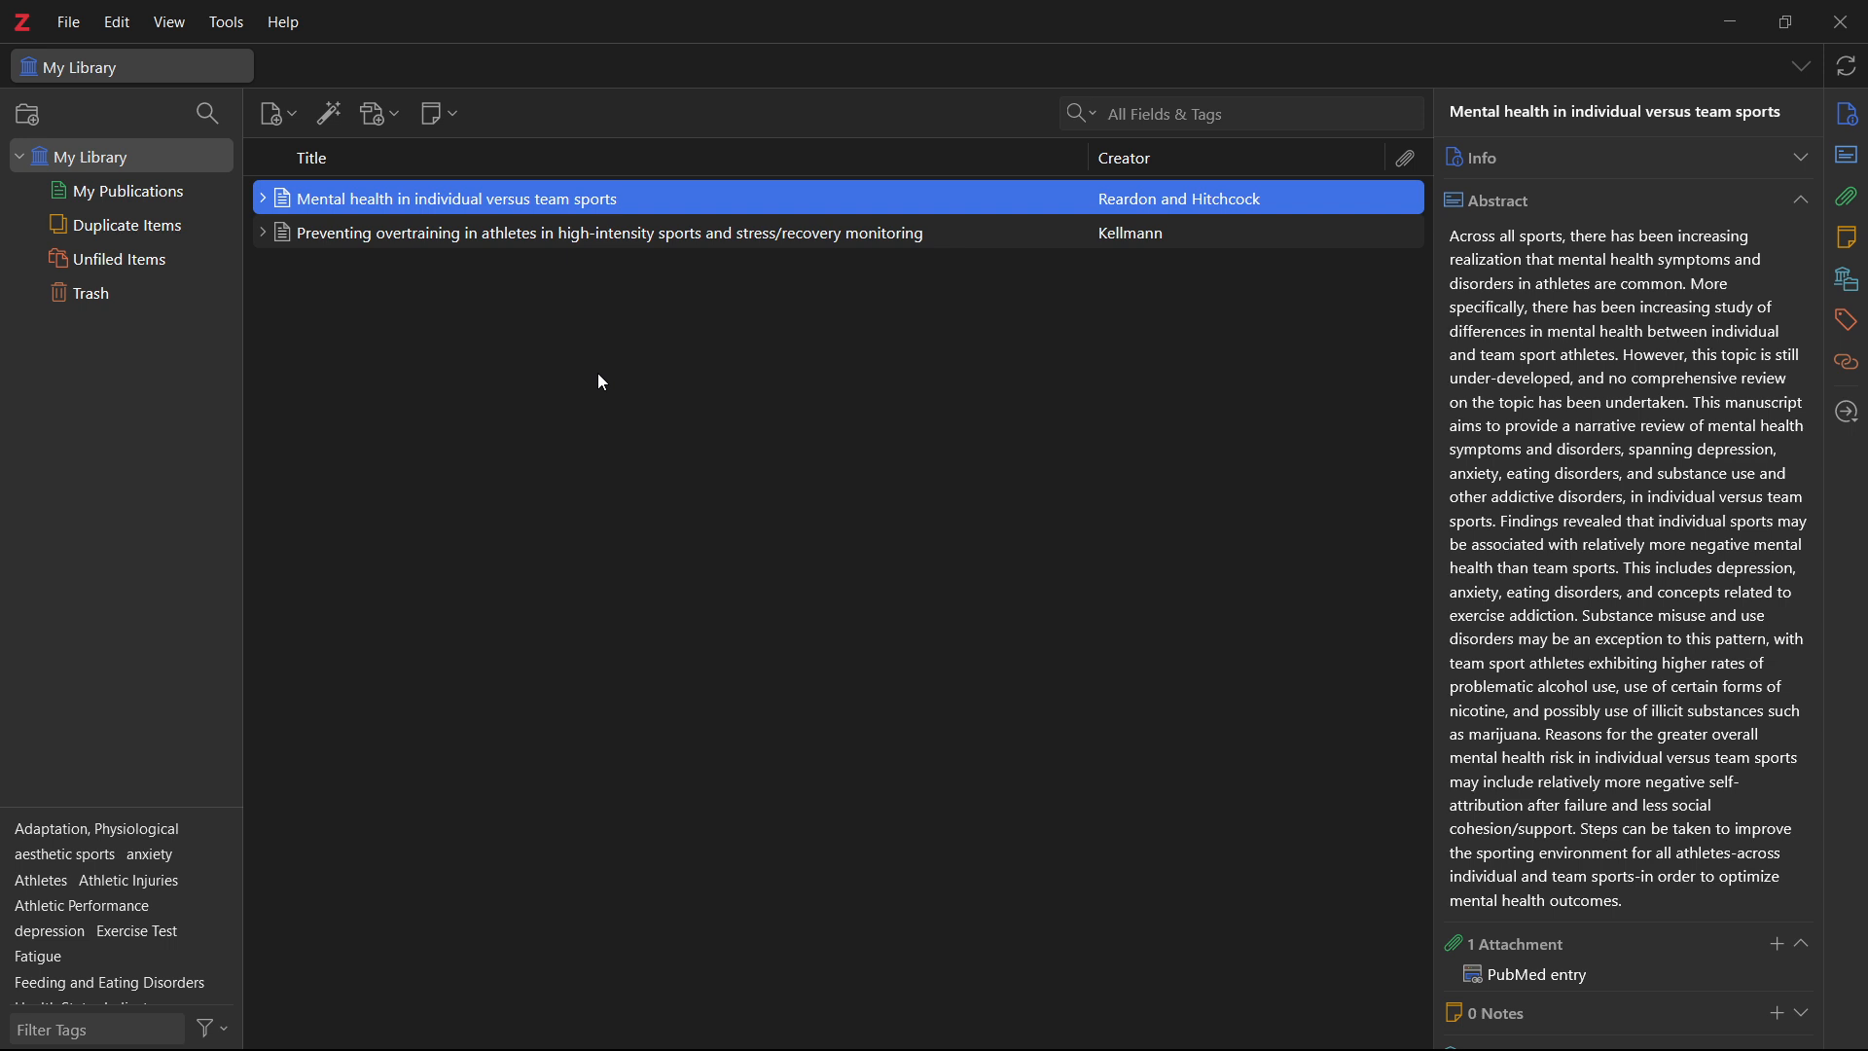
{"action": "mouse_move", "coordinate": [158, 290]}
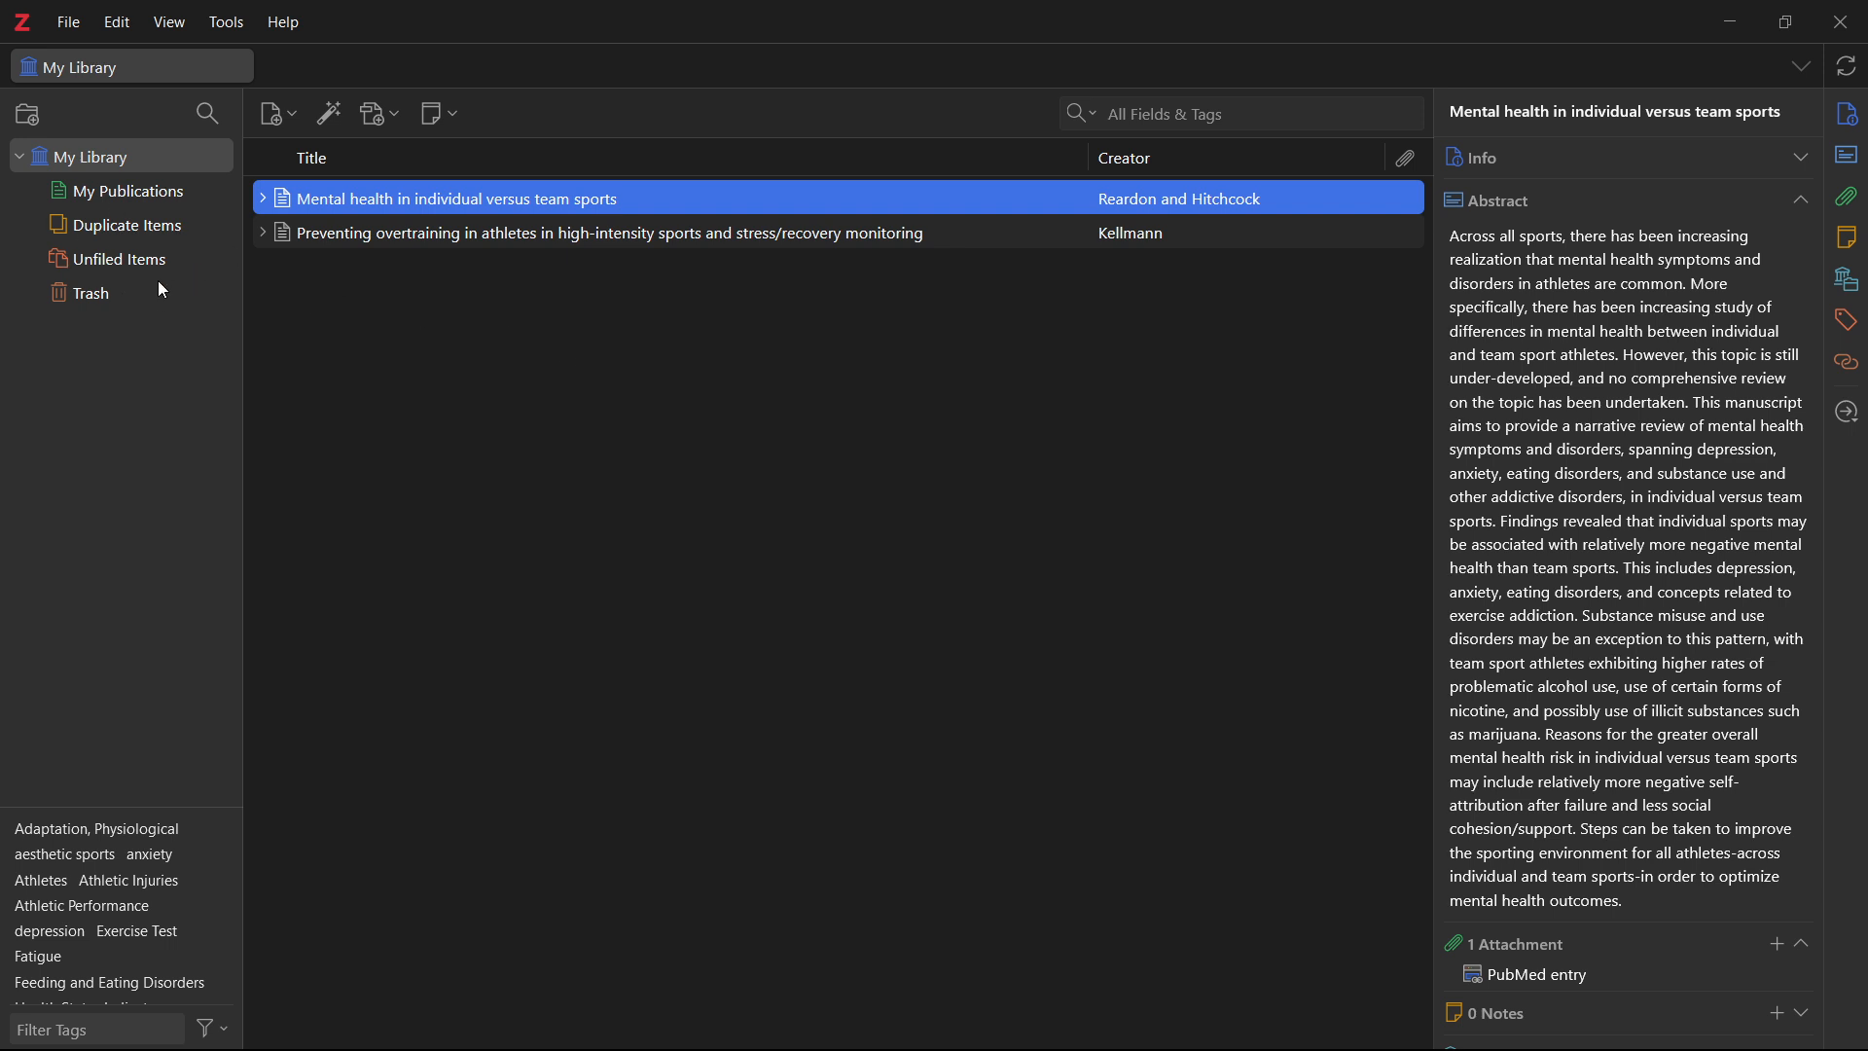
{"action": "left_click", "coordinate": [115, 22]}
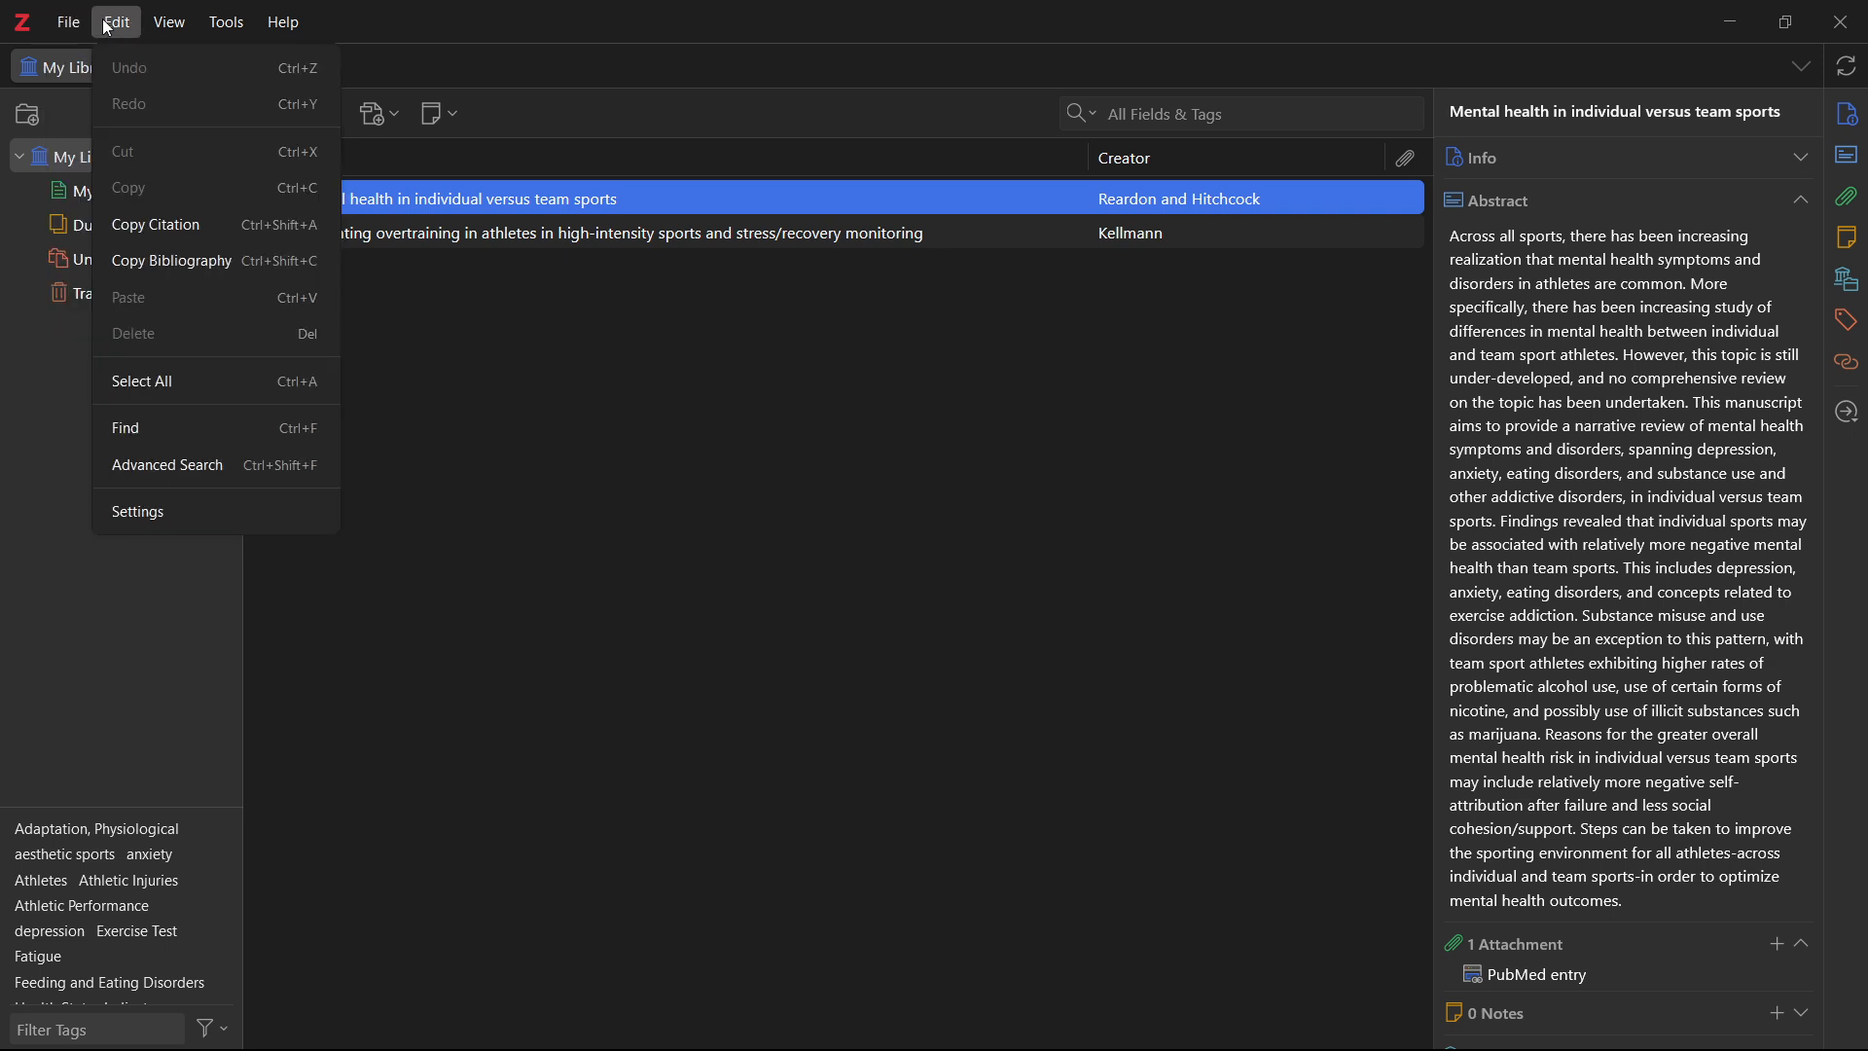
{"action": "left_click", "coordinate": [1090, 568]}
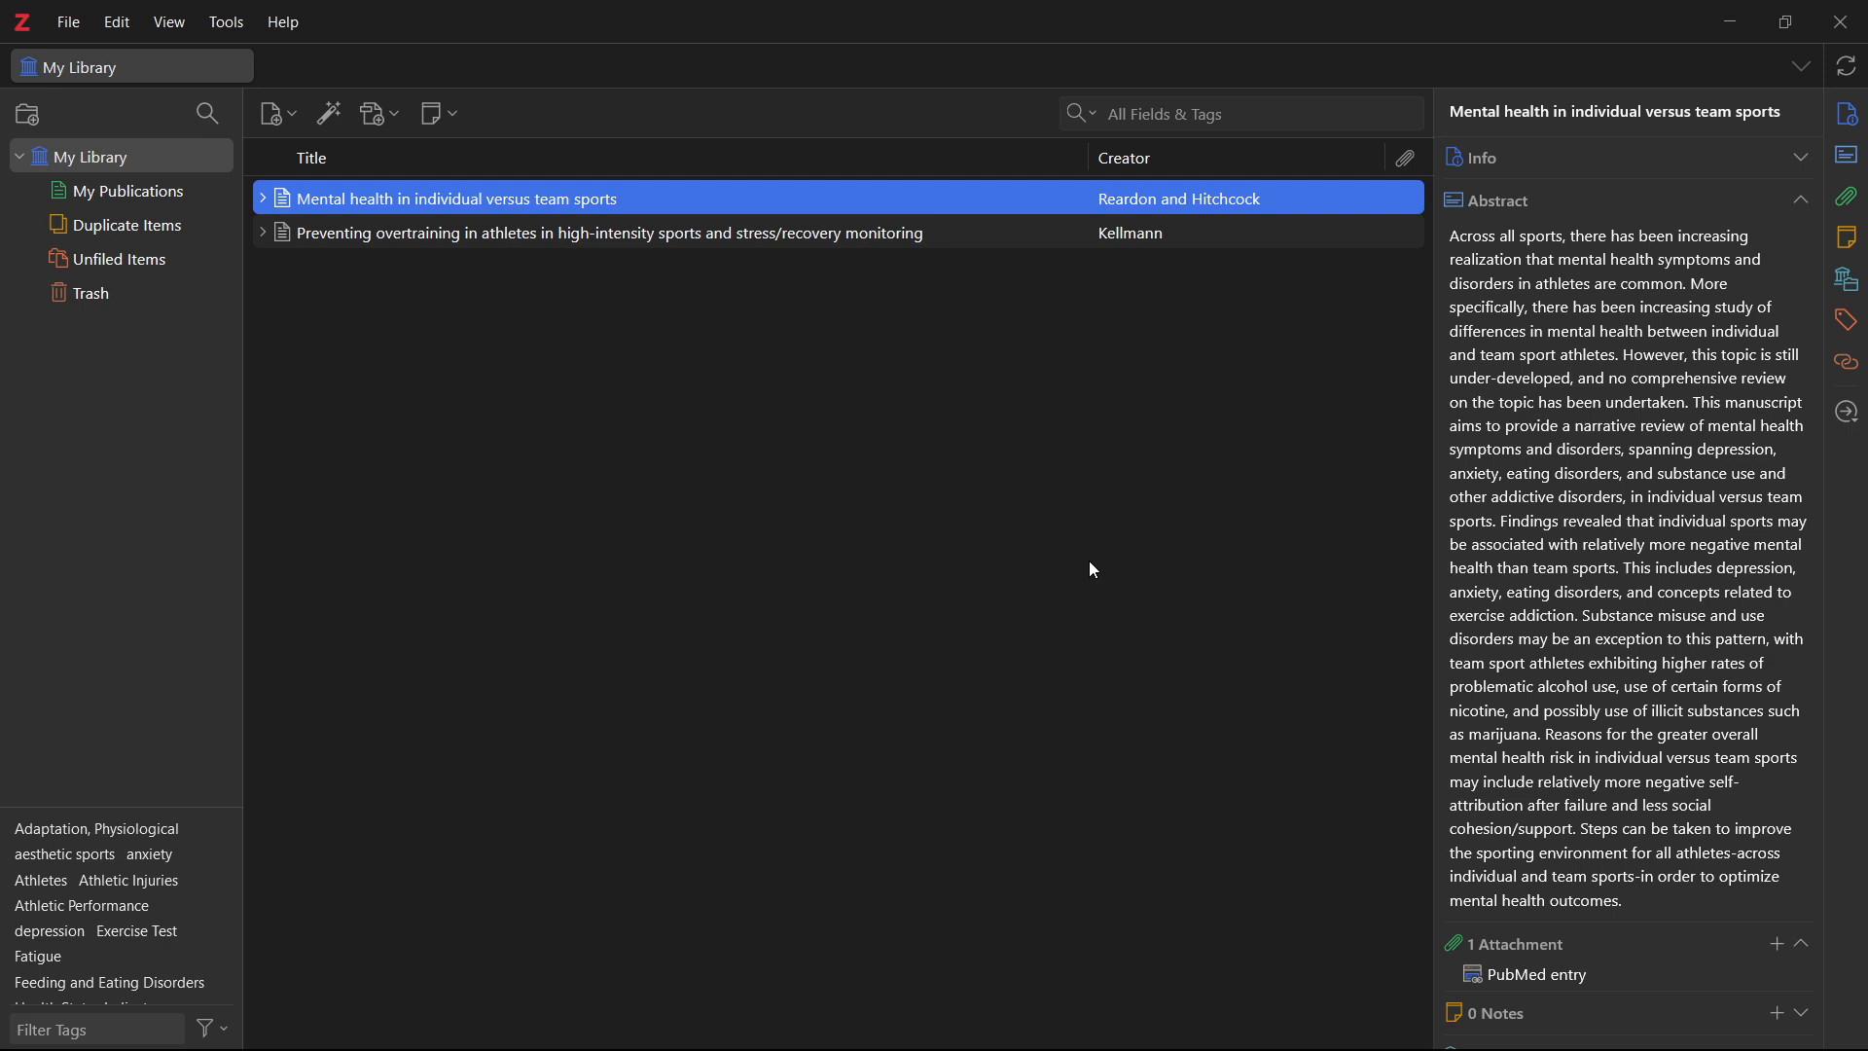
{"action": "mouse_move", "coordinate": [1089, 561]}
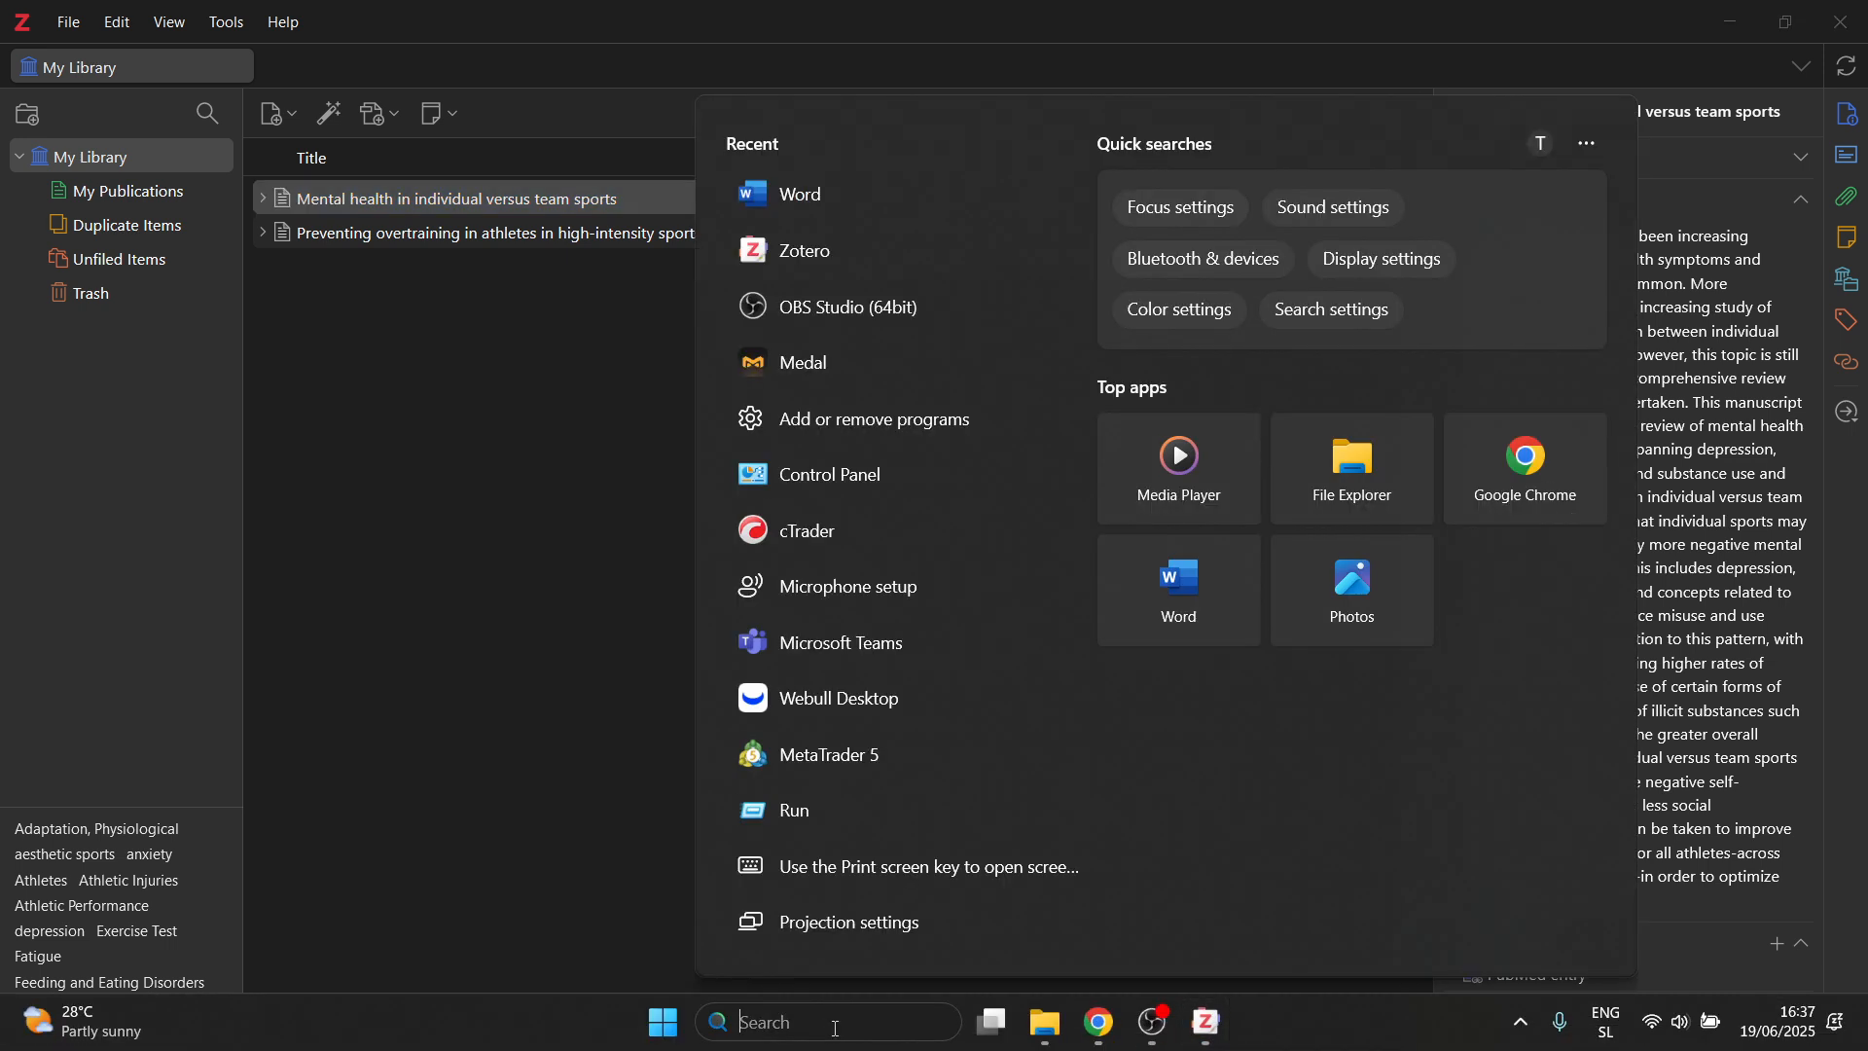
- Launch Word, start a blank document, and show the Zotero ribbon tab
{"action": "left_click", "coordinate": [797, 193]}
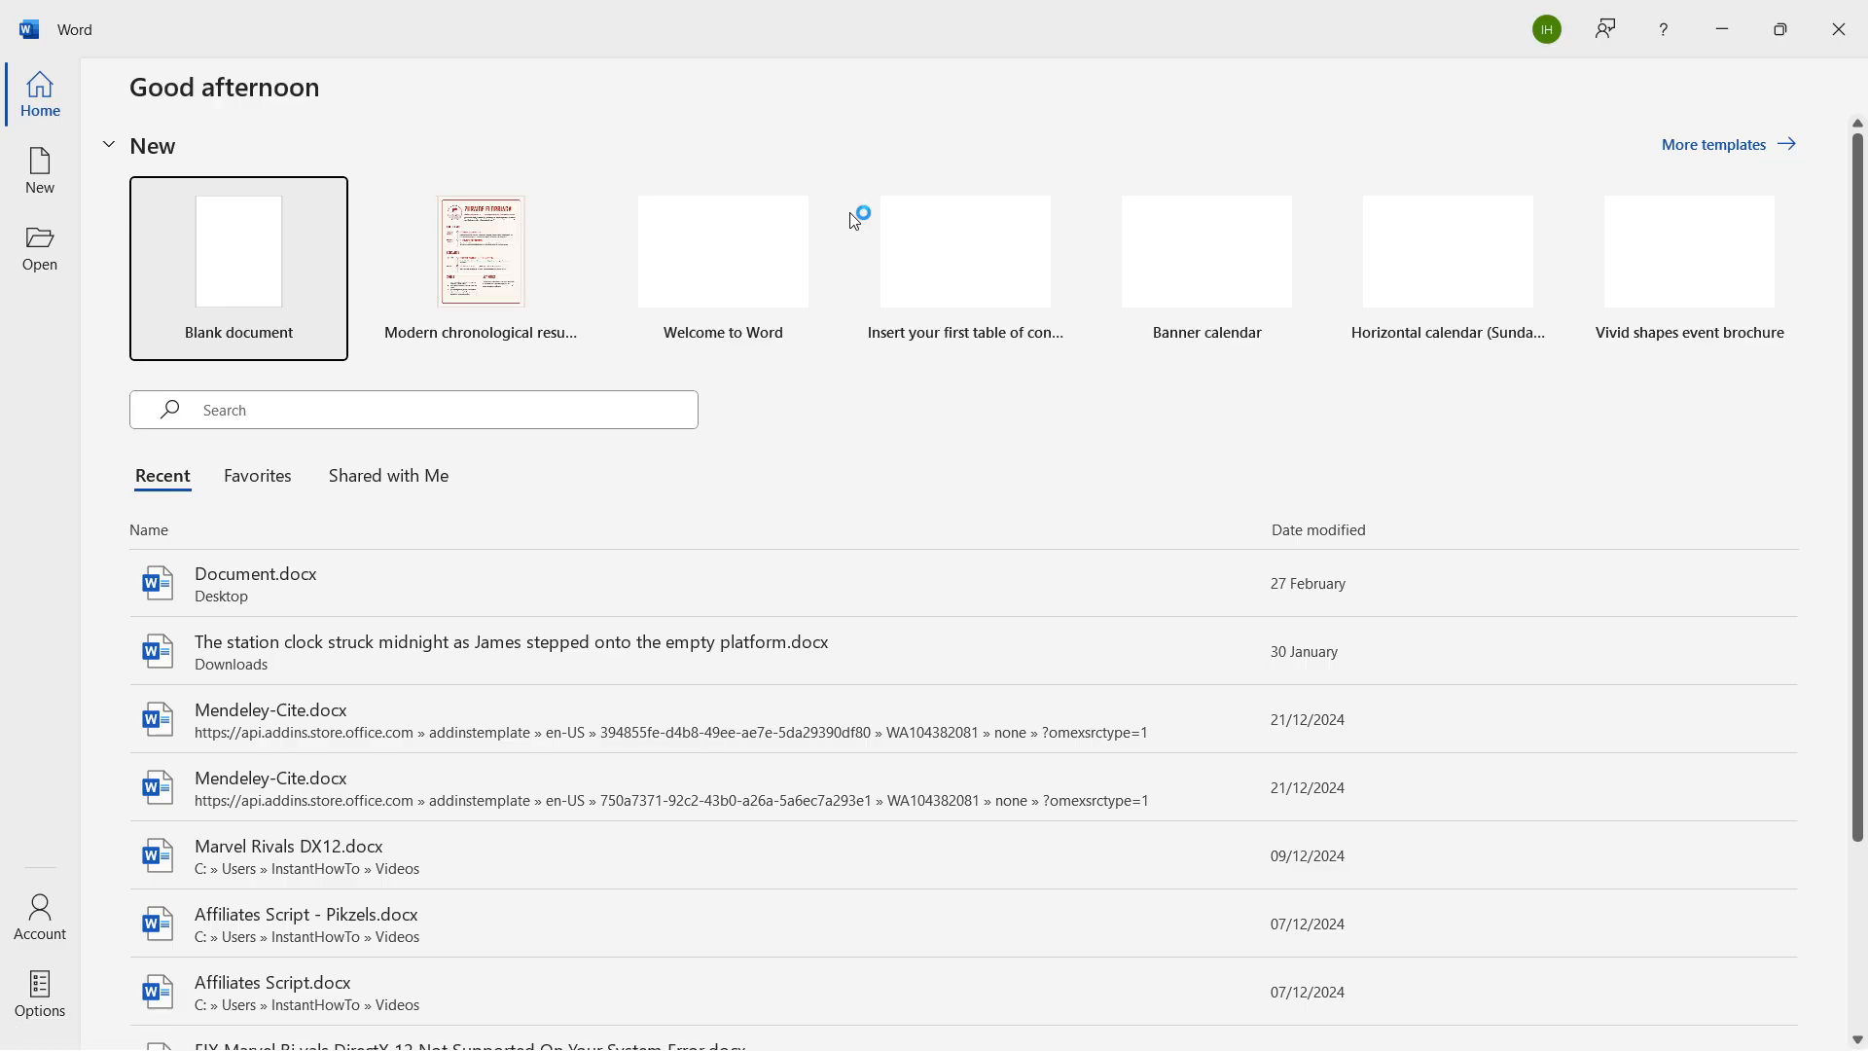
{"action": "left_click", "coordinate": [237, 250]}
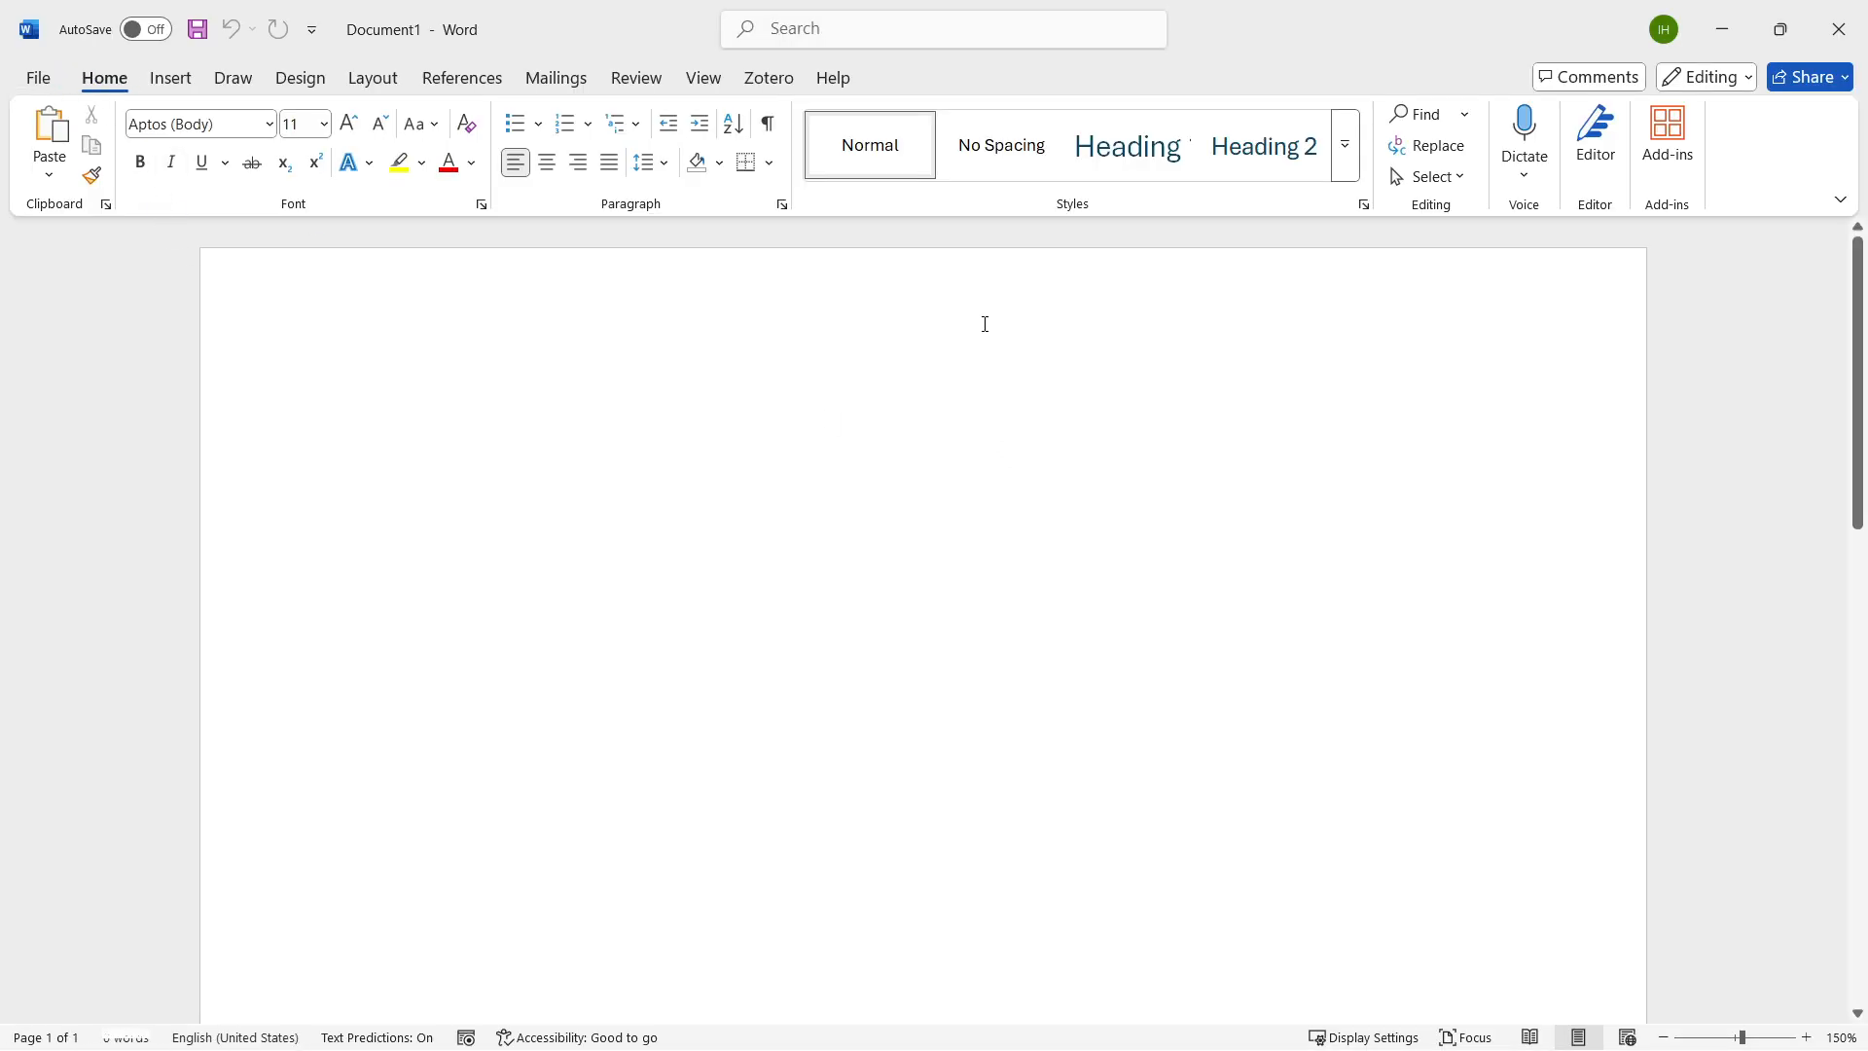
{"action": "mouse_move", "coordinate": [767, 78]}
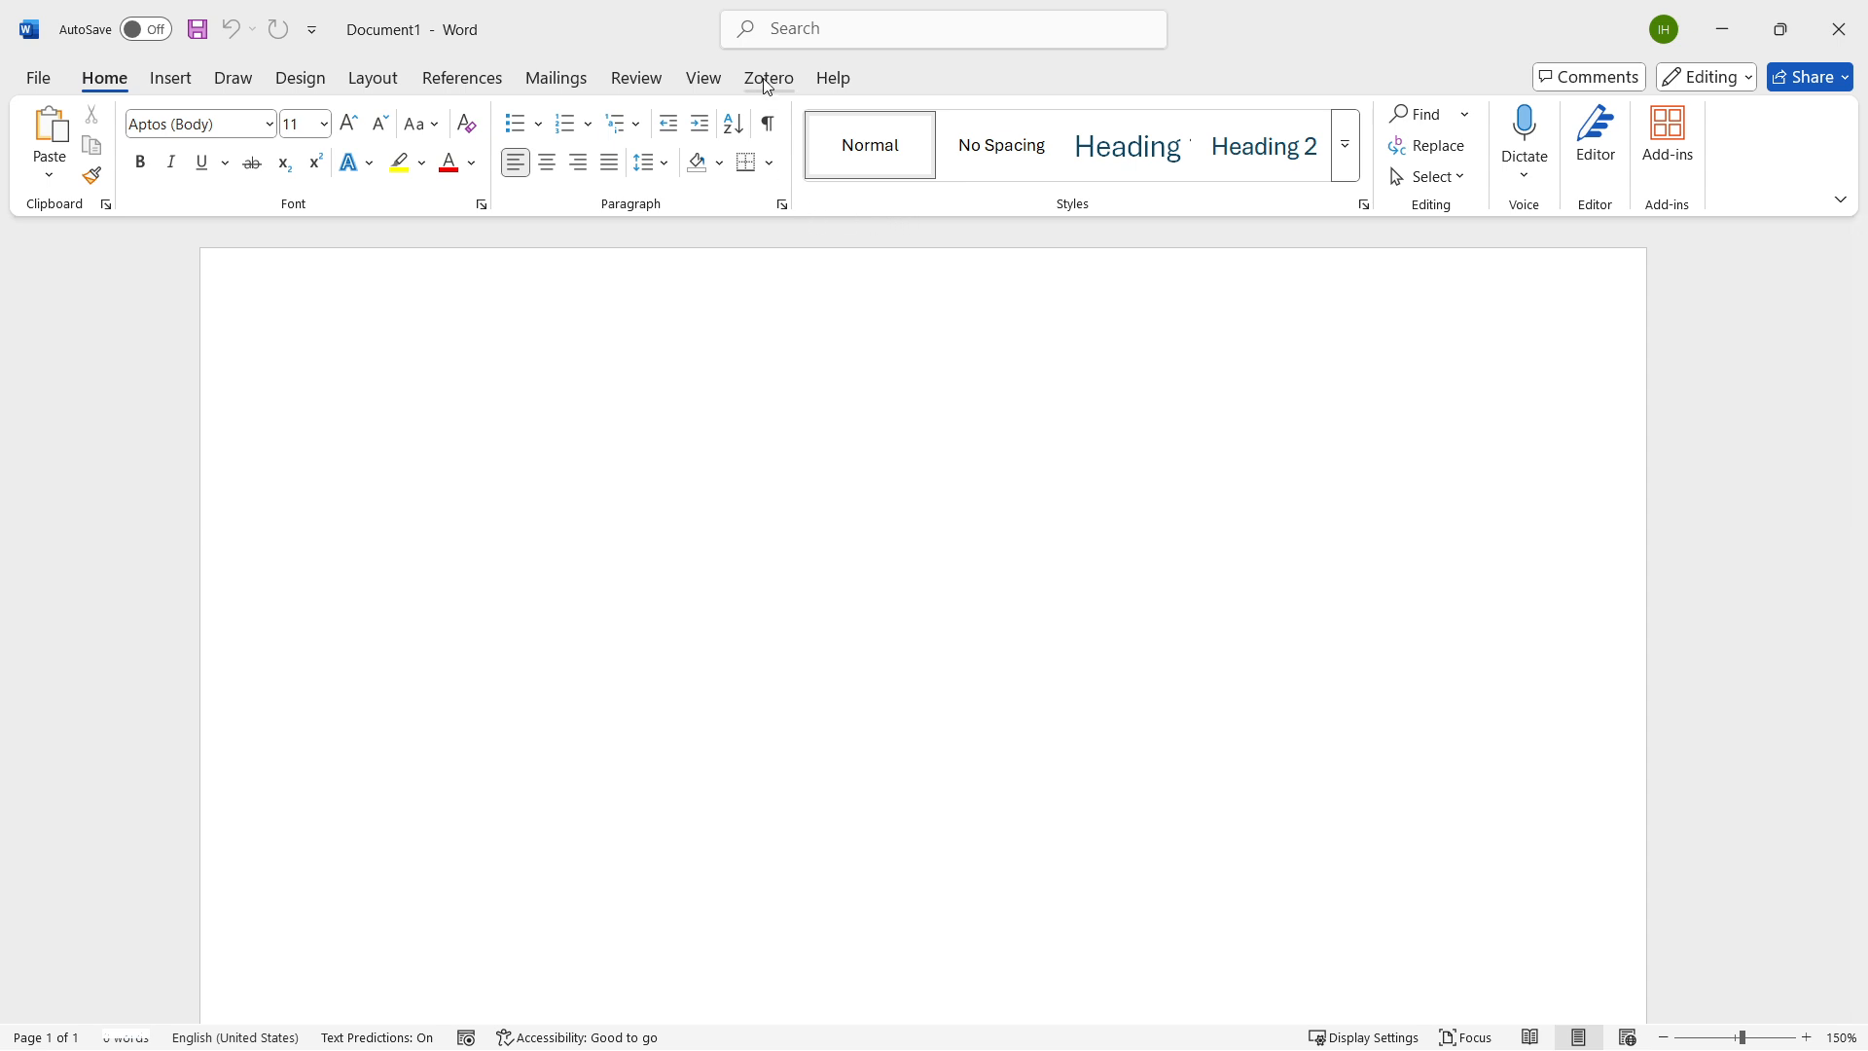
{"action": "left_click", "coordinate": [376, 439]}
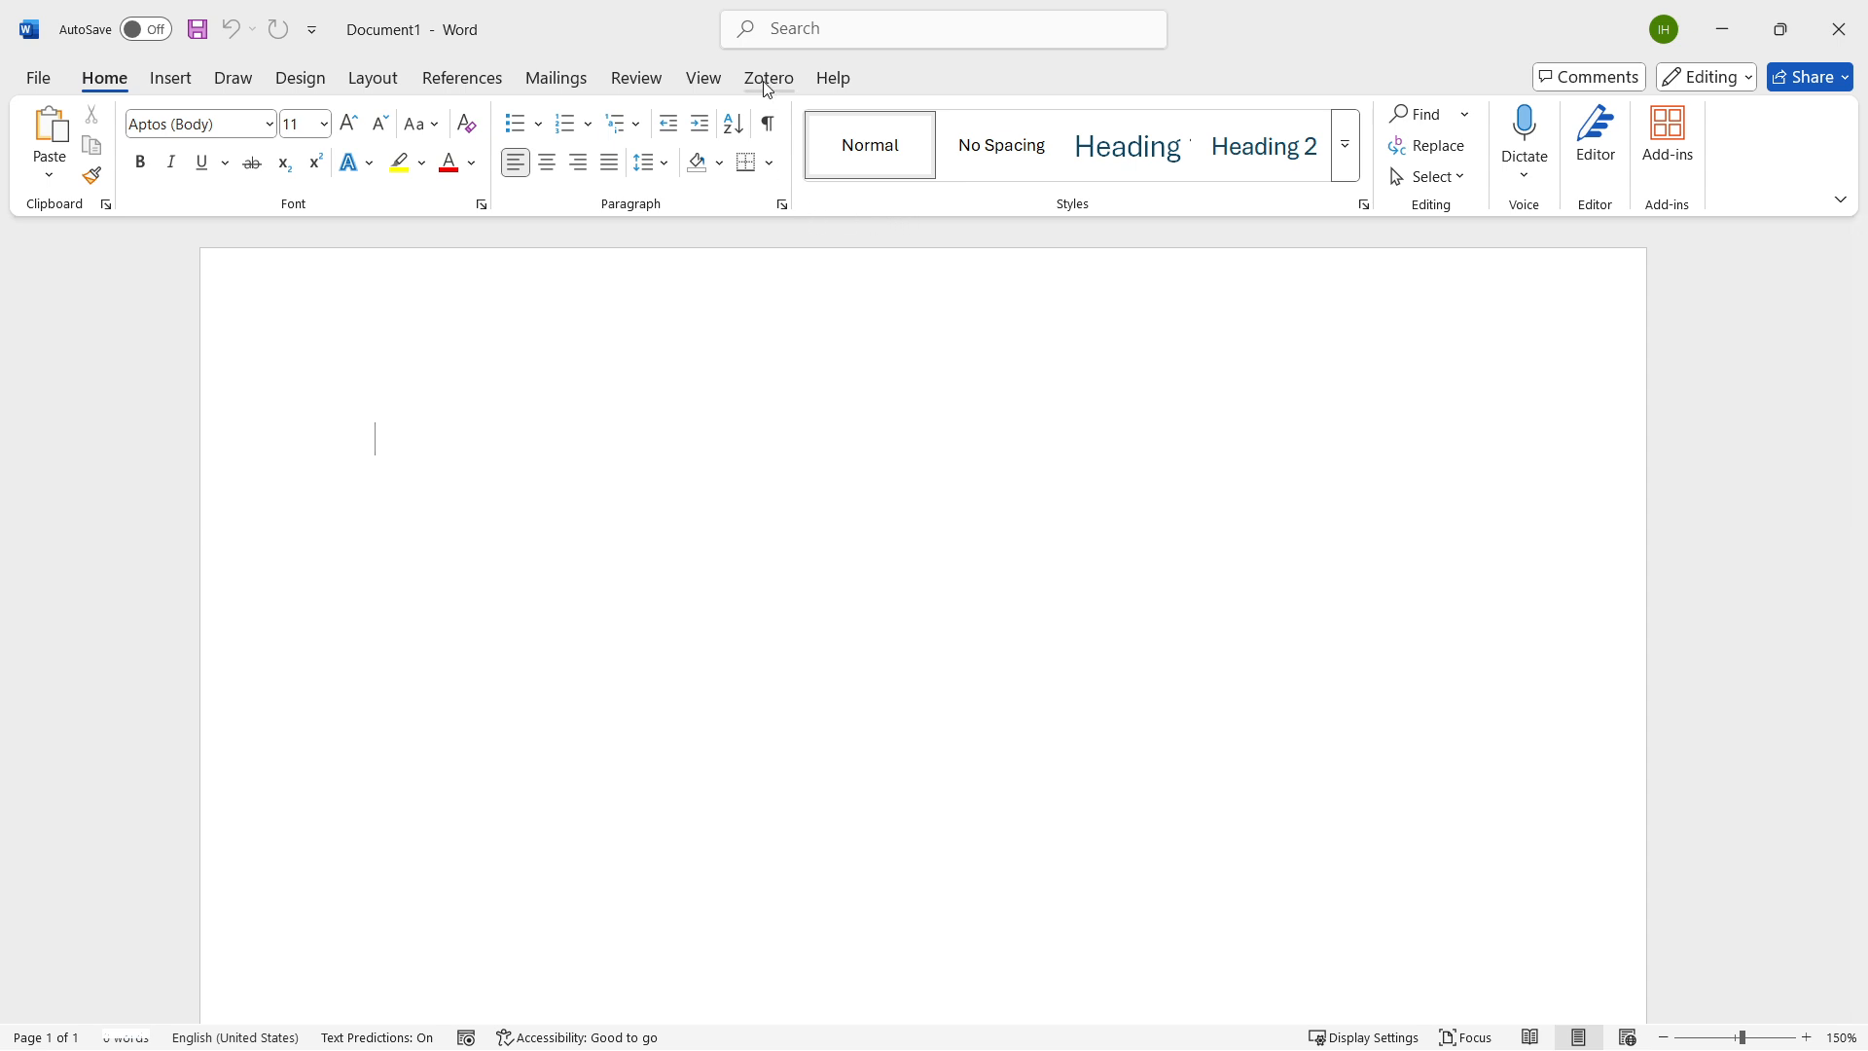
{"action": "left_click", "coordinate": [768, 78]}
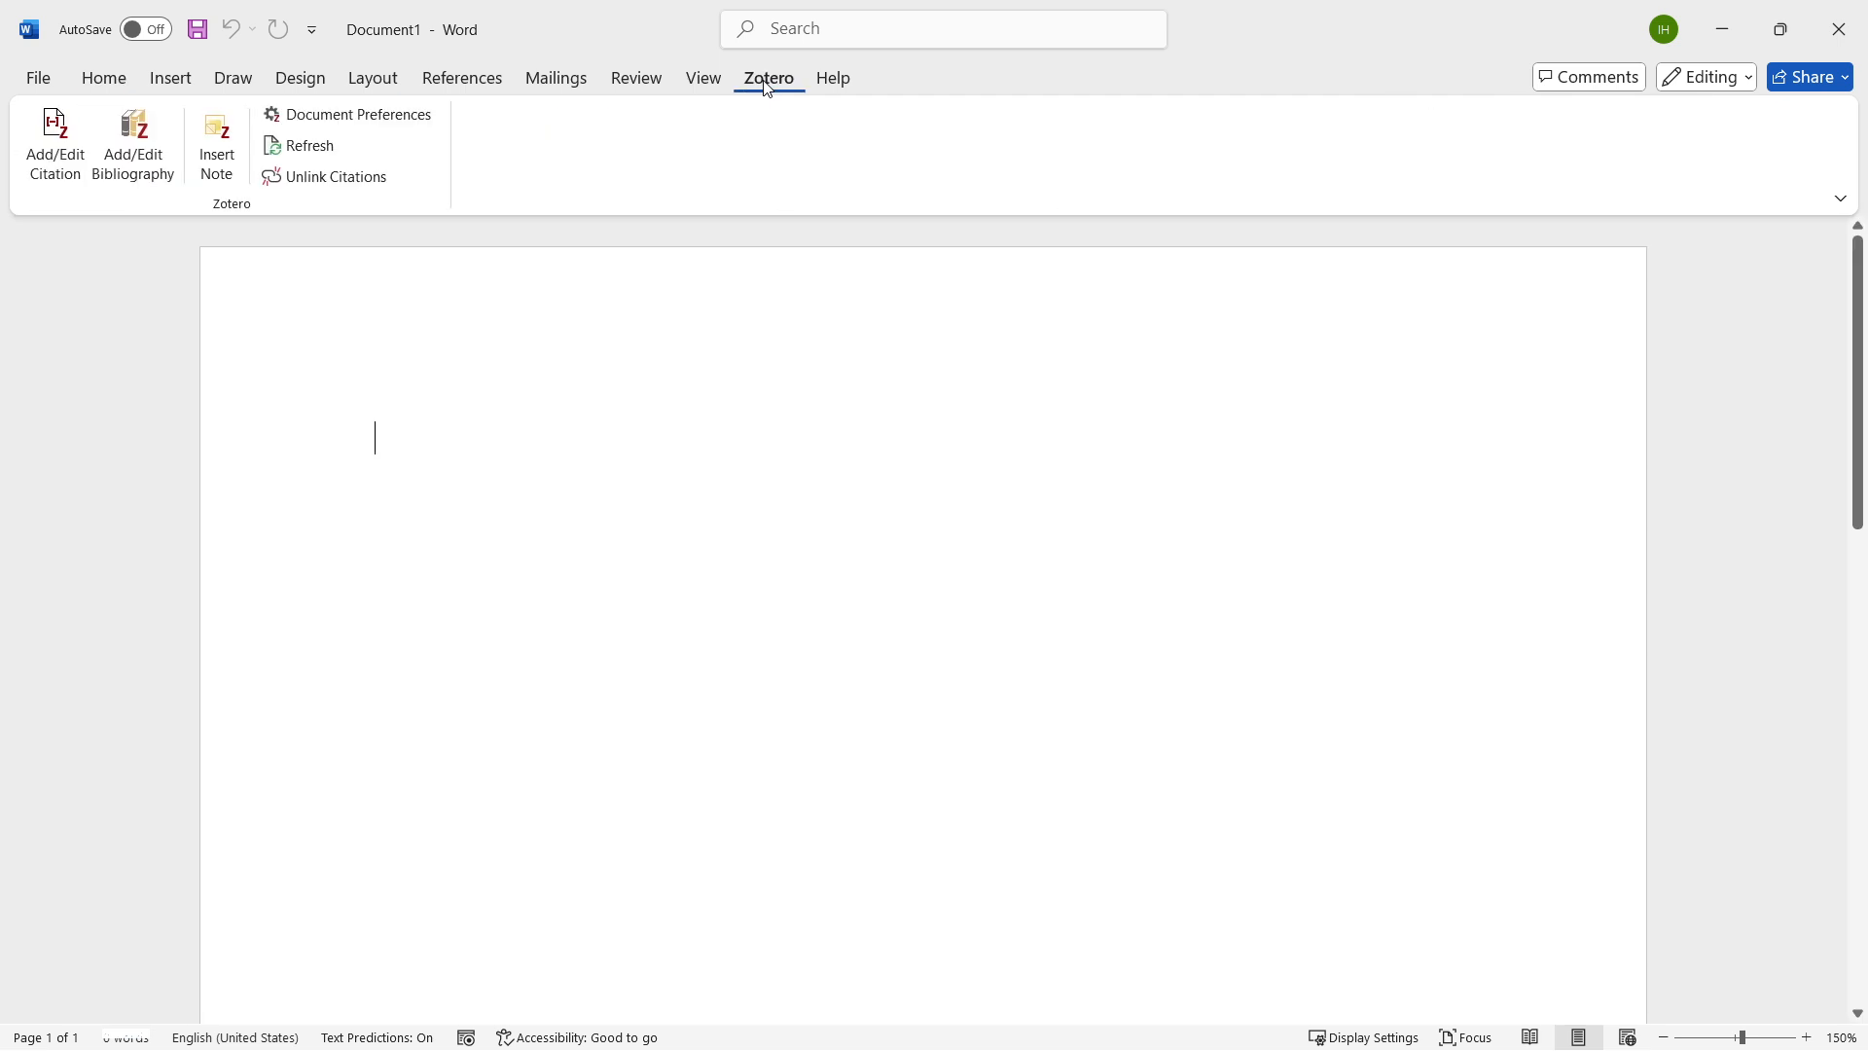
{"action": "mouse_move", "coordinate": [54, 143]}
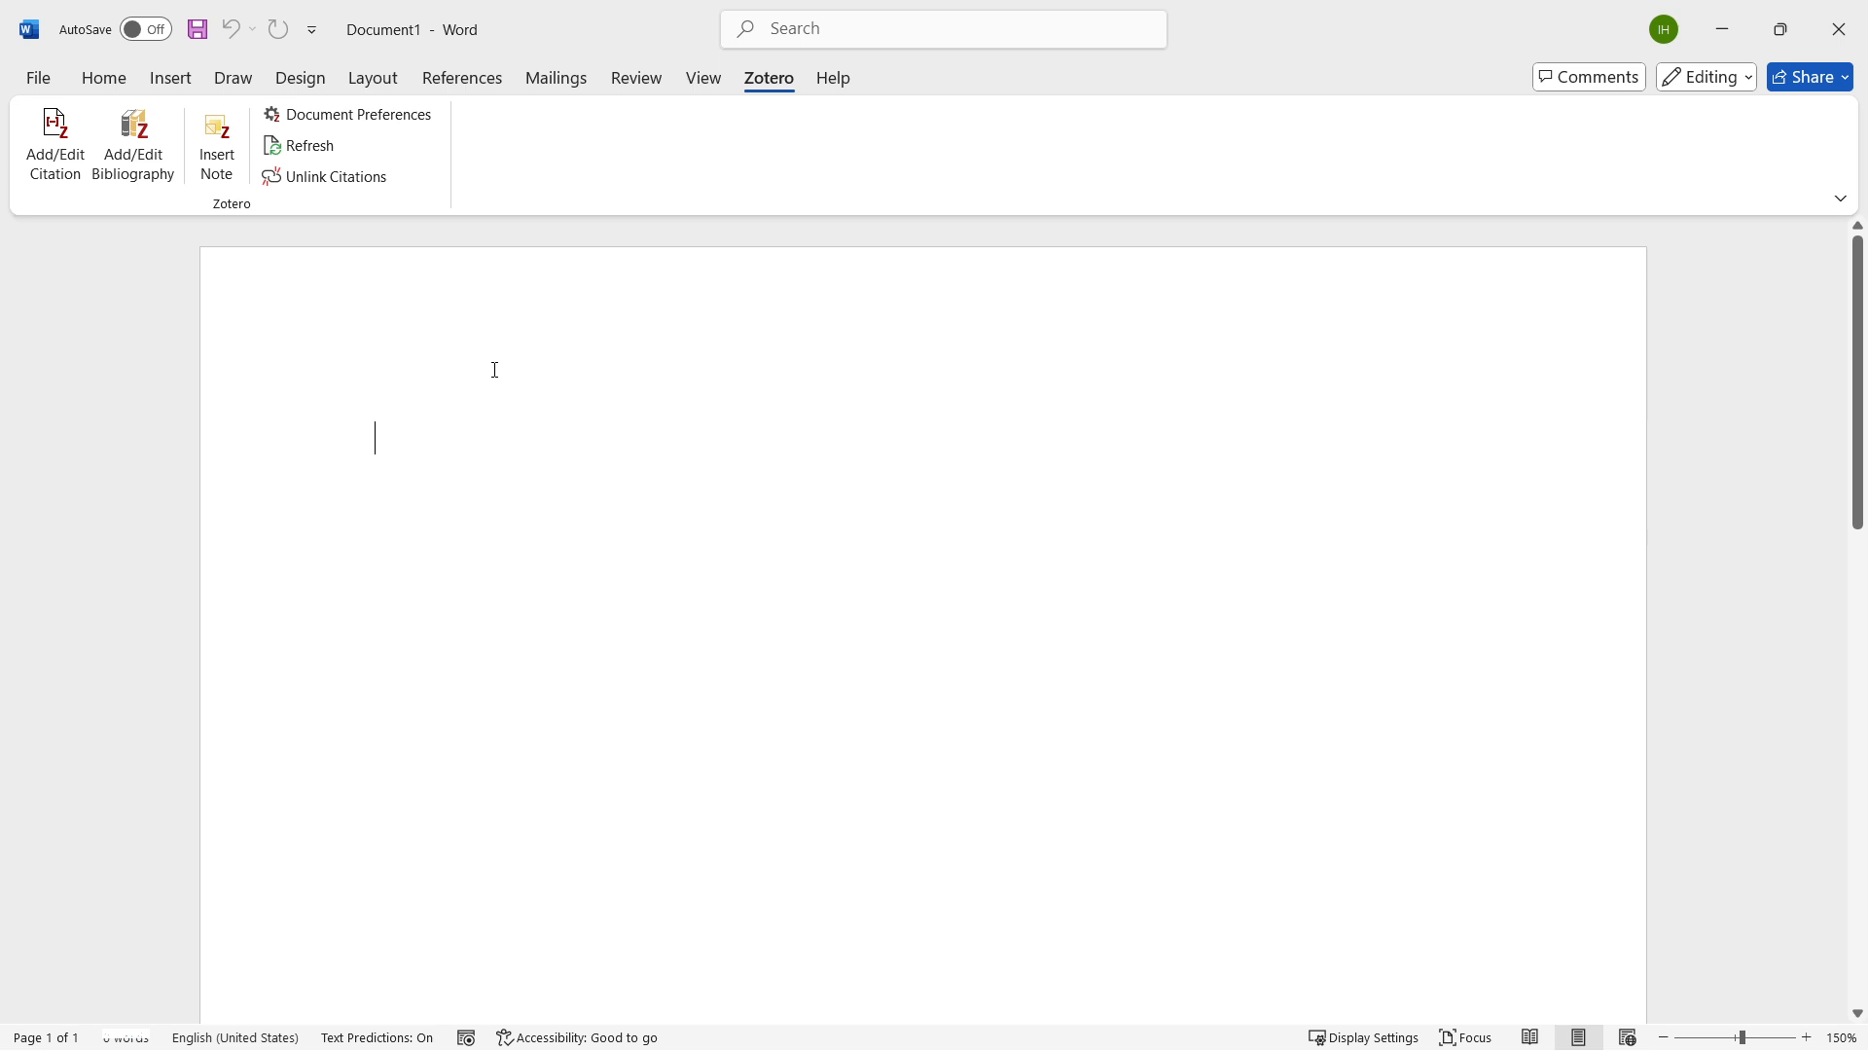
- Type 'Written by' and open Zotero Document Preferences
{"action": "type", "text": "Written by"}
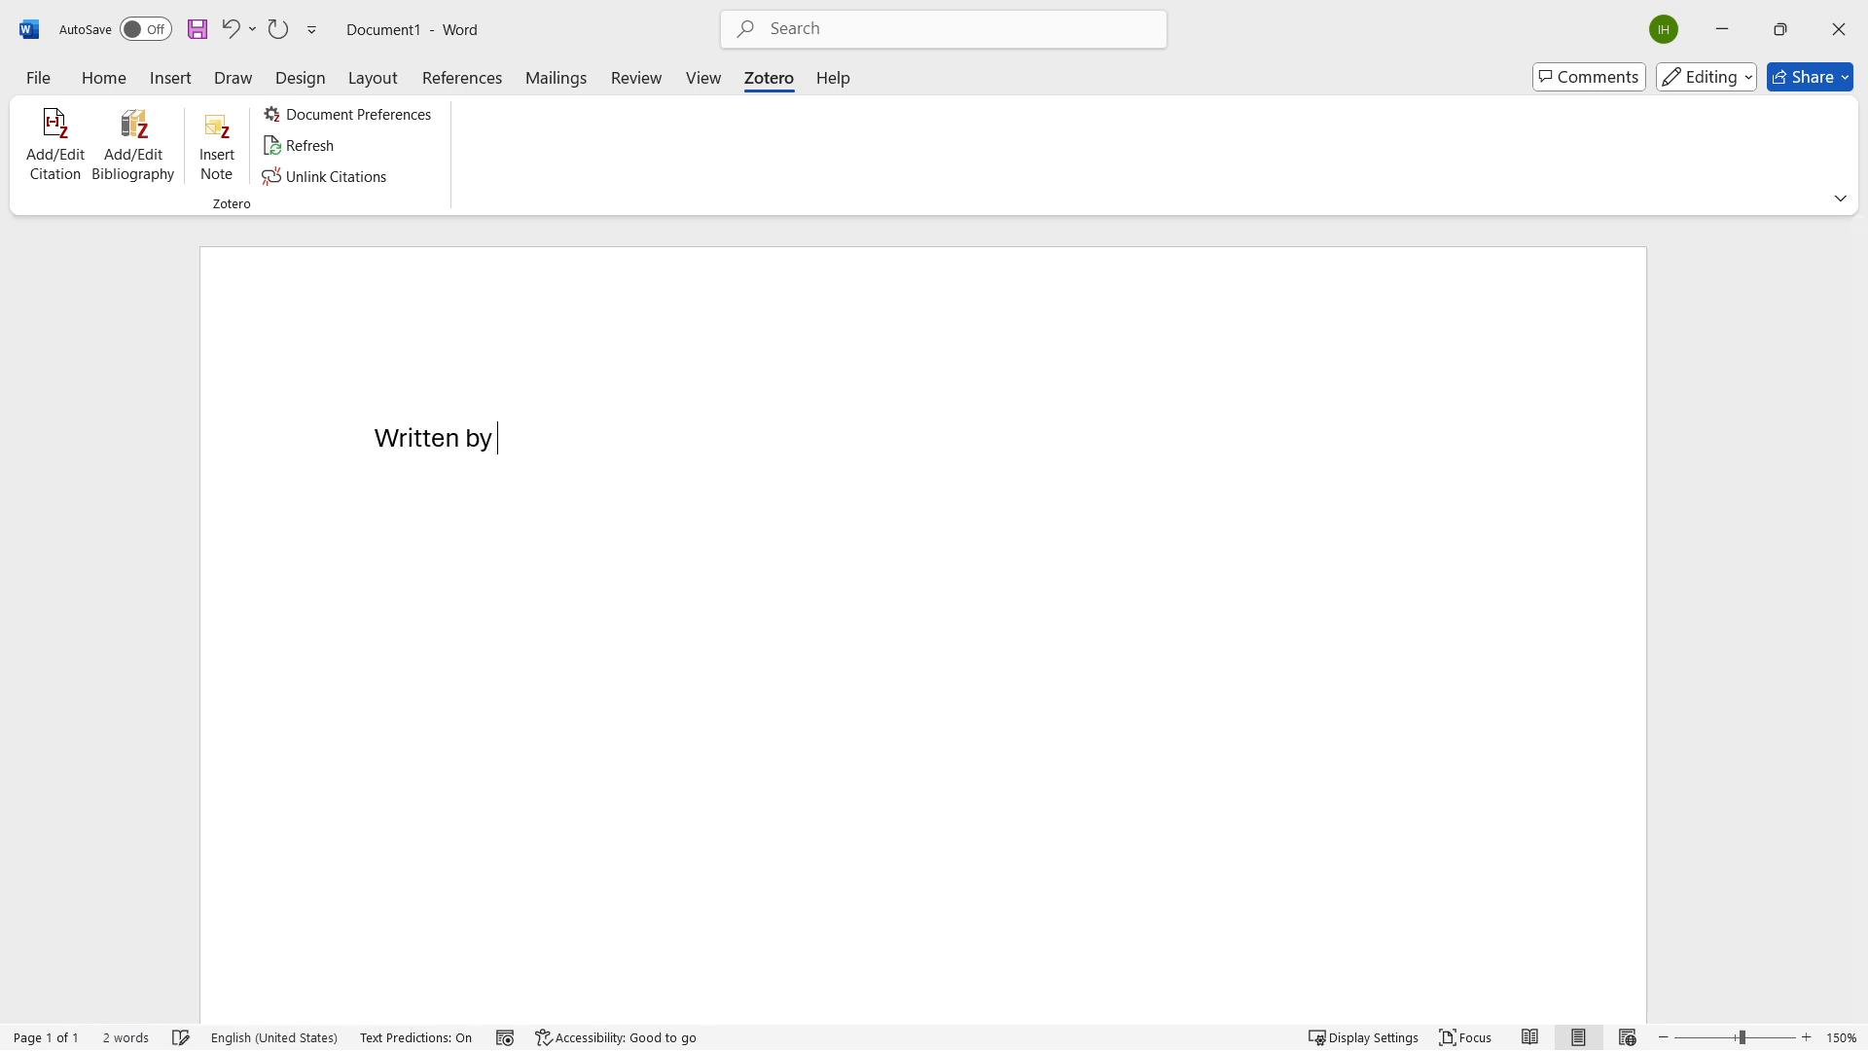
{"action": "left_click", "coordinate": [54, 143]}
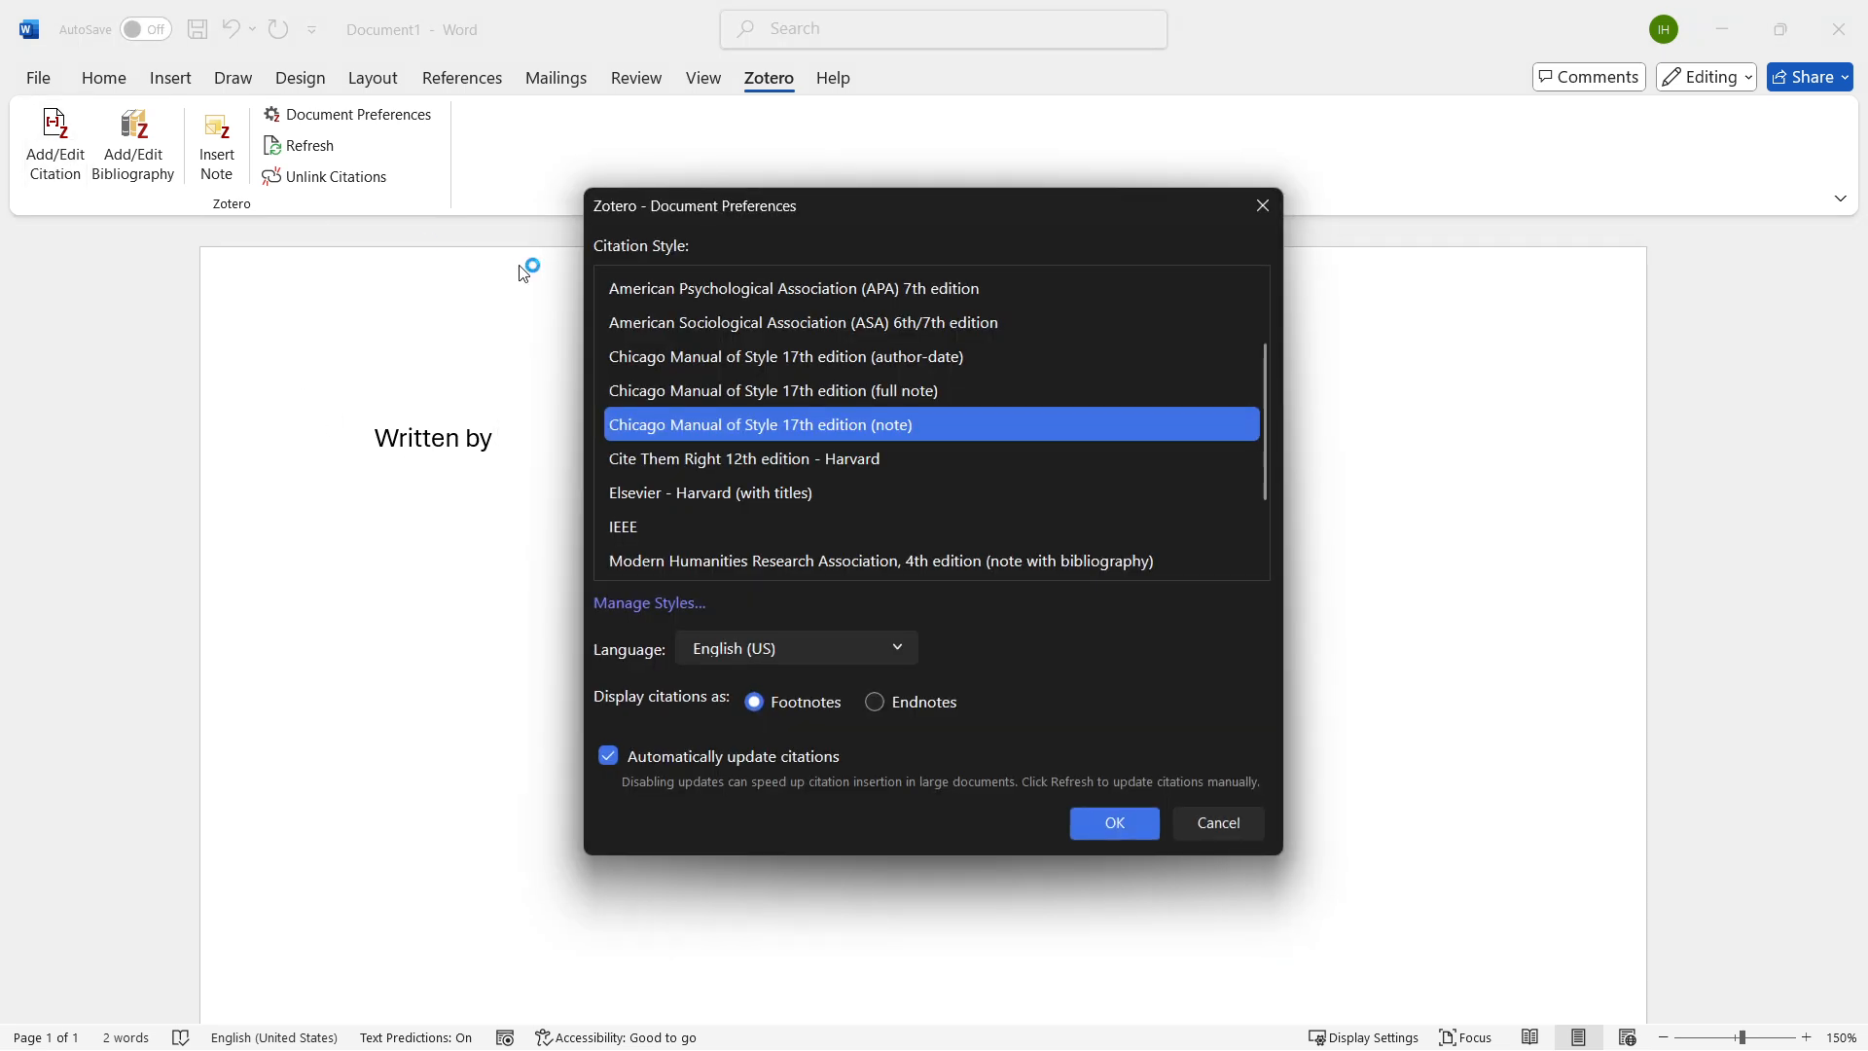
{"action": "mouse_move", "coordinate": [798, 314]}
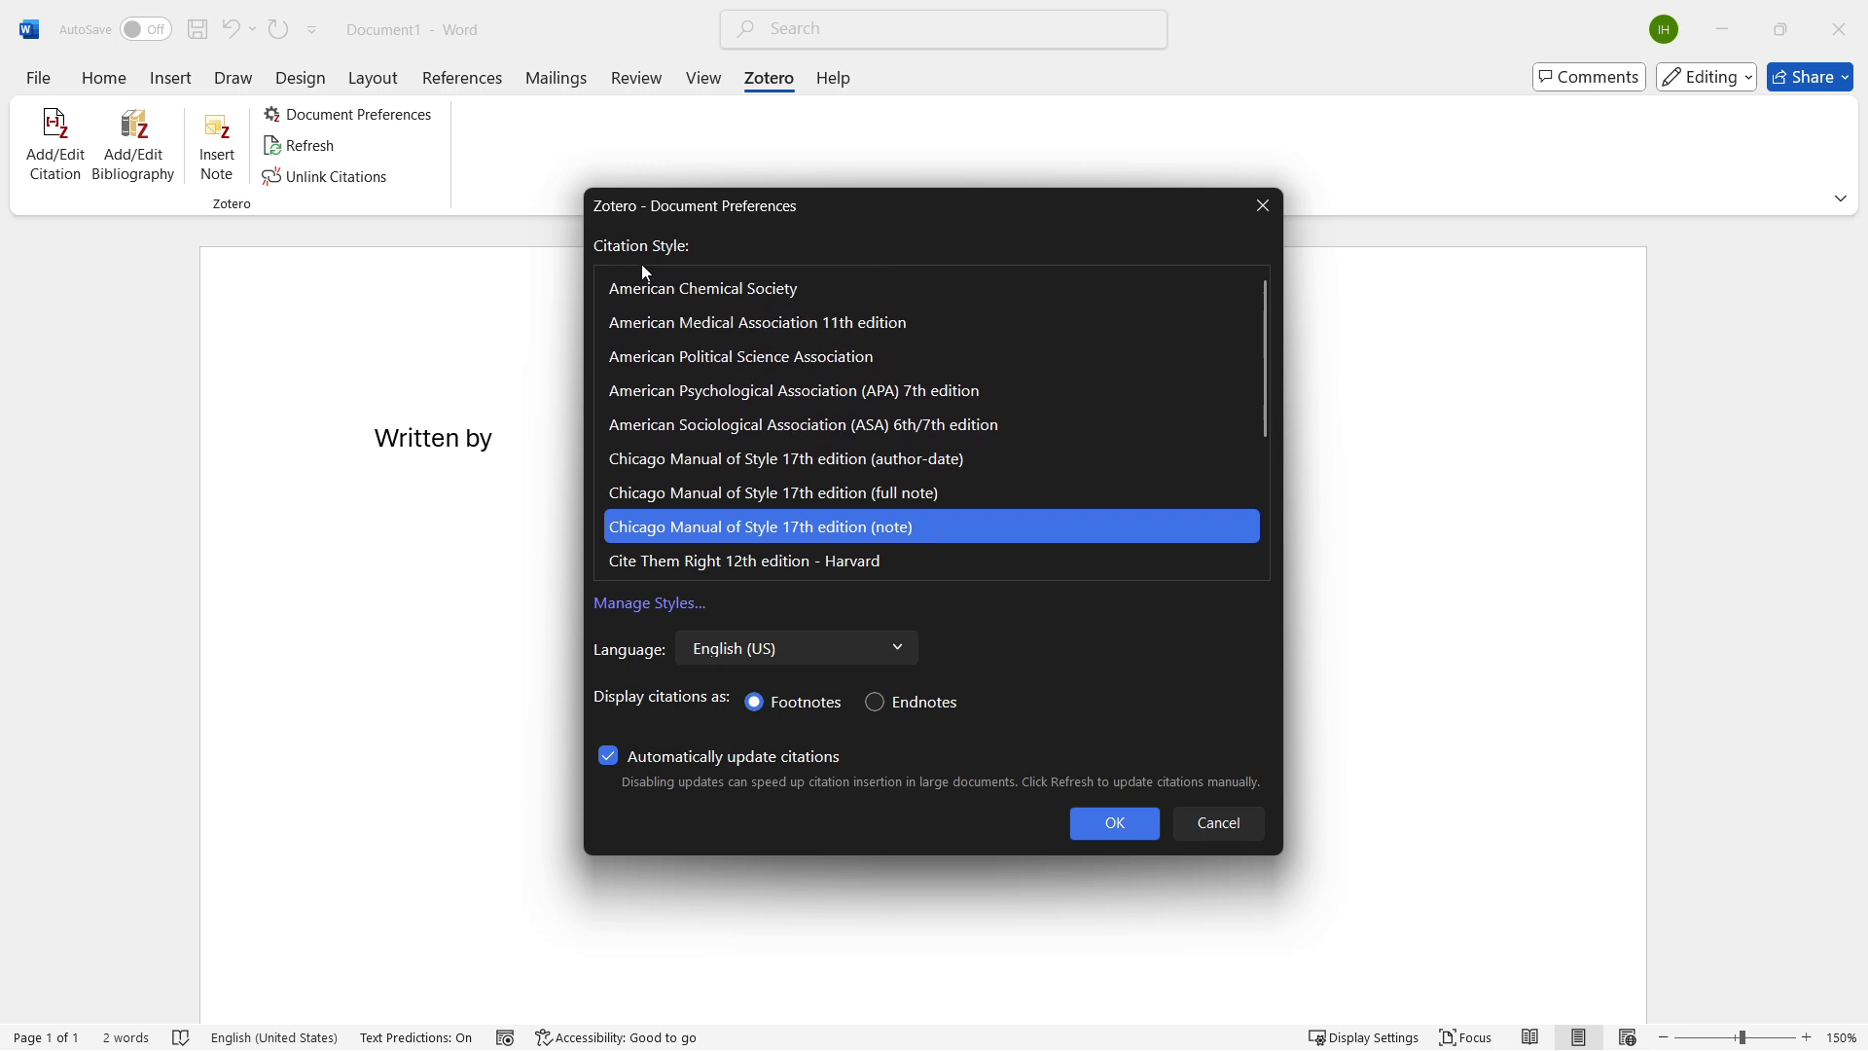
- Select American Psychological Association 7th edition in Document Preferences and confirm with OK
{"action": "left_click", "coordinate": [792, 389]}
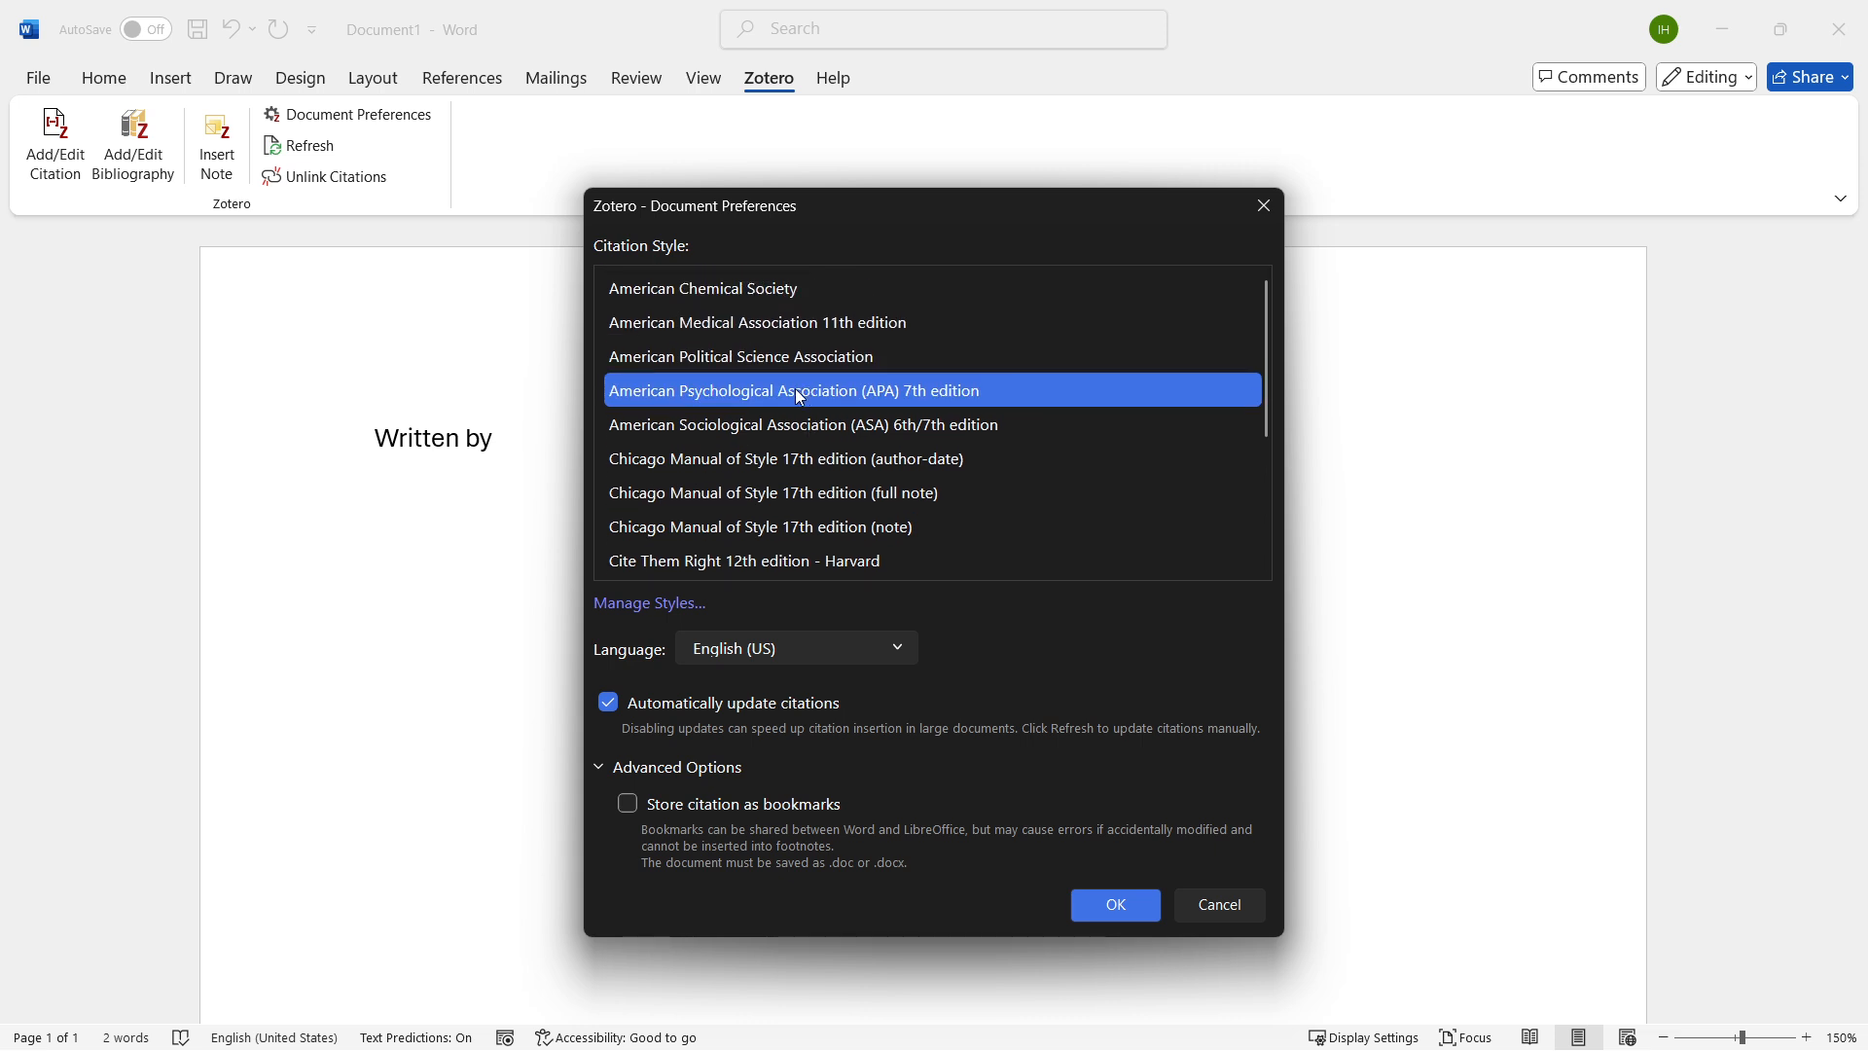
{"action": "mouse_move", "coordinate": [811, 685]}
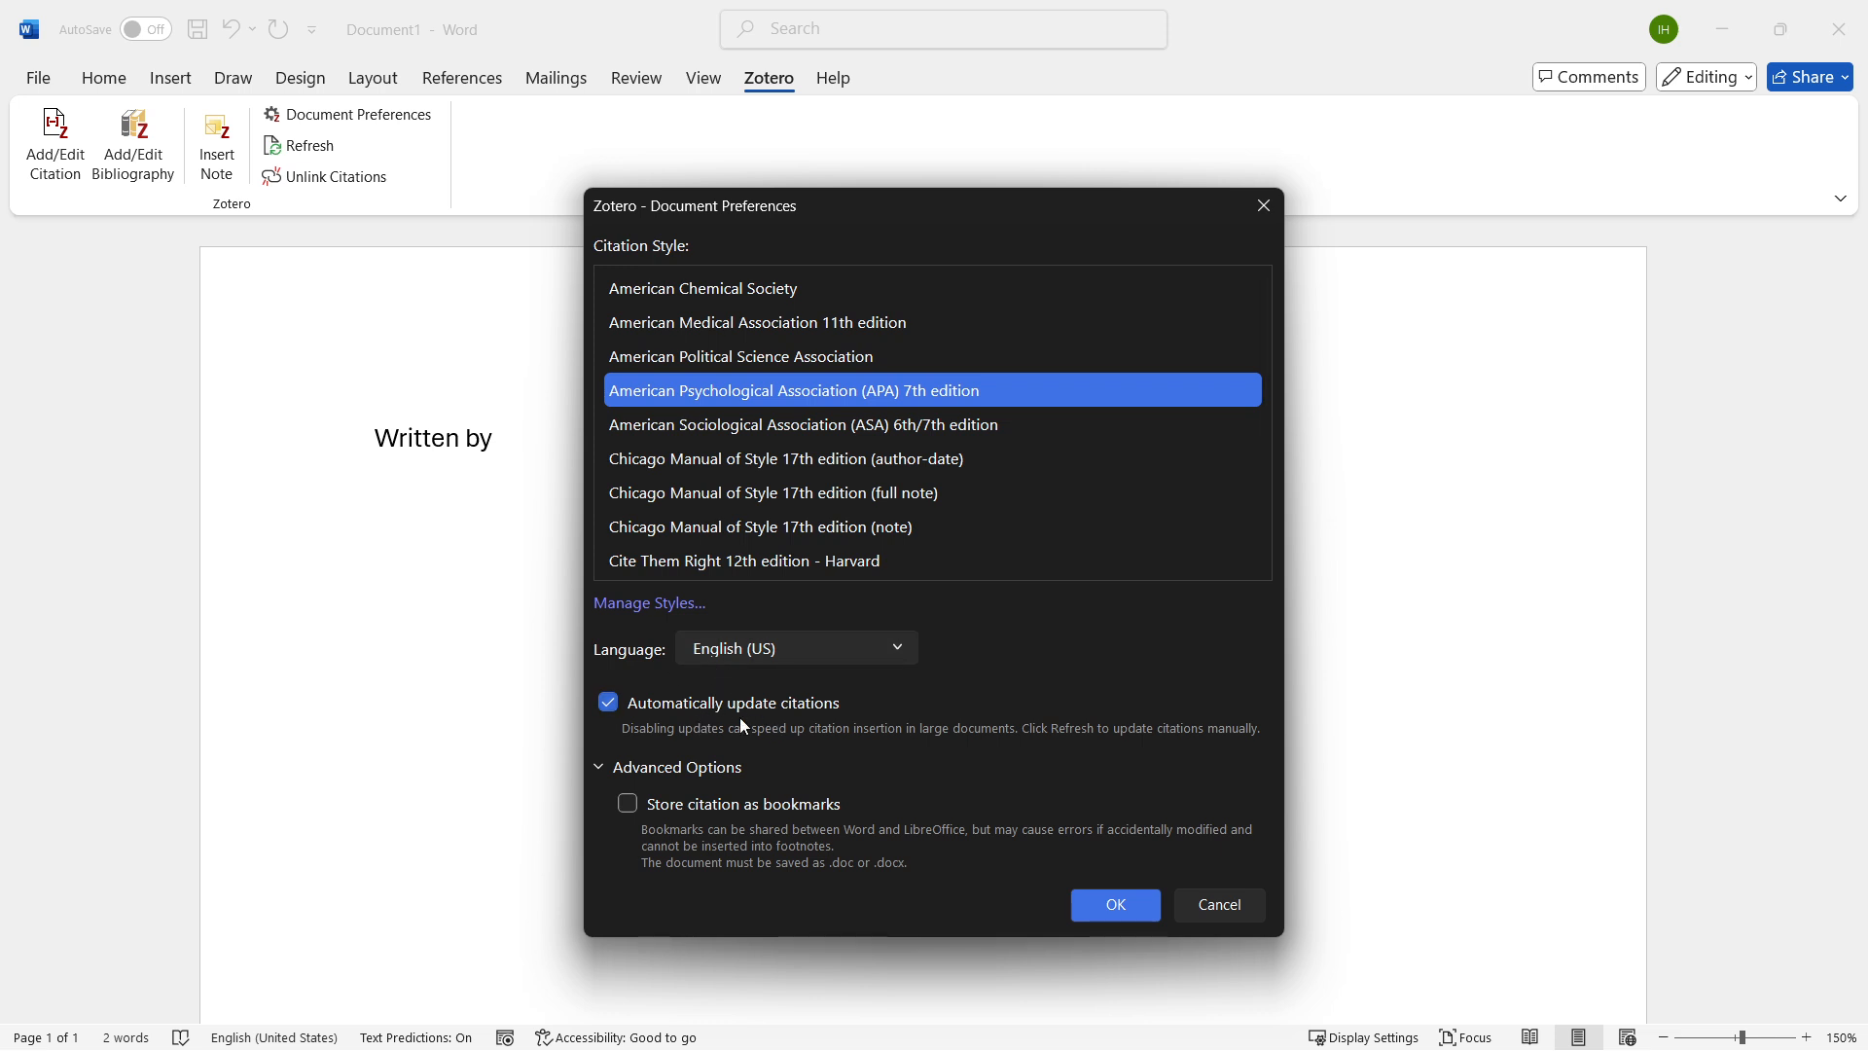
{"action": "mouse_move", "coordinate": [774, 821]}
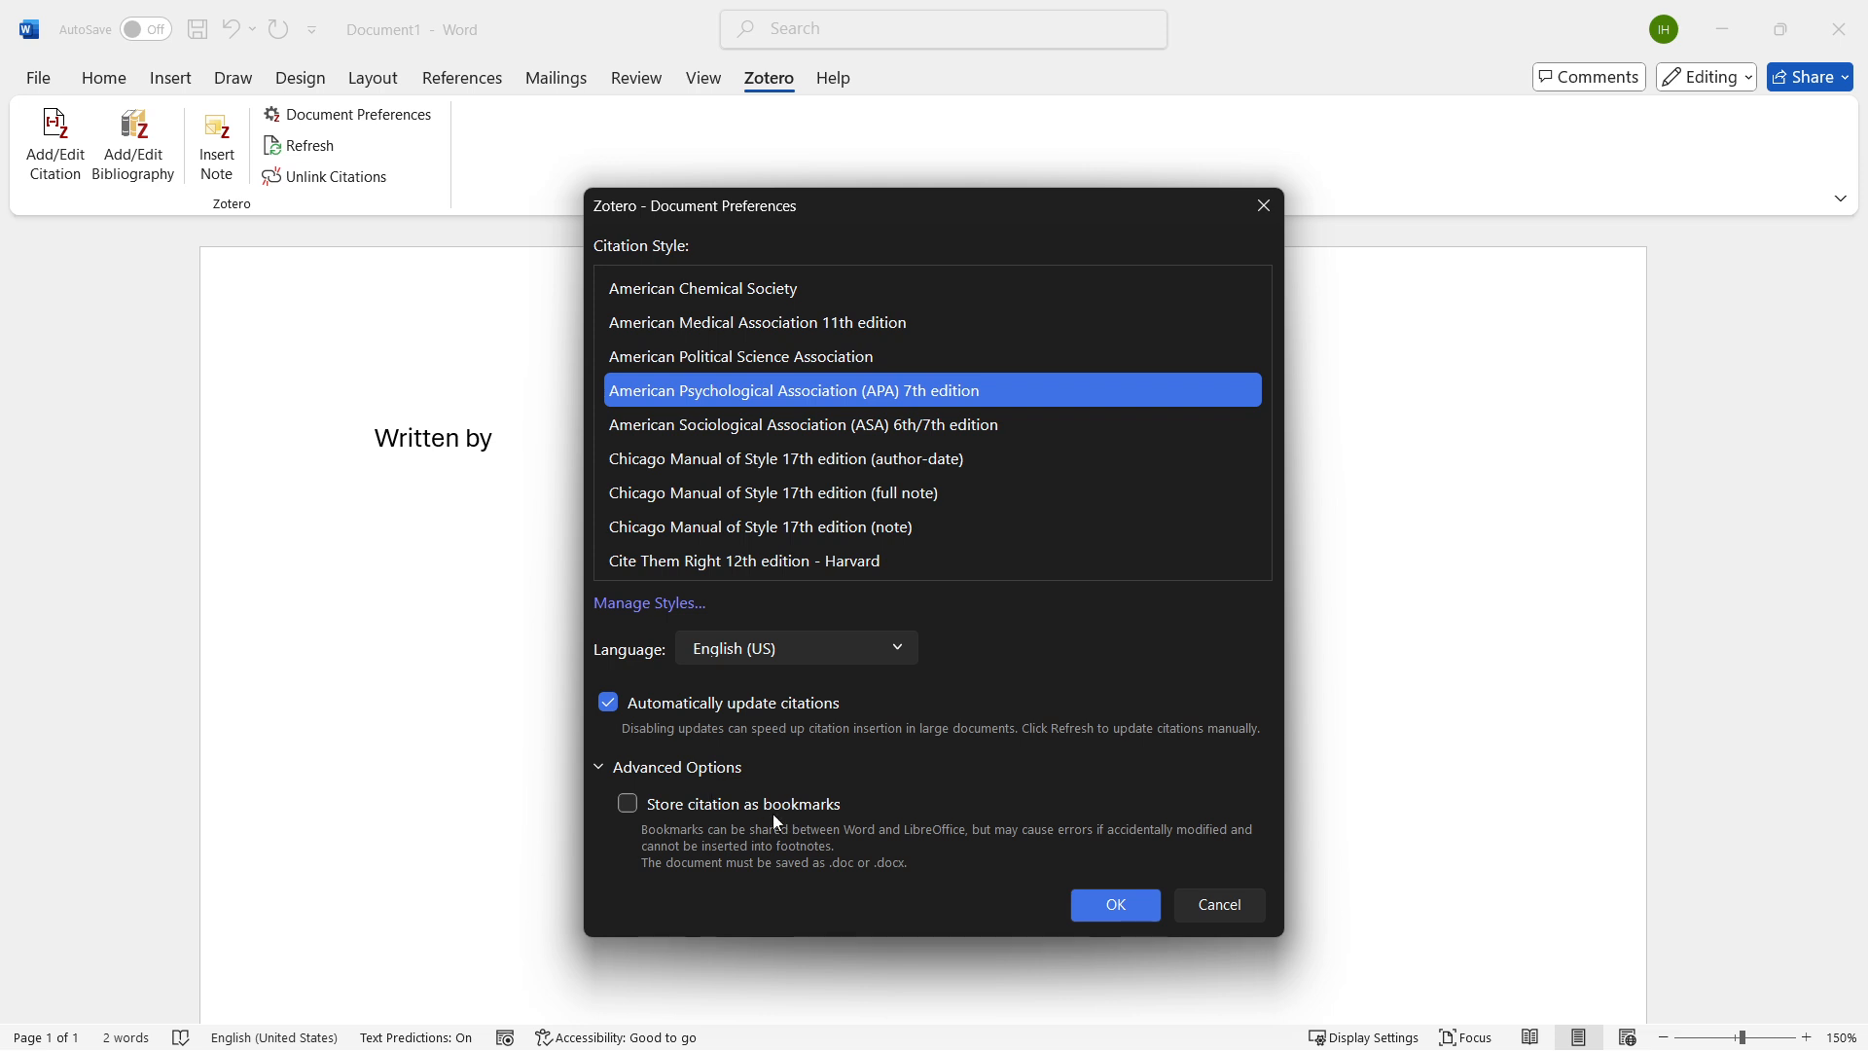
{"action": "mouse_move", "coordinate": [798, 814]}
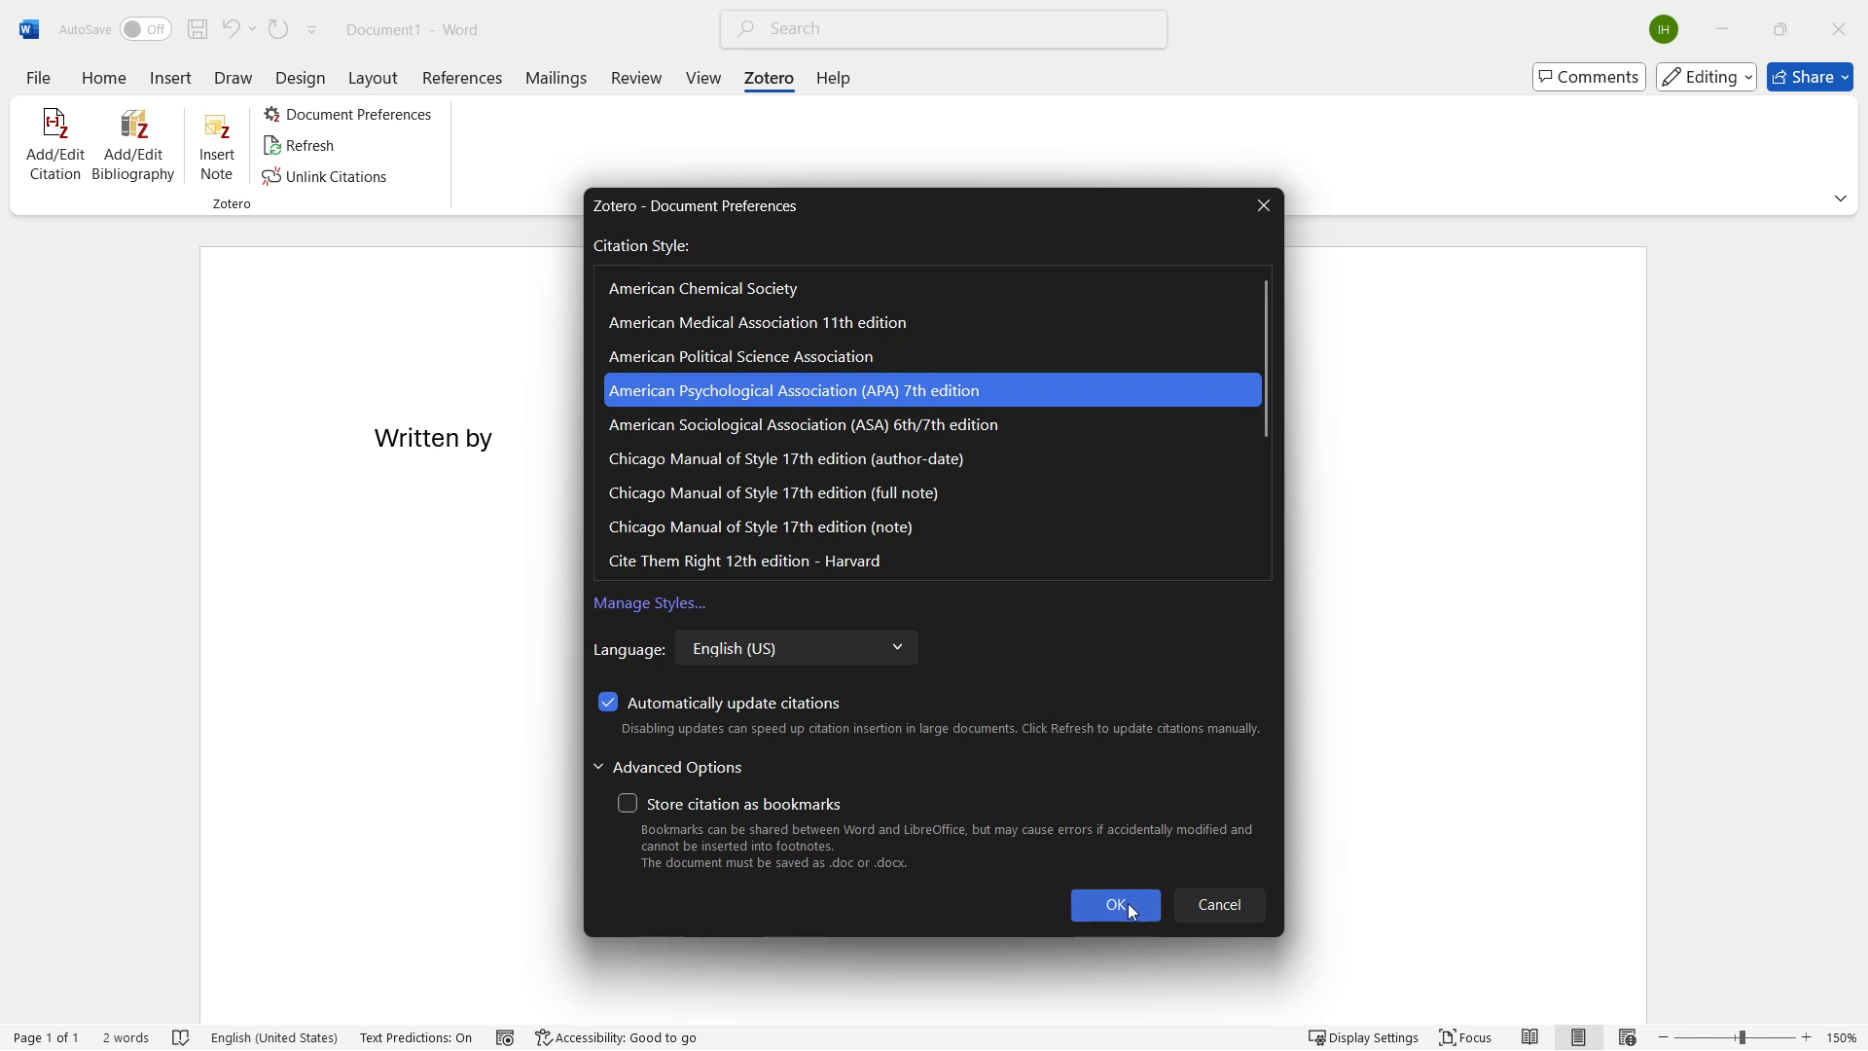
{"action": "left_click", "coordinate": [1113, 904]}
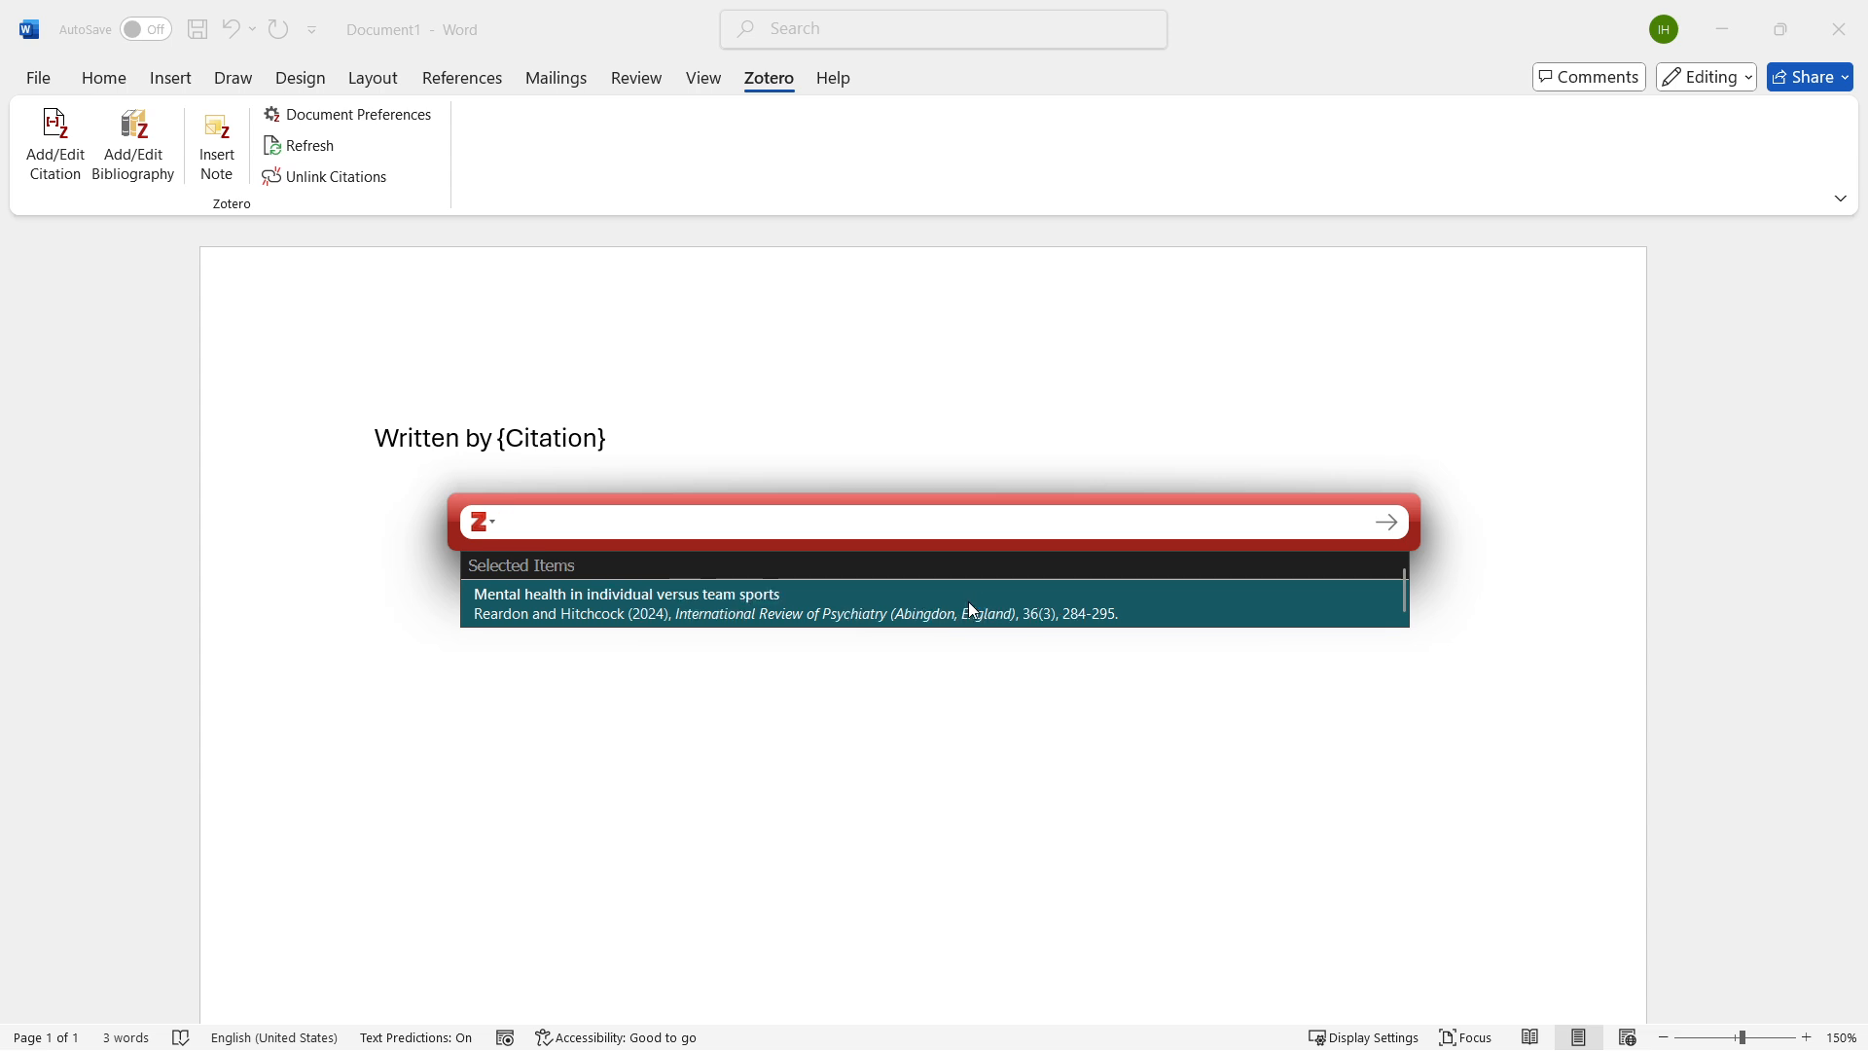
- Search 'me', insert the Reardon & Hitchcock 2024 citation, and add a period
{"action": "type", "text": "me"}
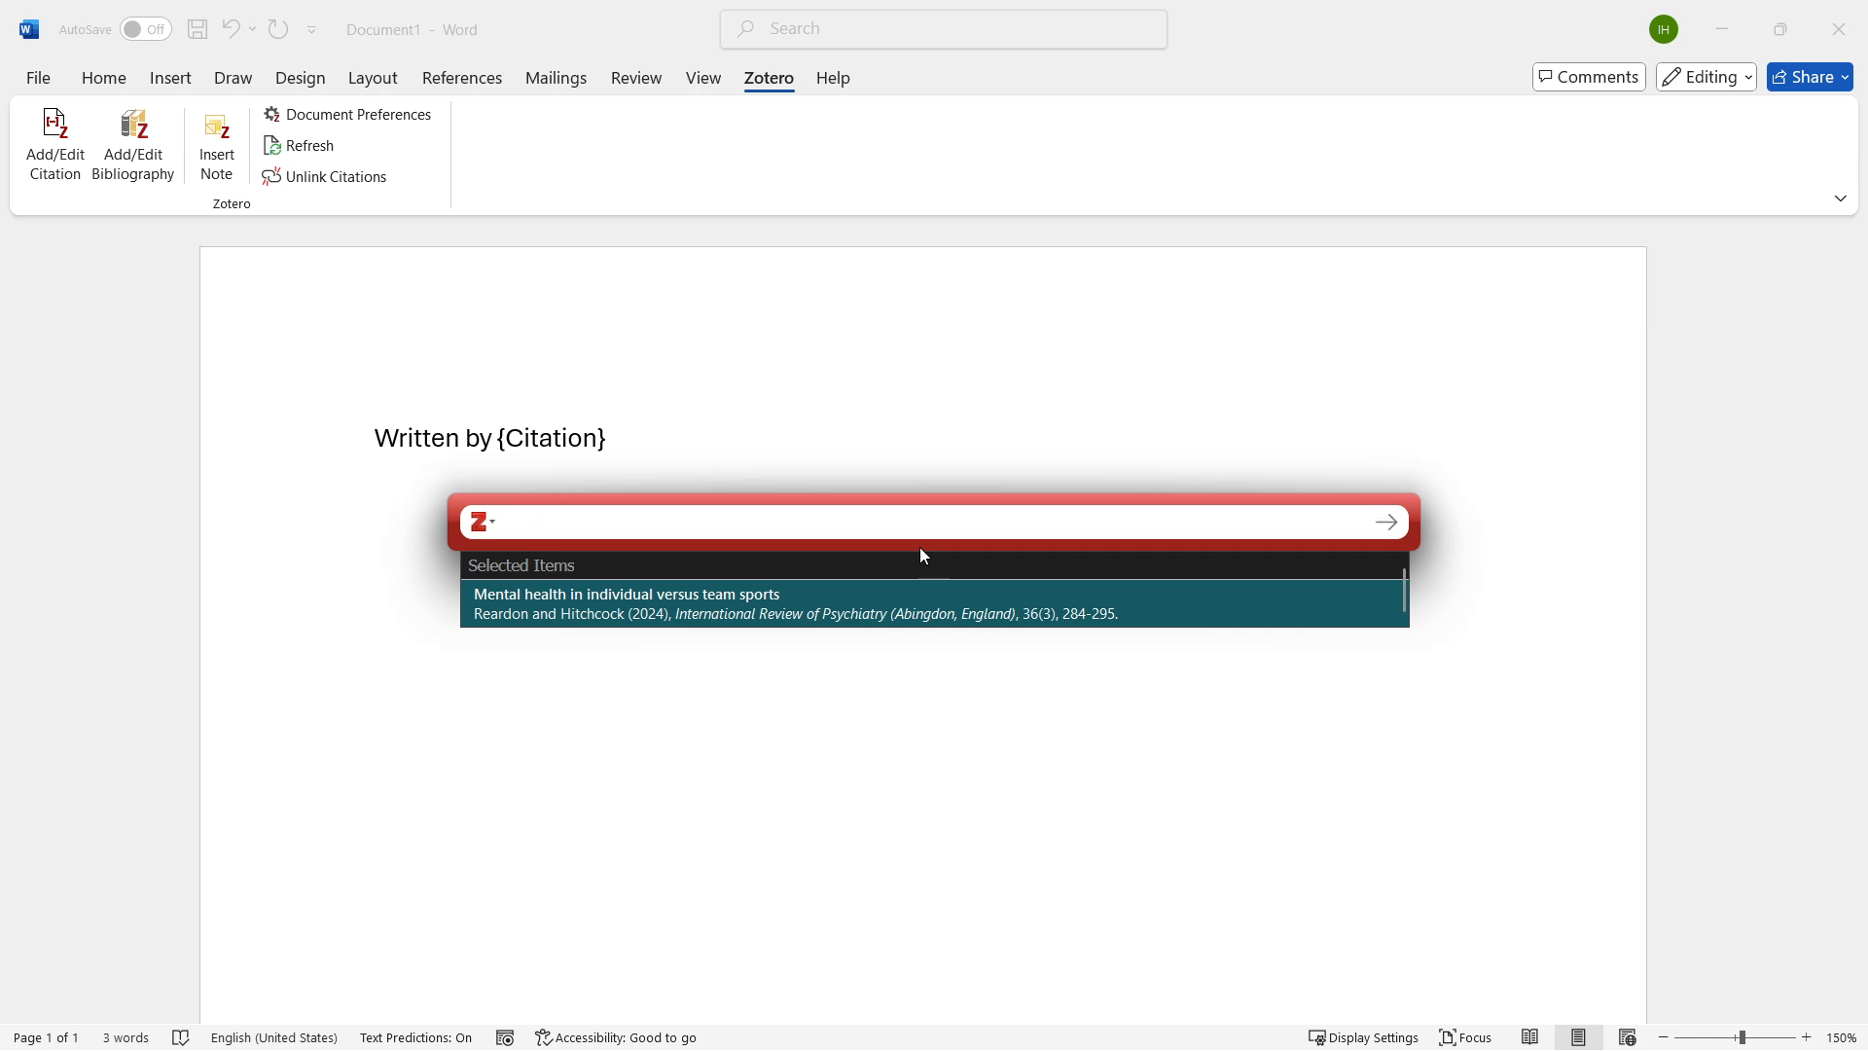
{"action": "left_click", "coordinate": [627, 604]}
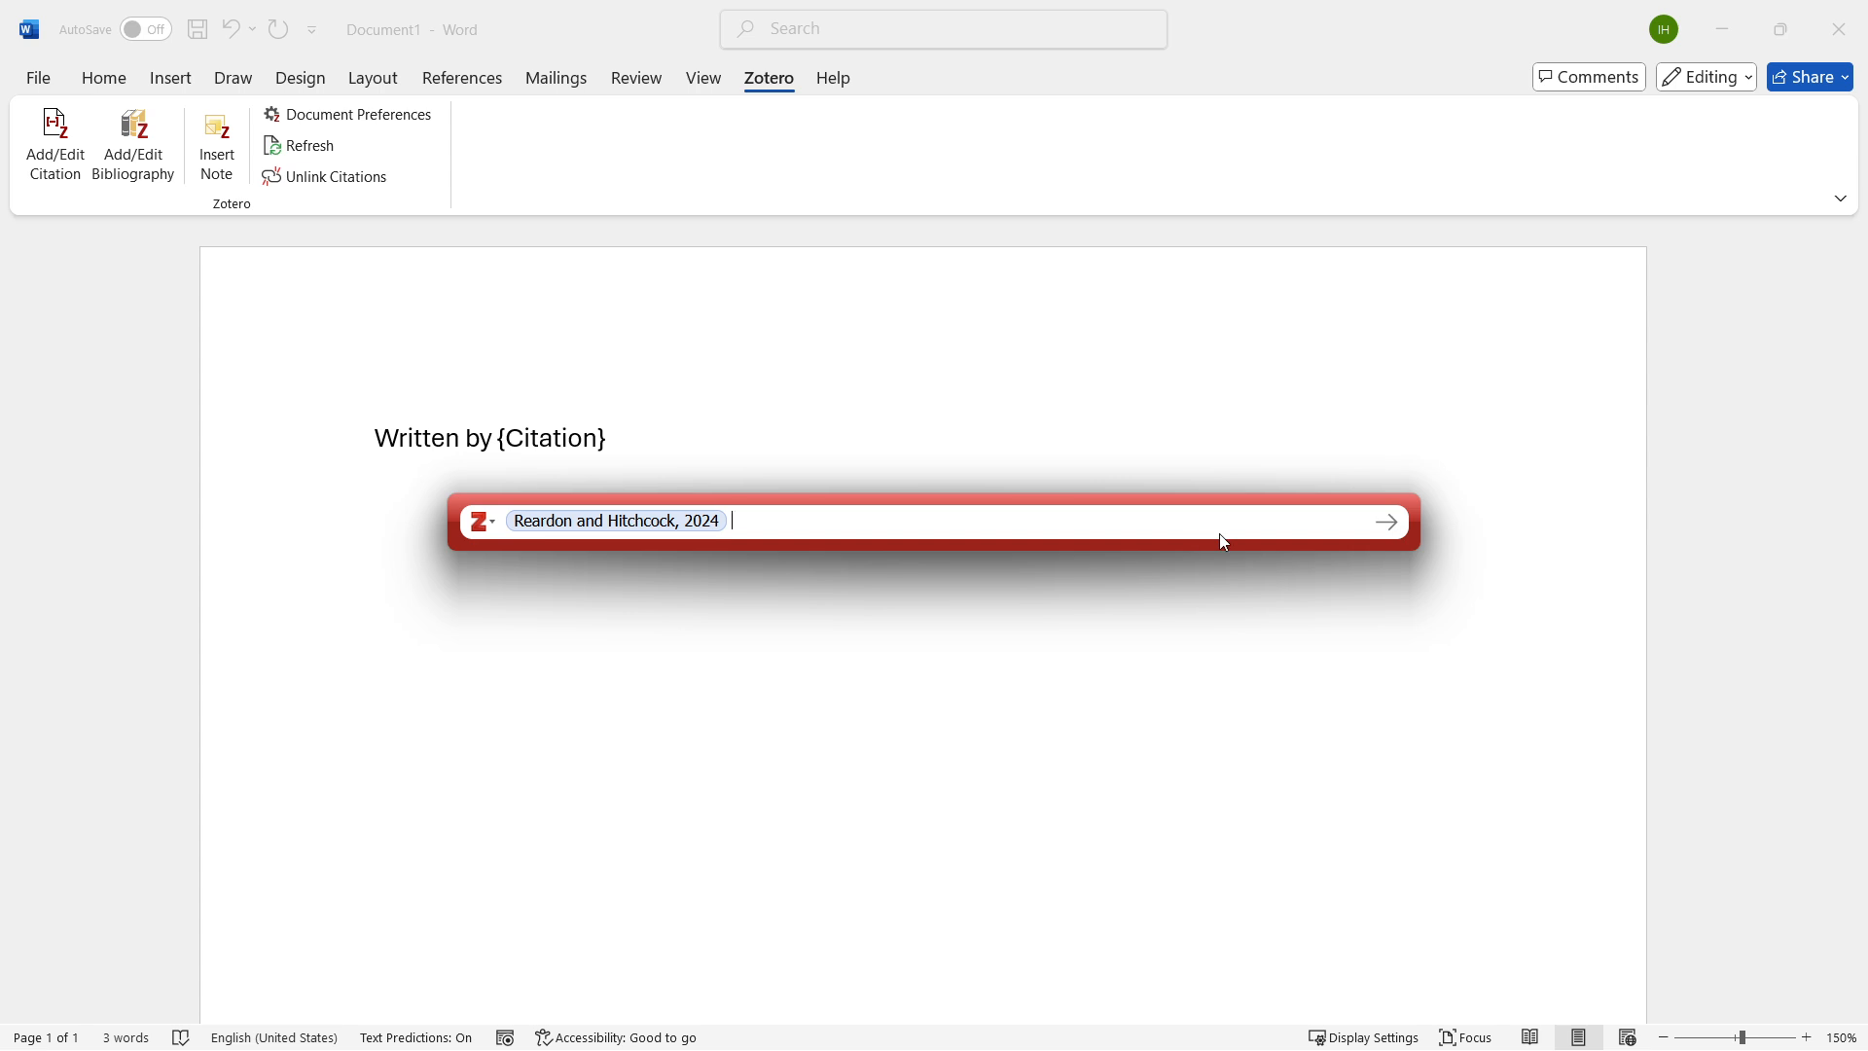
{"action": "left_click", "coordinate": [1385, 521]}
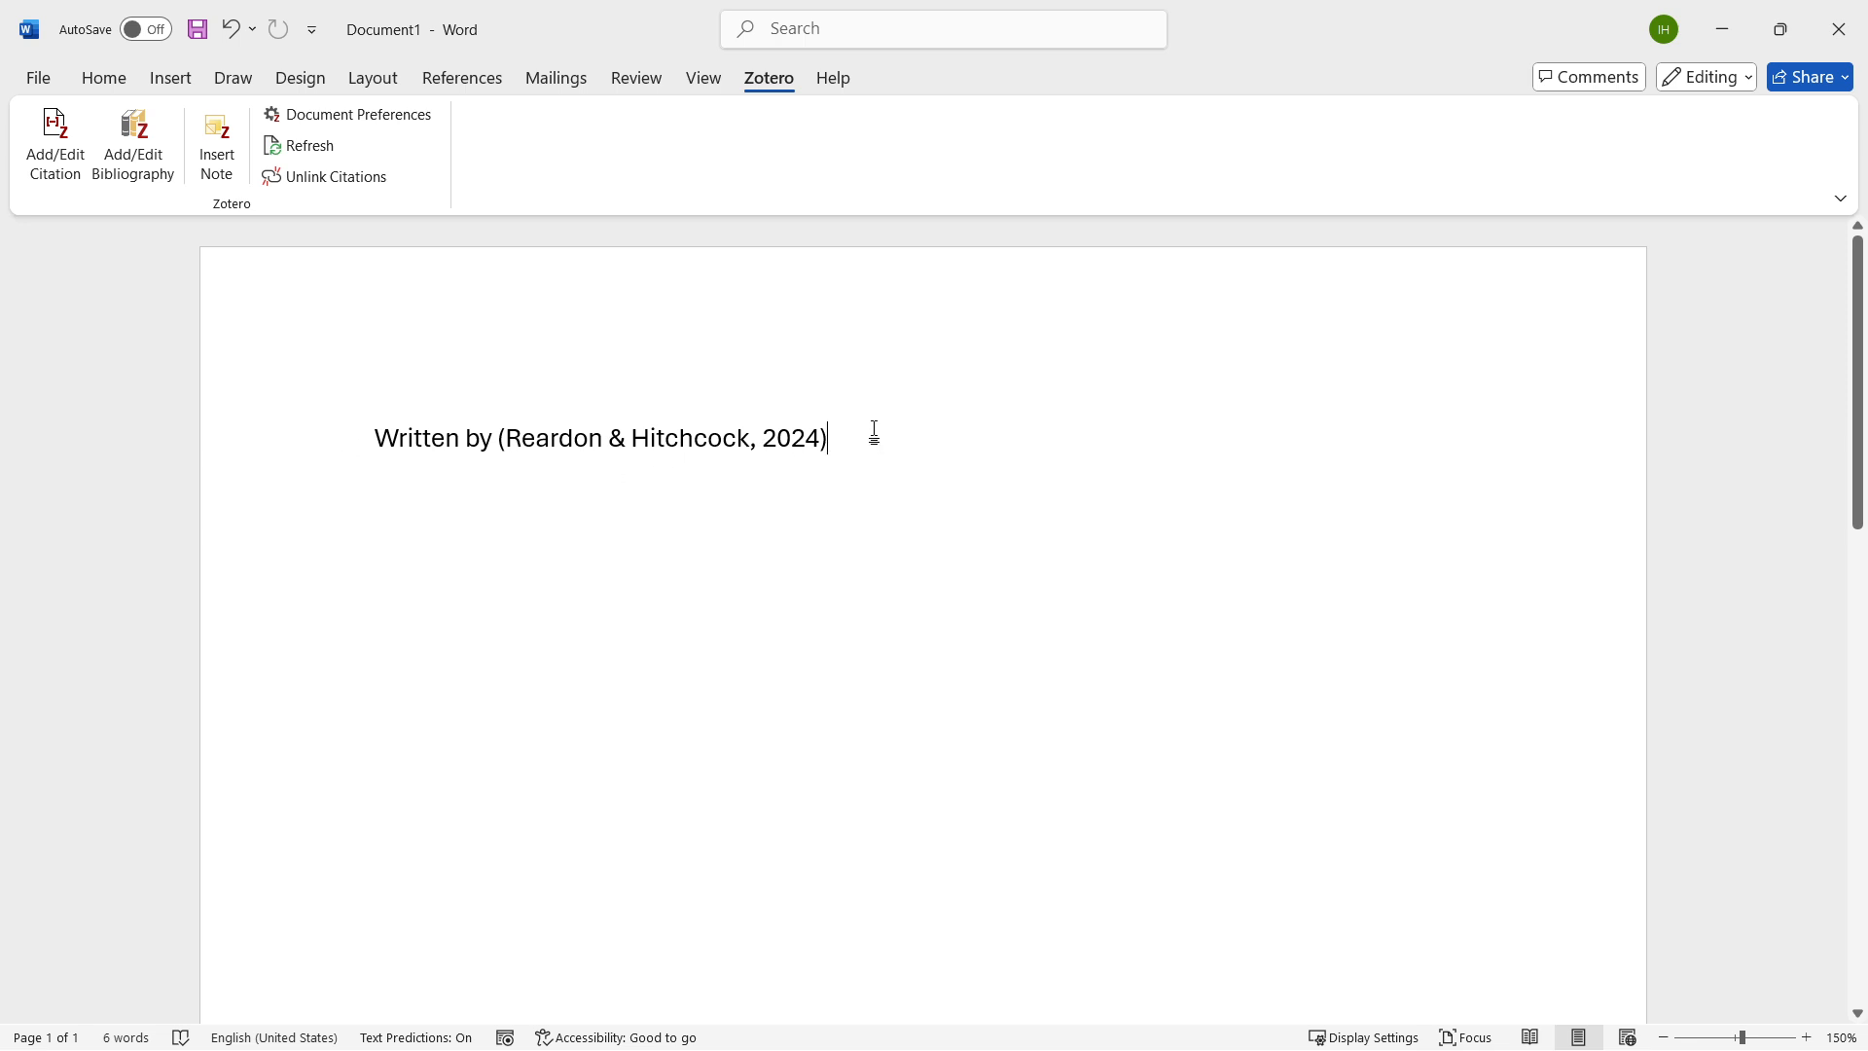
{"action": "type", "text": "."}
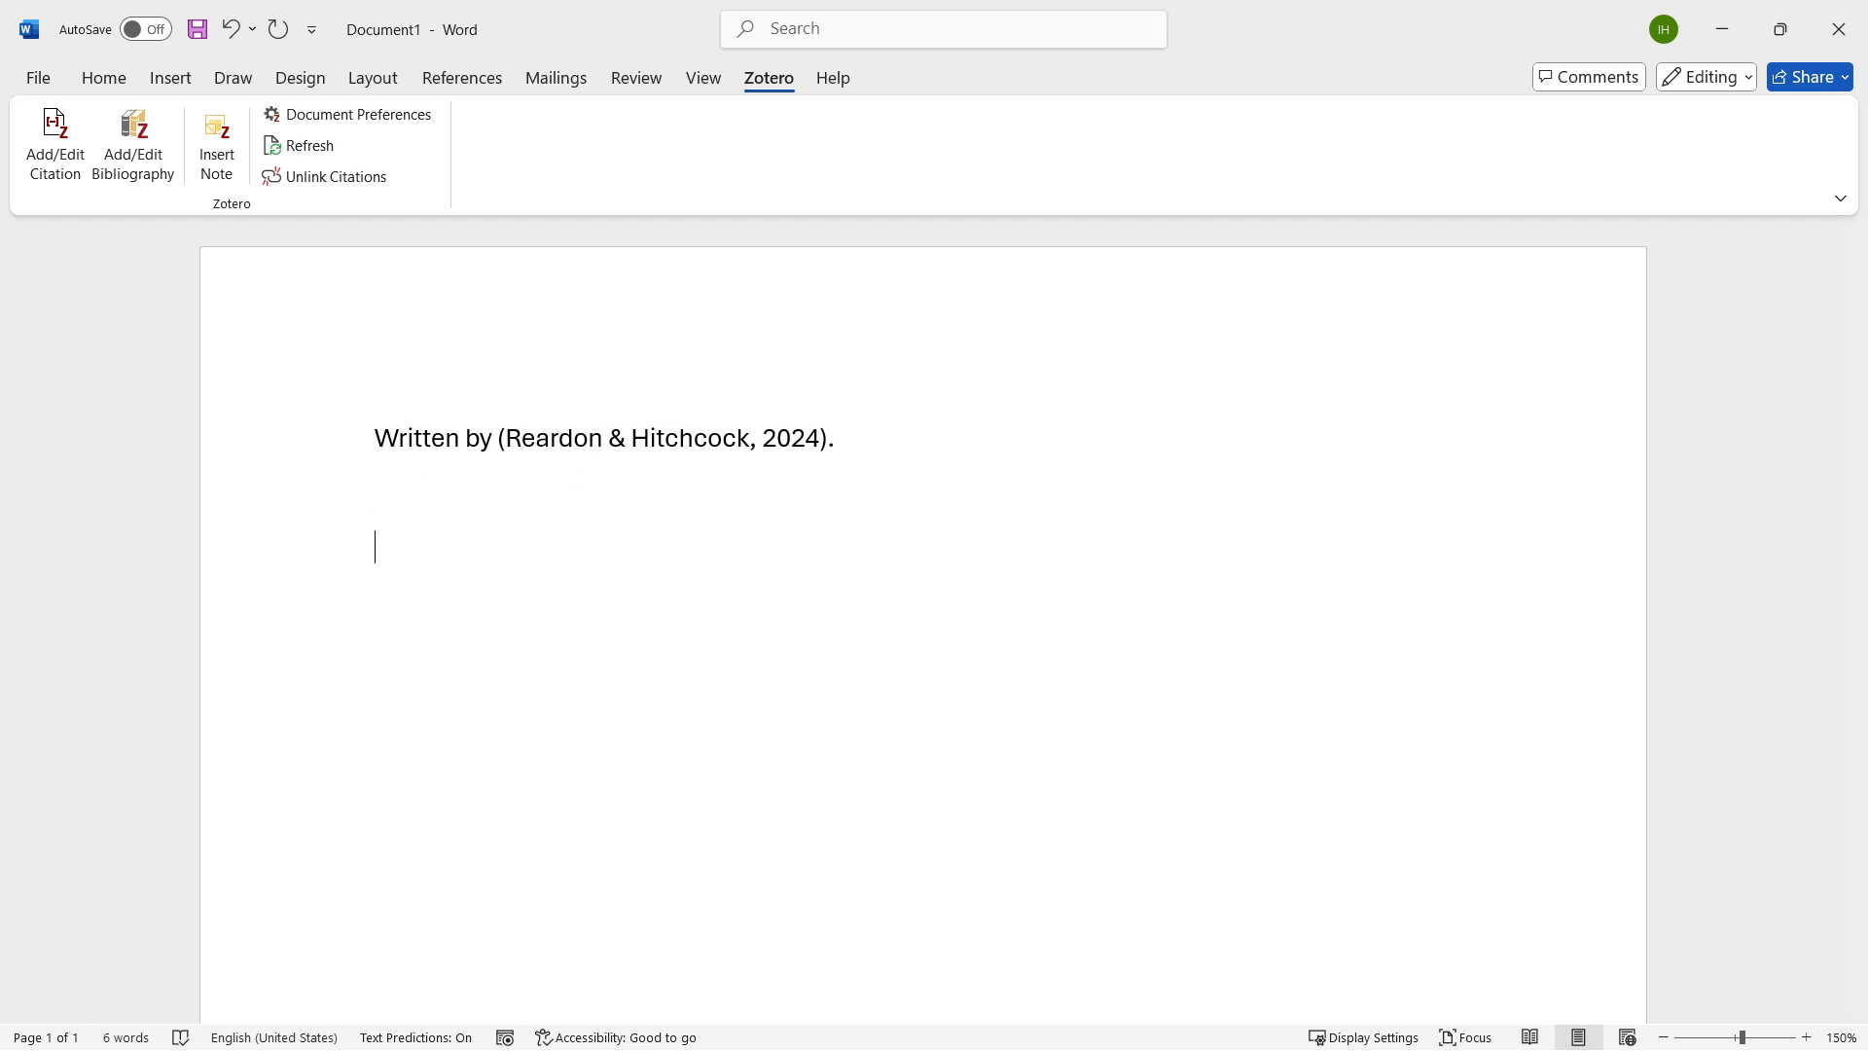
{"action": "mouse_move", "coordinate": [133, 143]}
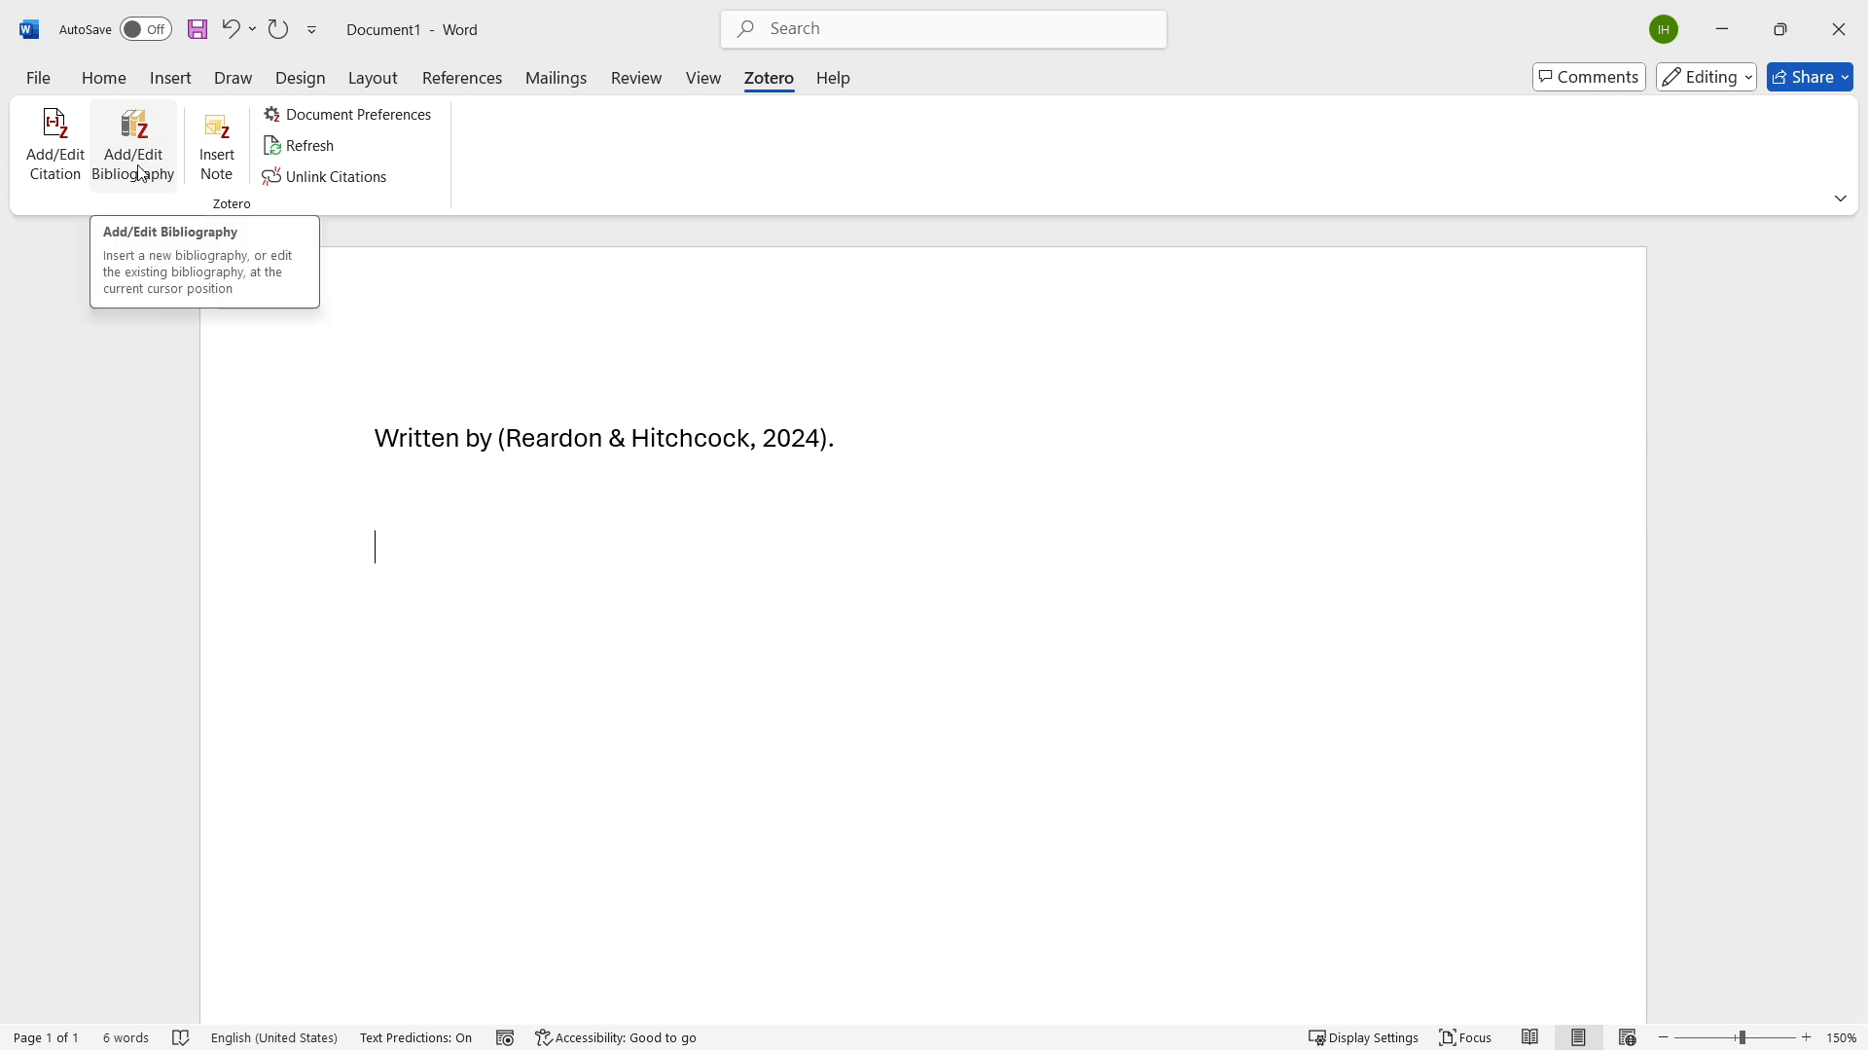
- Insert the Zotero bibliography entry for Reardon & Hitchcock (2024), with its DOI, below the citation
{"action": "left_click", "coordinate": [133, 143]}
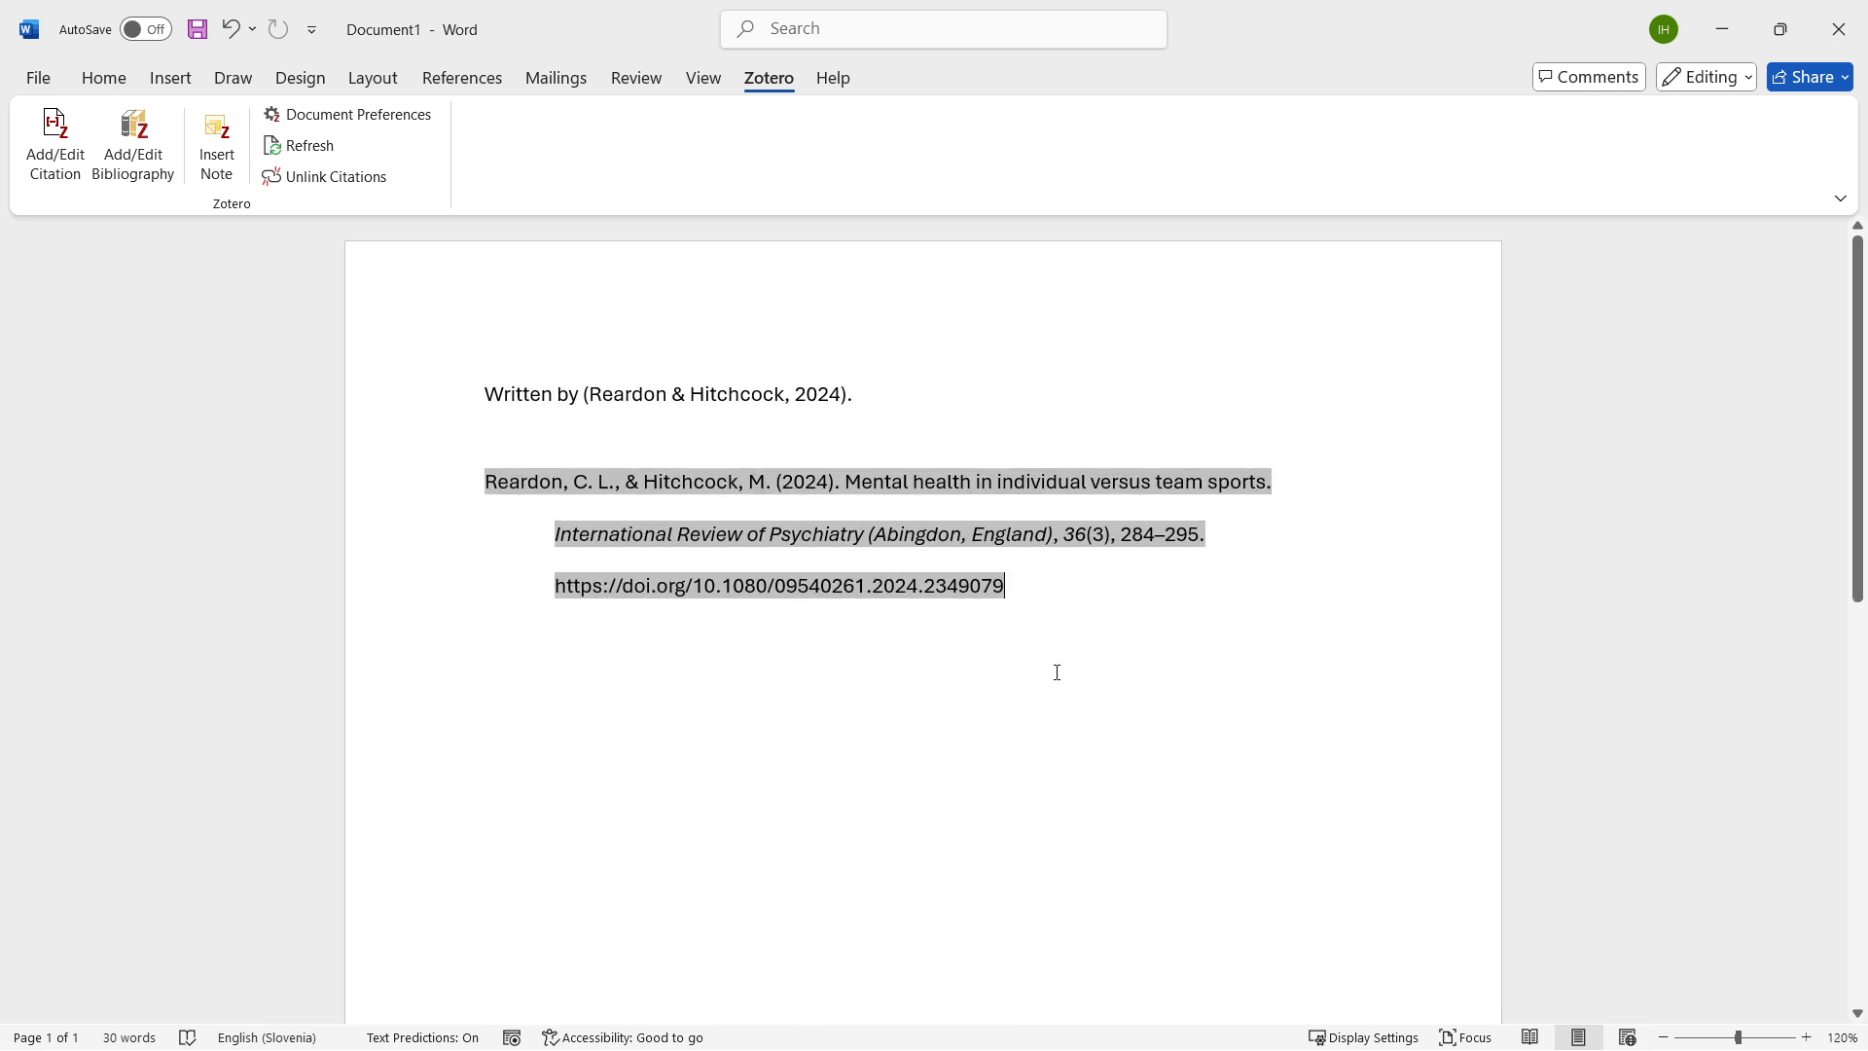
{"action": "left_click", "coordinate": [1060, 666]}
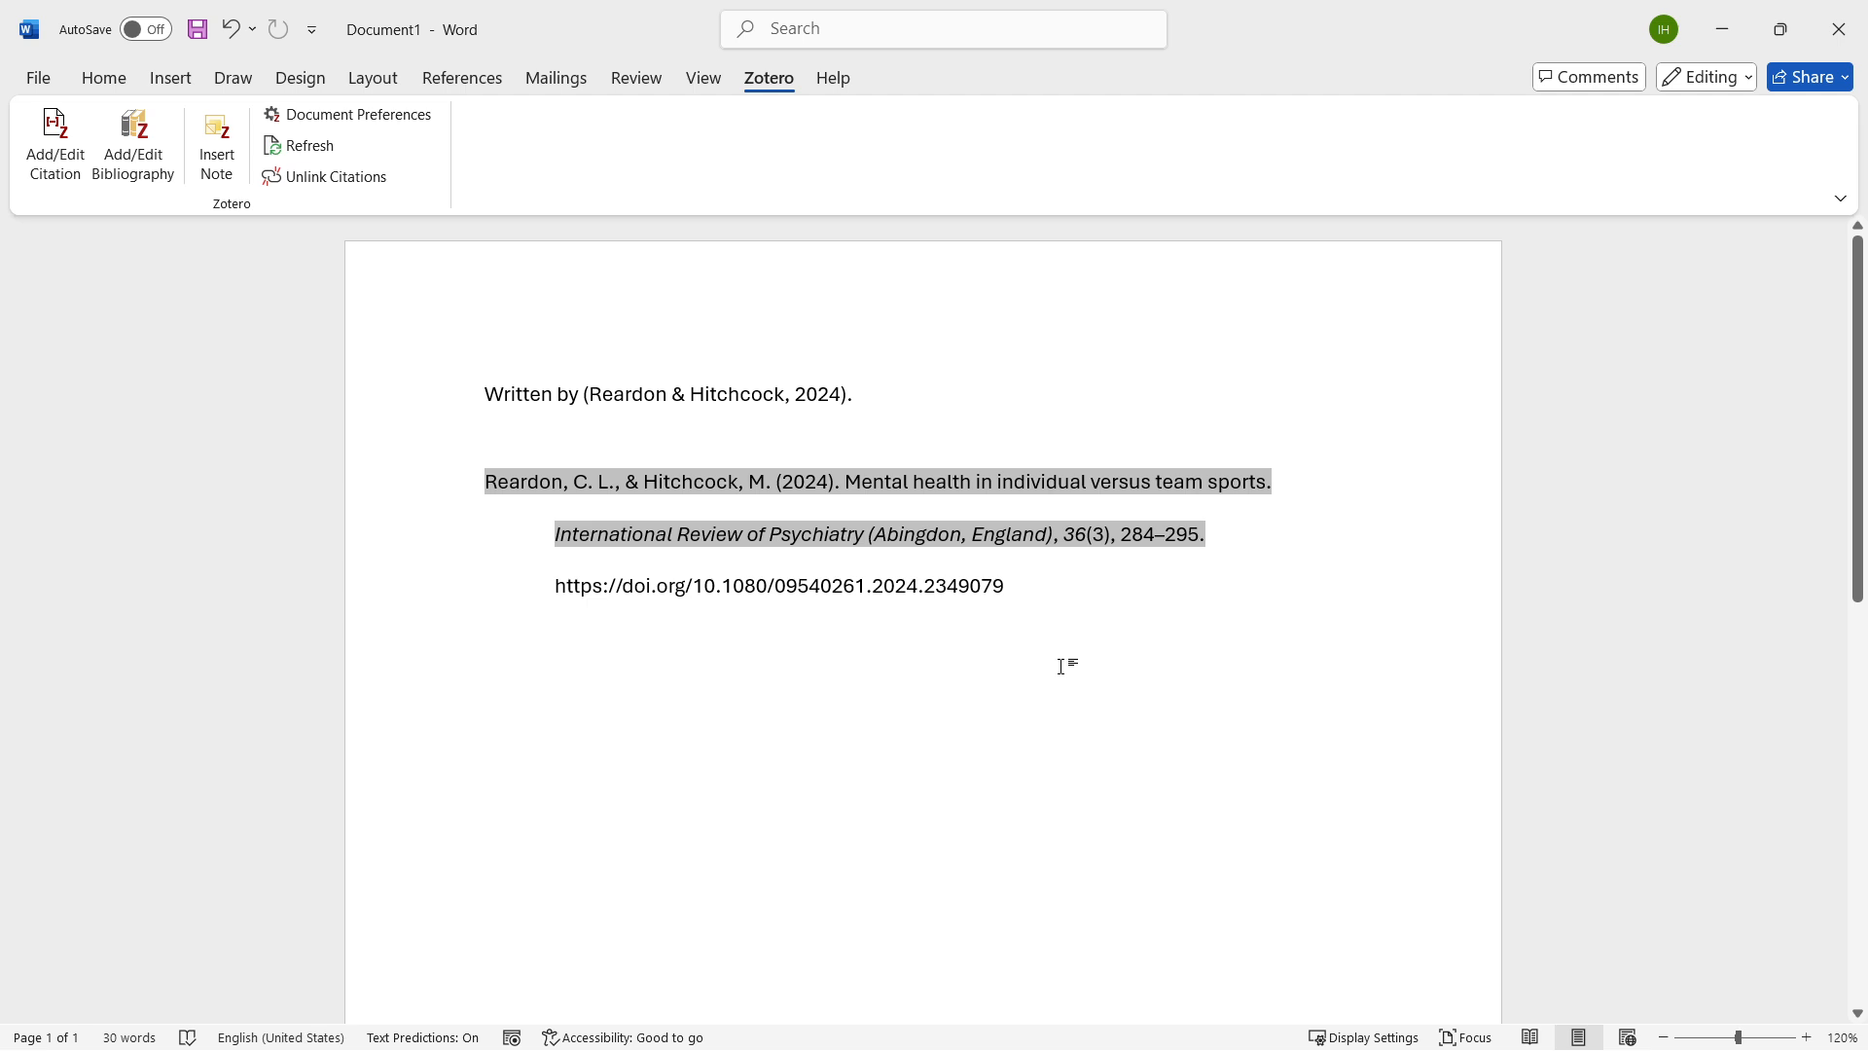